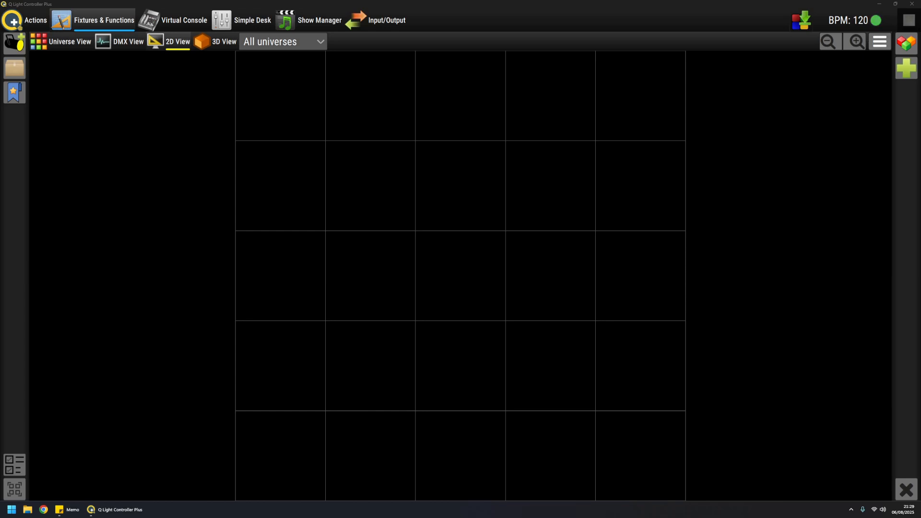
{"action": "mouse_move", "coordinate": [169, 265]}
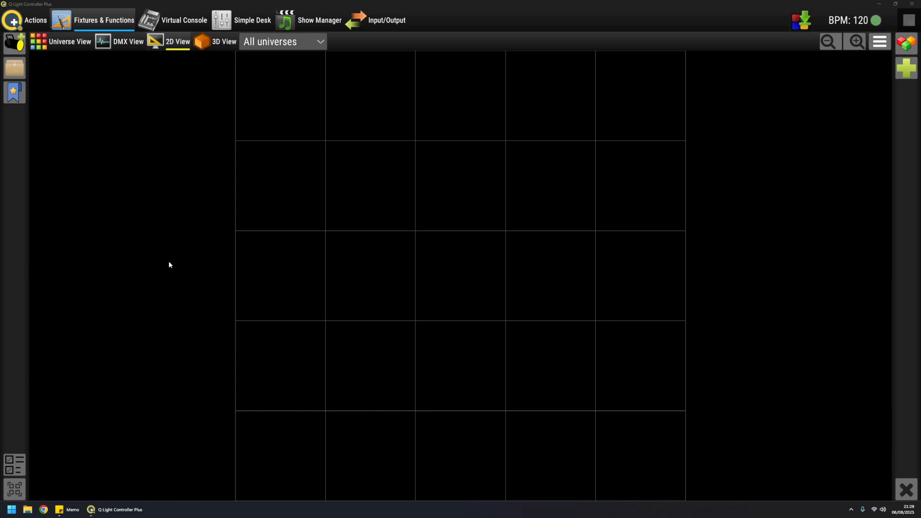
{"action": "mouse_move", "coordinate": [457, 206]}
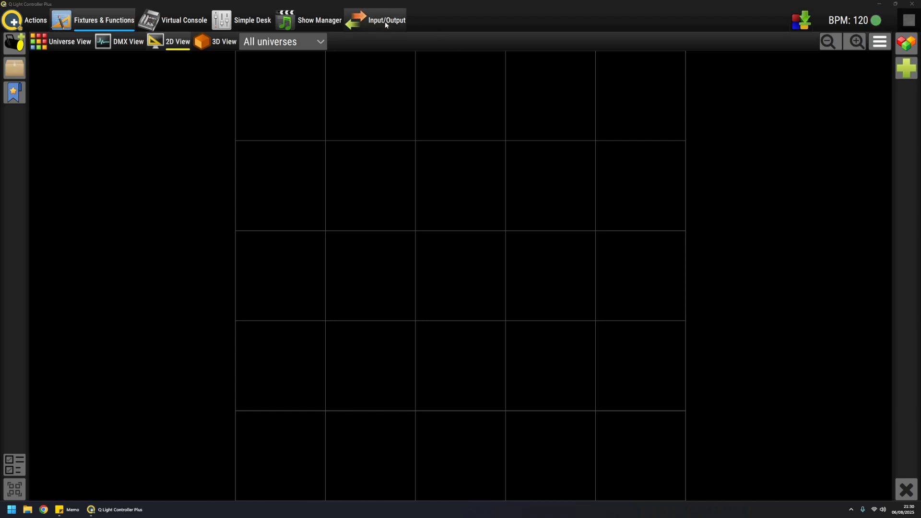
- Go to the Input/Output view and select the newly added Universe 5
{"action": "left_click", "coordinate": [386, 21]}
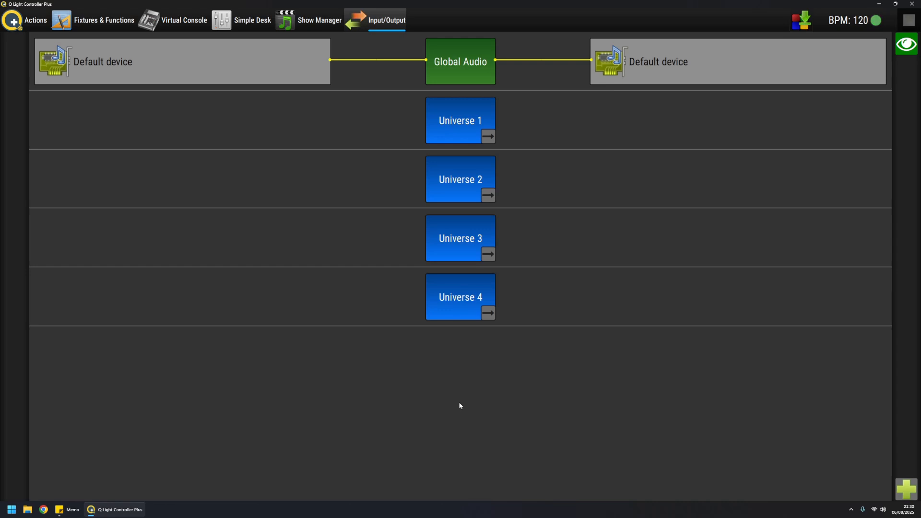
{"action": "mouse_move", "coordinate": [363, 43]}
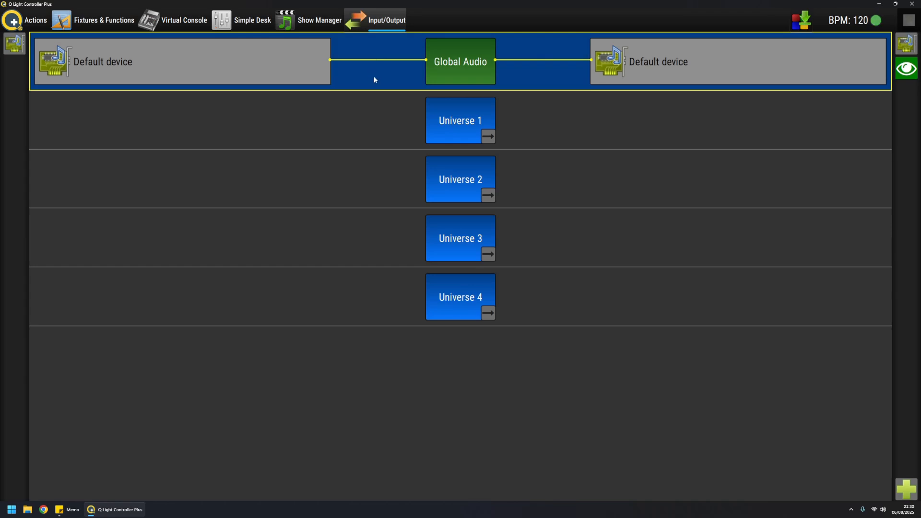
{"action": "mouse_move", "coordinate": [371, 80]}
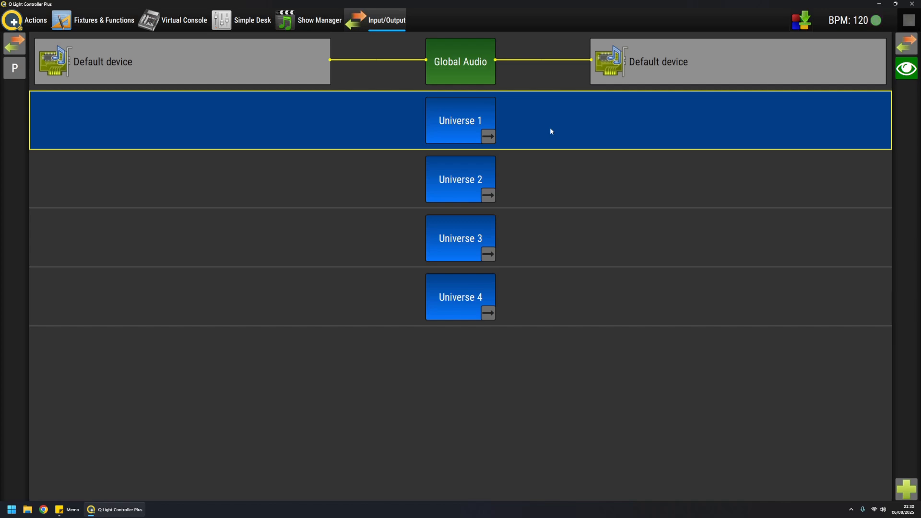
{"action": "mouse_move", "coordinate": [545, 308]}
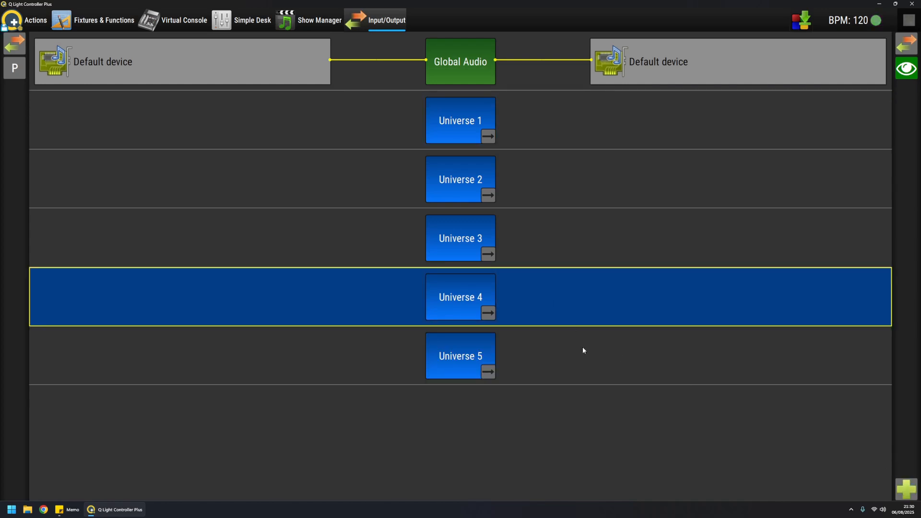
{"action": "mouse_move", "coordinate": [592, 294]}
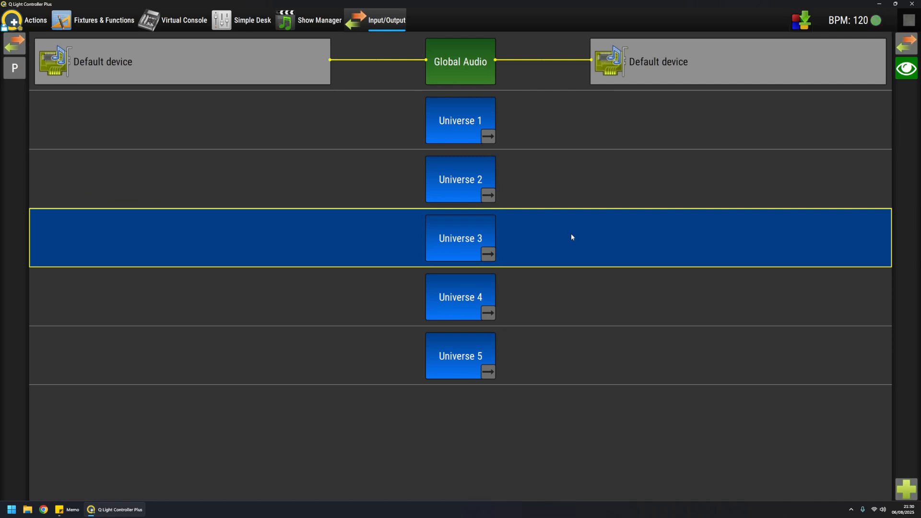
{"action": "left_click", "coordinate": [460, 356]}
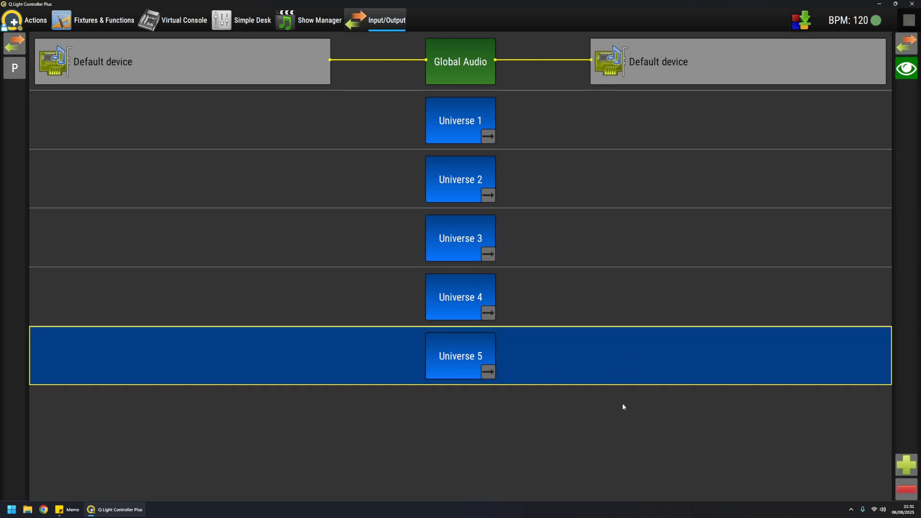
{"action": "mouse_move", "coordinate": [540, 426]}
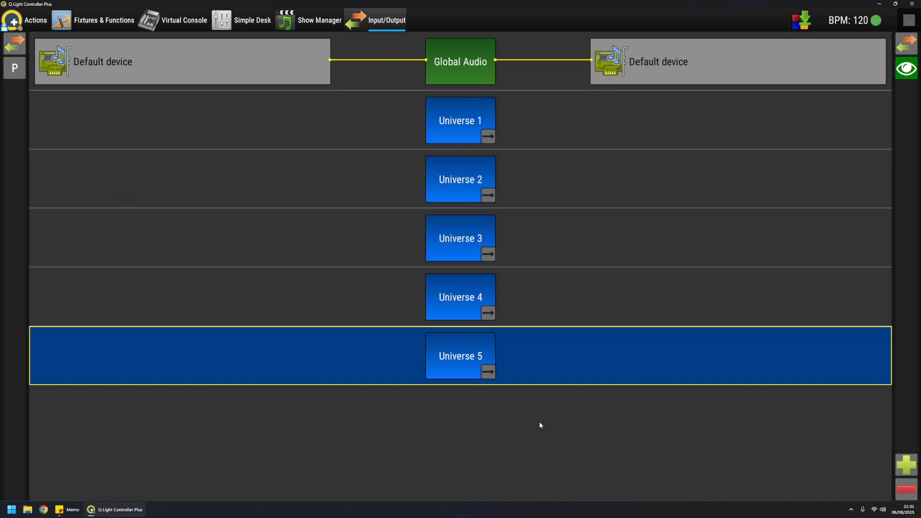
{"action": "mouse_move", "coordinate": [524, 124]}
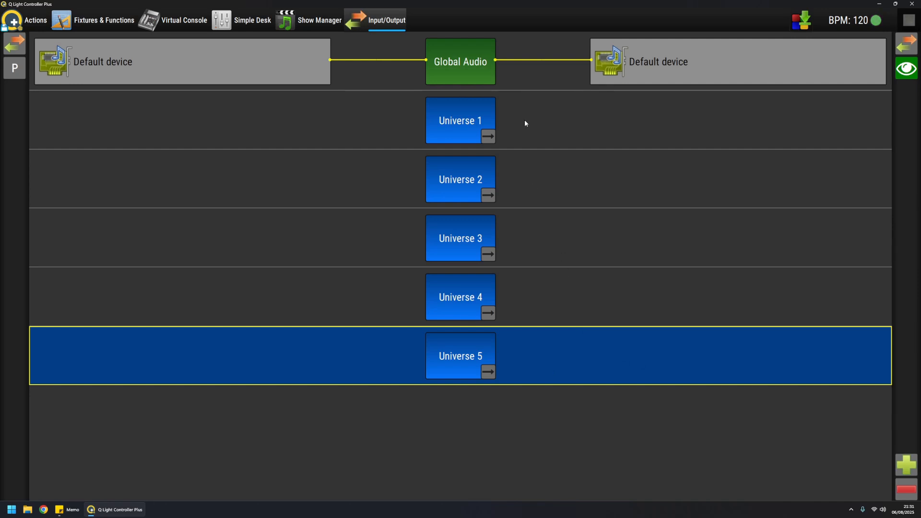
- Select Universe 1 and scroll through its Art-Net, E1.31, DMX USB, loopback, MIDI and OSC device lists
{"action": "left_click", "coordinate": [361, 128]}
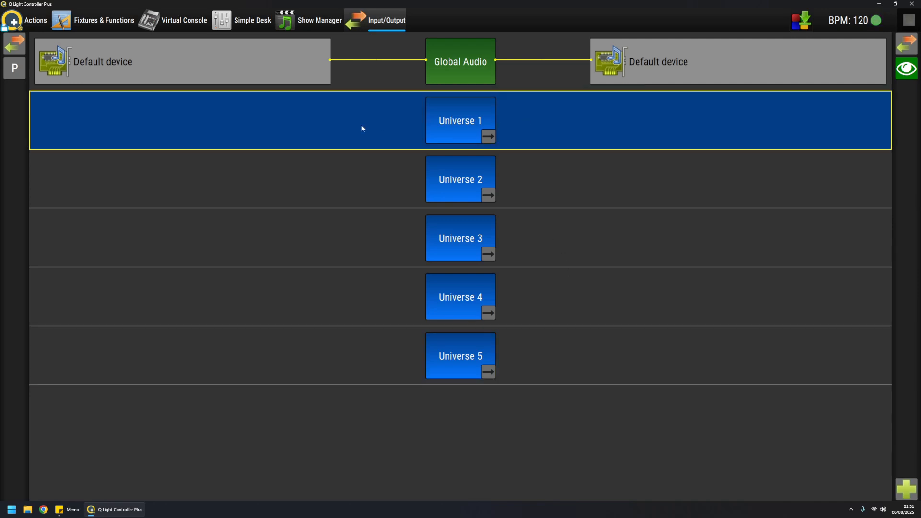
{"action": "mouse_move", "coordinate": [435, 145]}
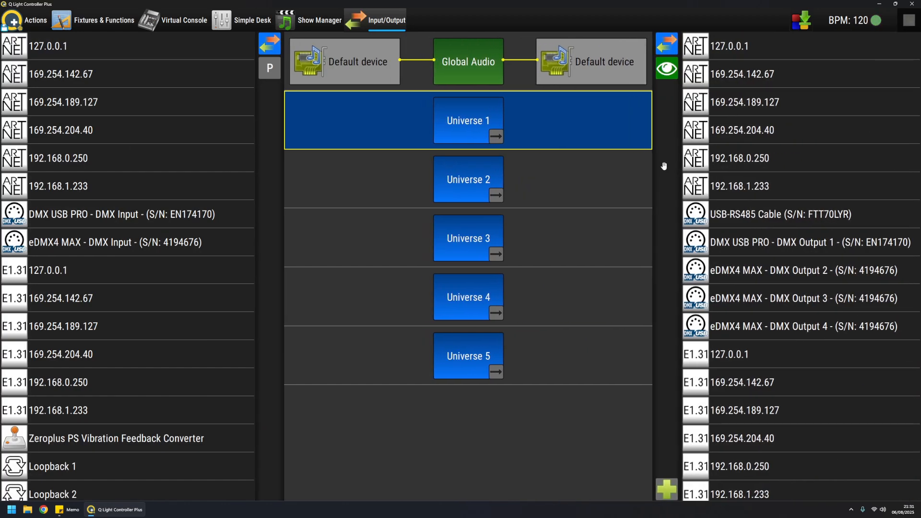
{"action": "mouse_move", "coordinate": [659, 167]}
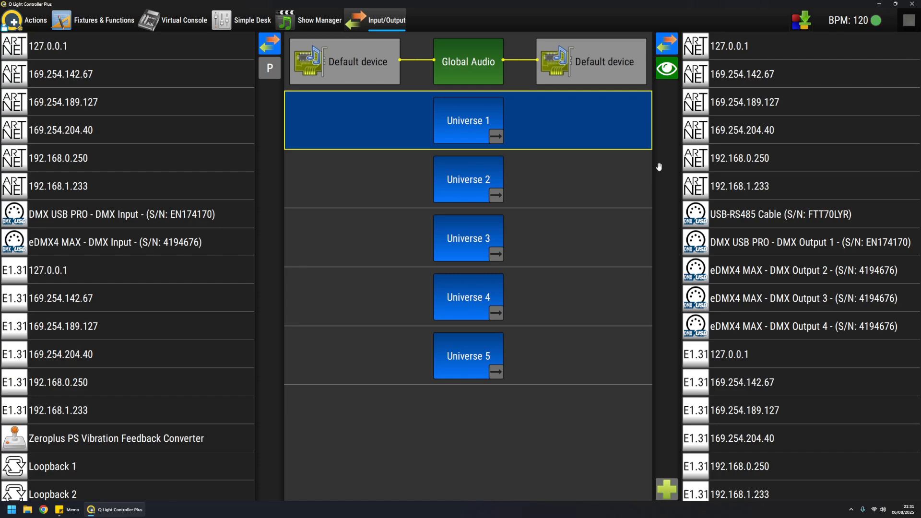
{"action": "mouse_move", "coordinate": [808, 275]}
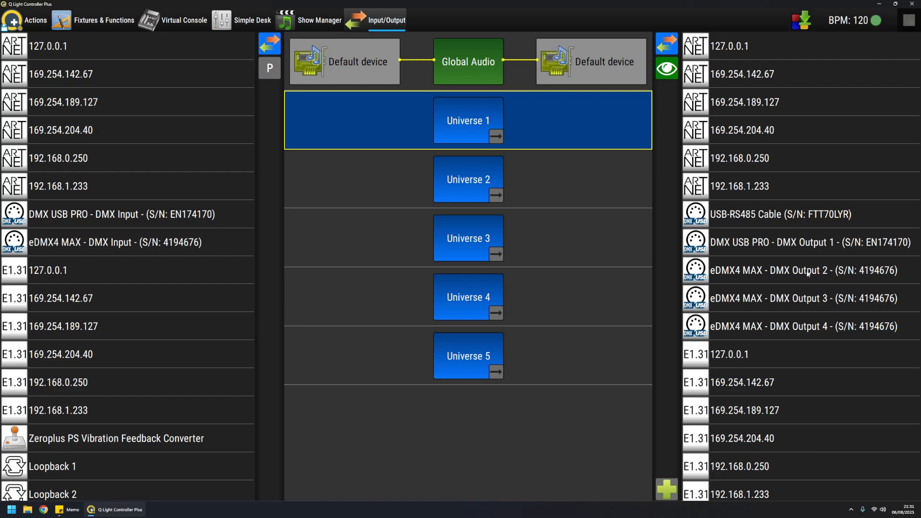
{"action": "scroll", "scroll_direction": "down", "scroll_amount": 3}
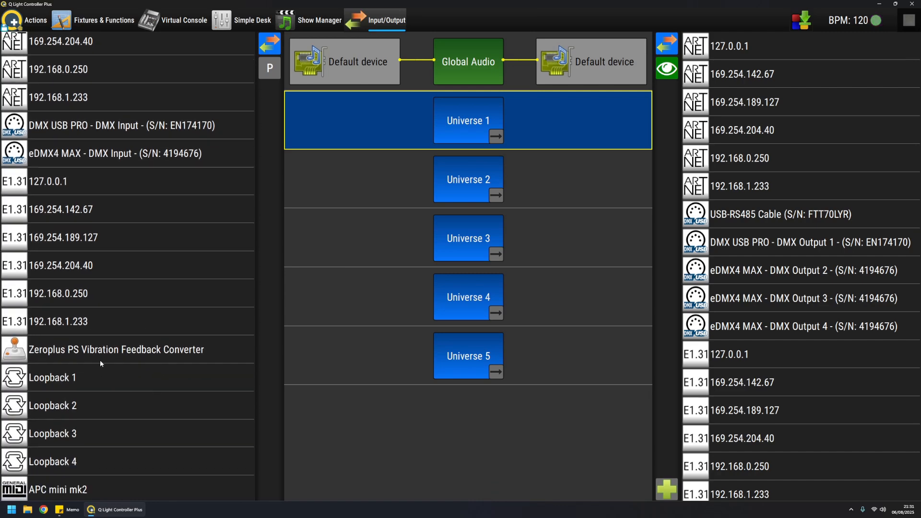
{"action": "scroll", "scroll_direction": "down", "scroll_amount": 3}
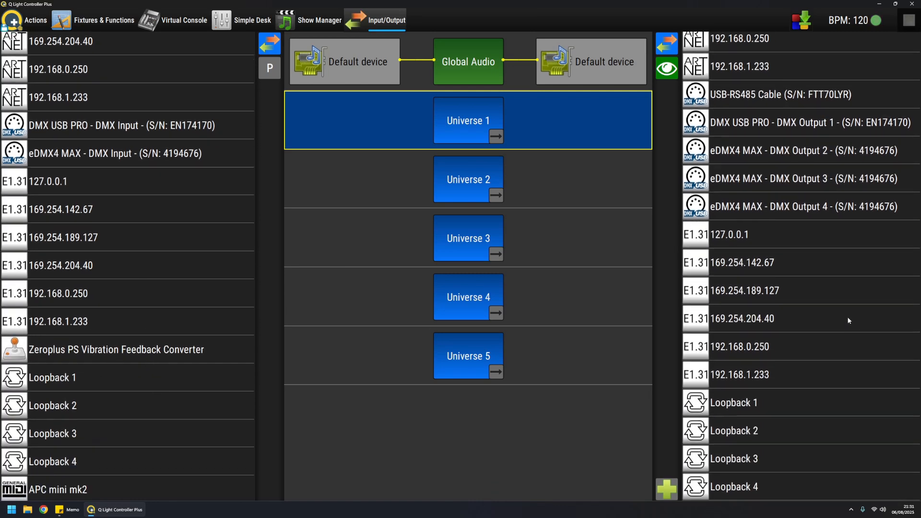
{"action": "scroll", "scroll_direction": "down", "scroll_amount": 3}
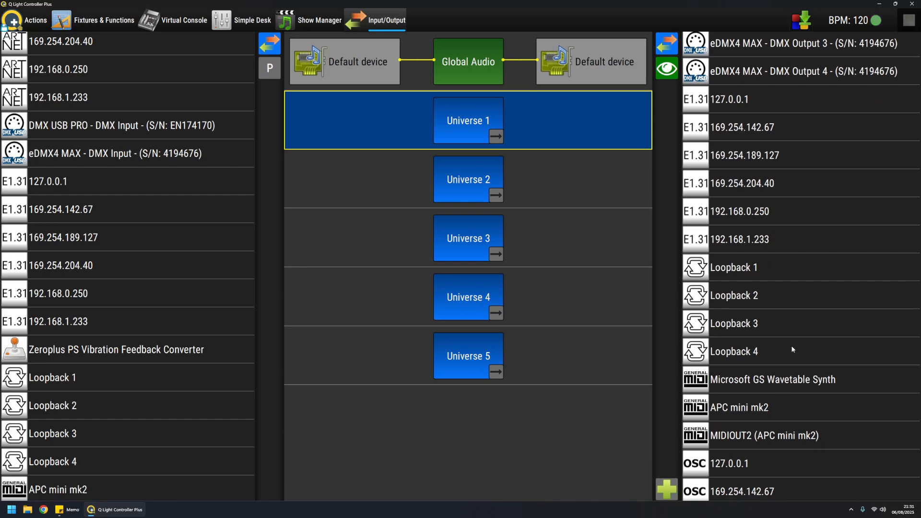
{"action": "scroll", "scroll_direction": "up", "scroll_amount": 3}
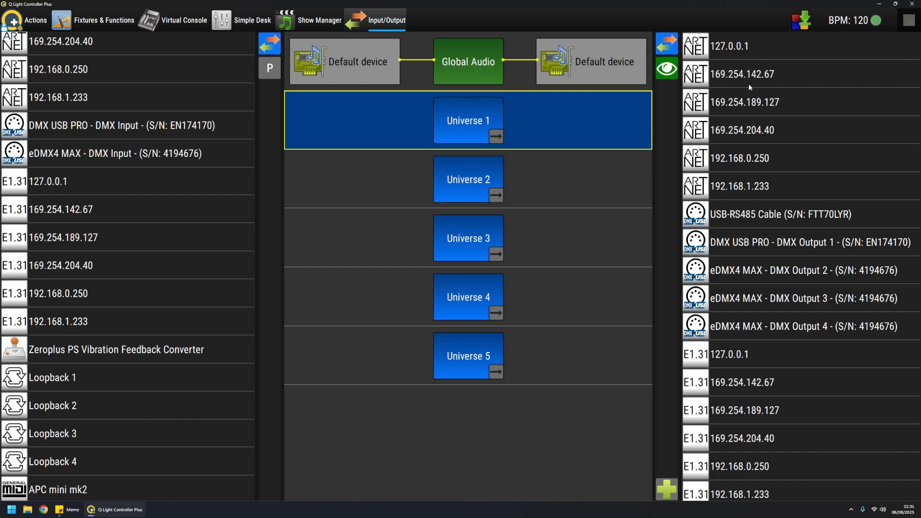
{"action": "scroll", "scroll_direction": "down", "scroll_amount": 3}
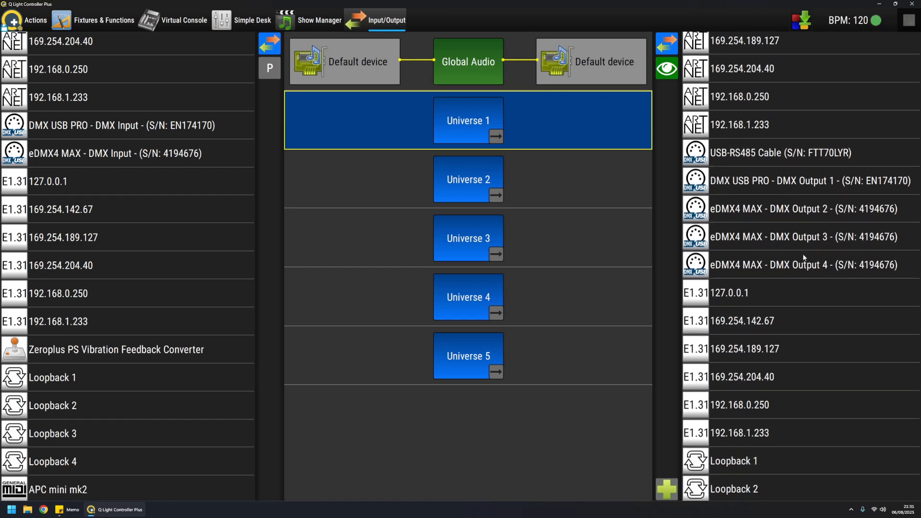
{"action": "scroll", "scroll_direction": "down", "scroll_amount": 3}
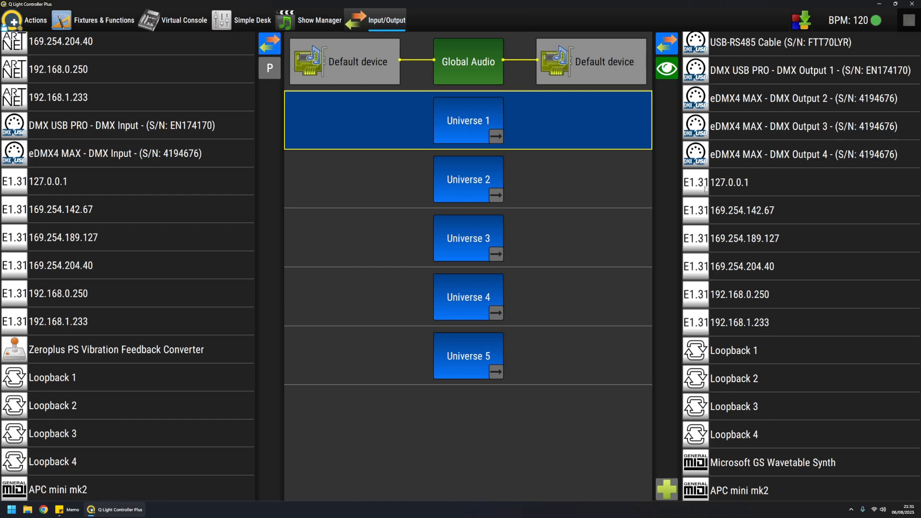
{"action": "scroll", "scroll_direction": "down", "scroll_amount": 3}
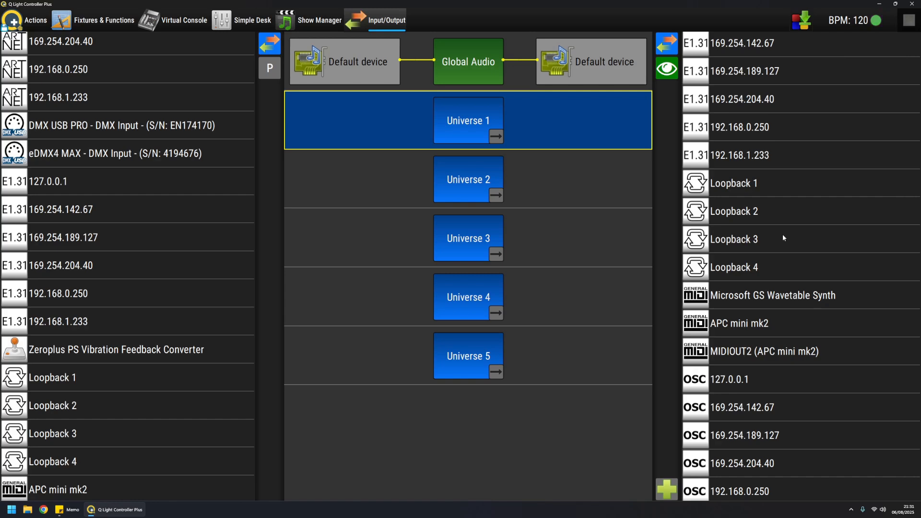
{"action": "mouse_move", "coordinate": [734, 194]}
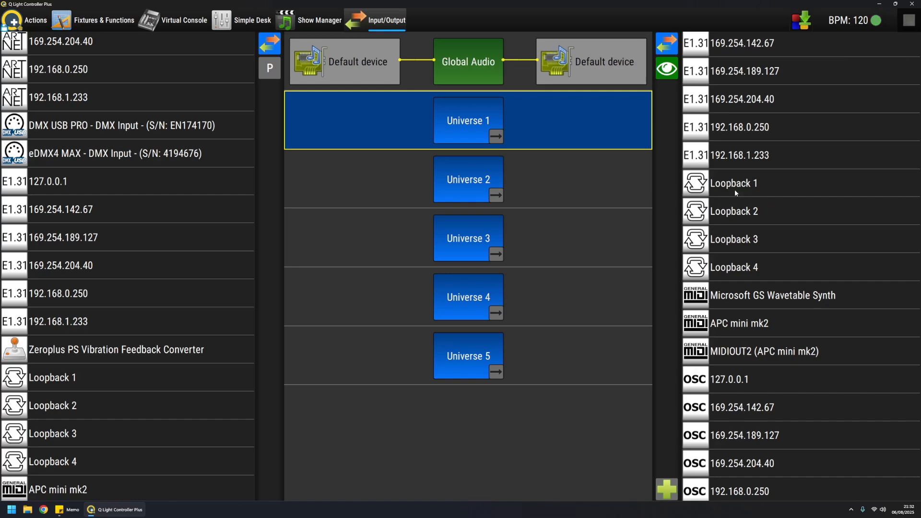
{"action": "mouse_move", "coordinate": [756, 187]}
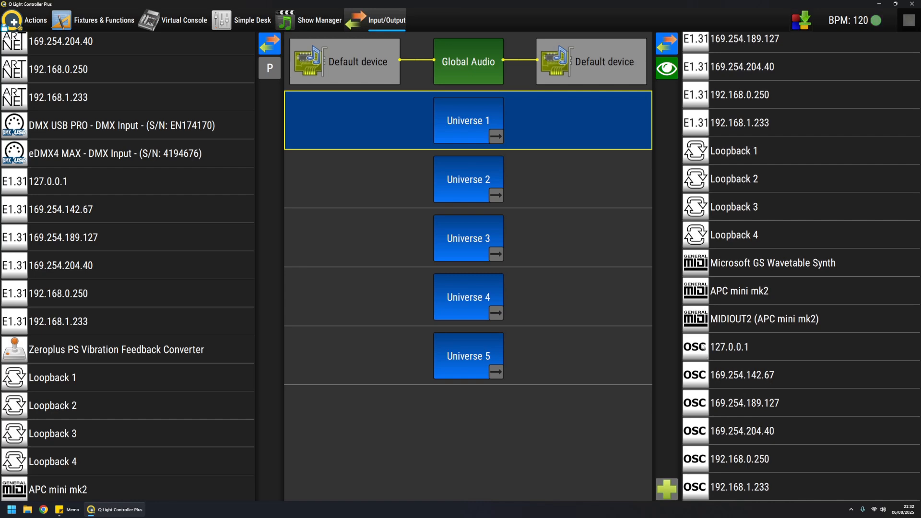
{"action": "mouse_move", "coordinate": [162, 342]}
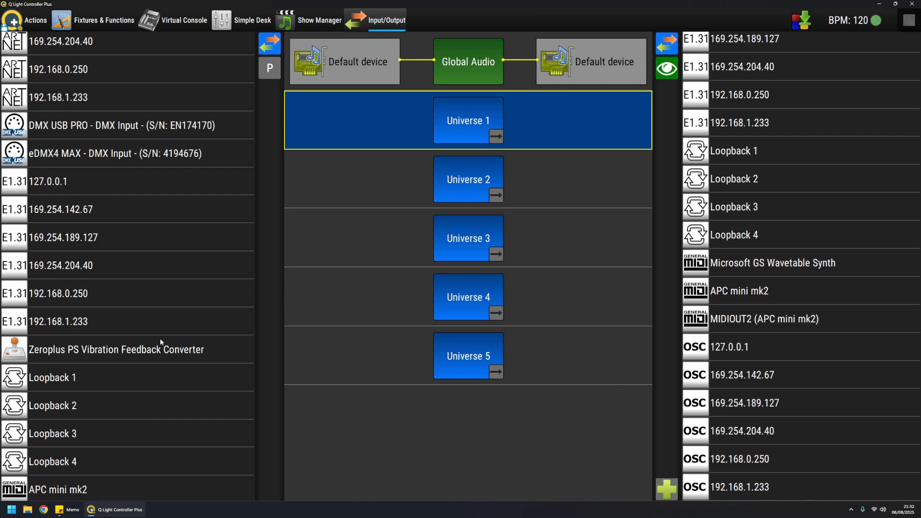
{"action": "scroll", "scroll_direction": "down", "scroll_amount": 3}
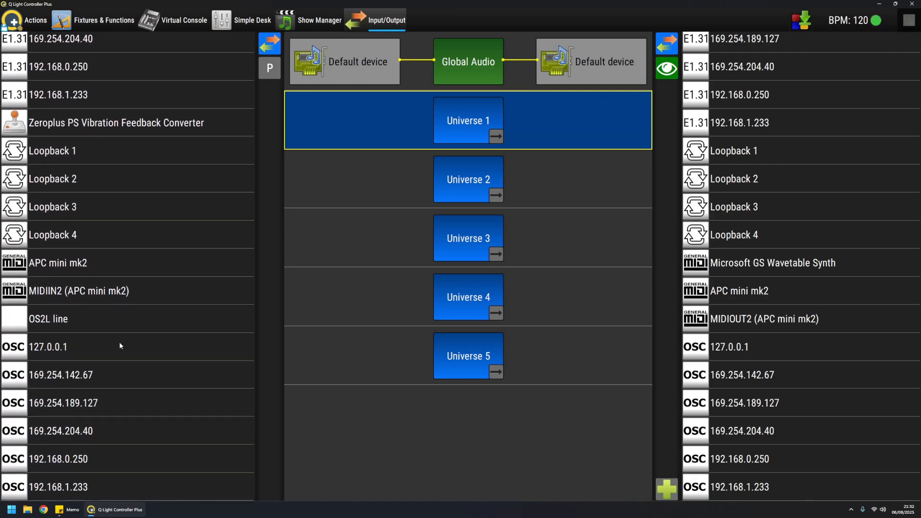
{"action": "mouse_move", "coordinate": [76, 324]}
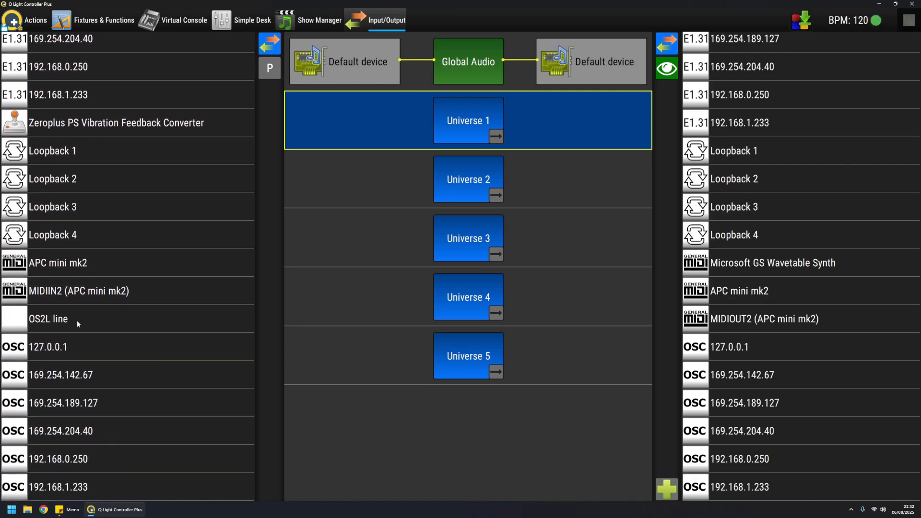
{"action": "mouse_move", "coordinate": [82, 318]}
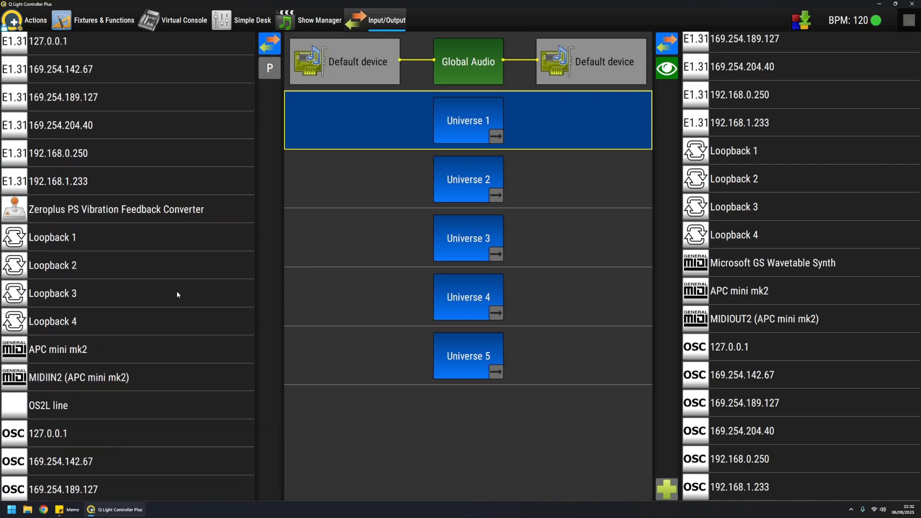
{"action": "scroll", "scroll_direction": "up", "scroll_amount": 3}
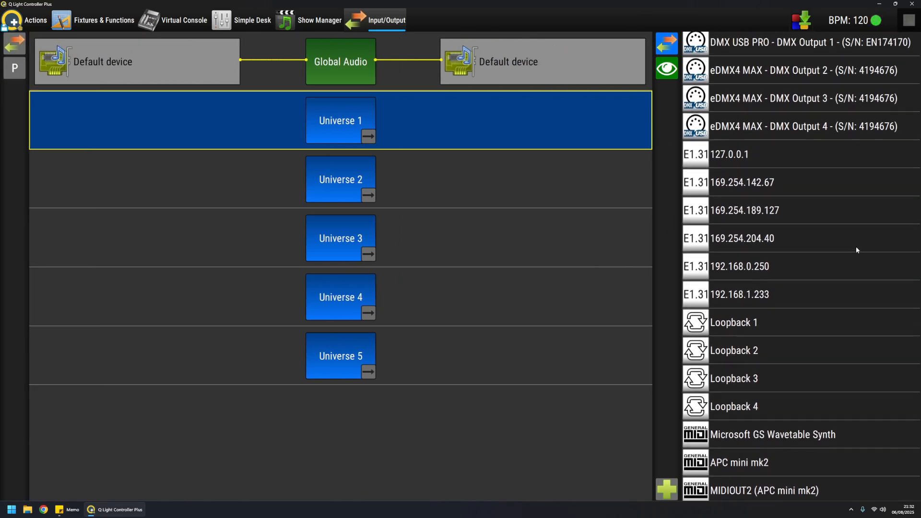
{"action": "scroll", "scroll_direction": "up", "scroll_amount": 3}
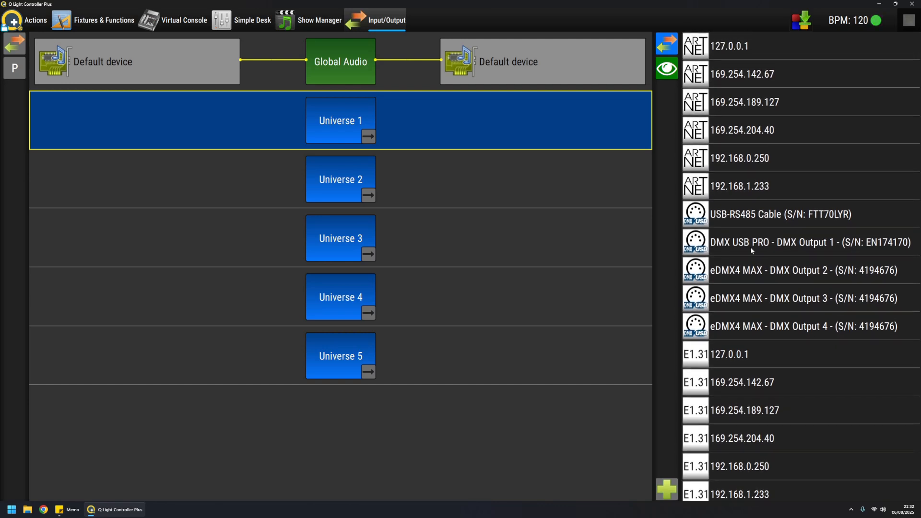
{"action": "mouse_move", "coordinate": [634, 202]}
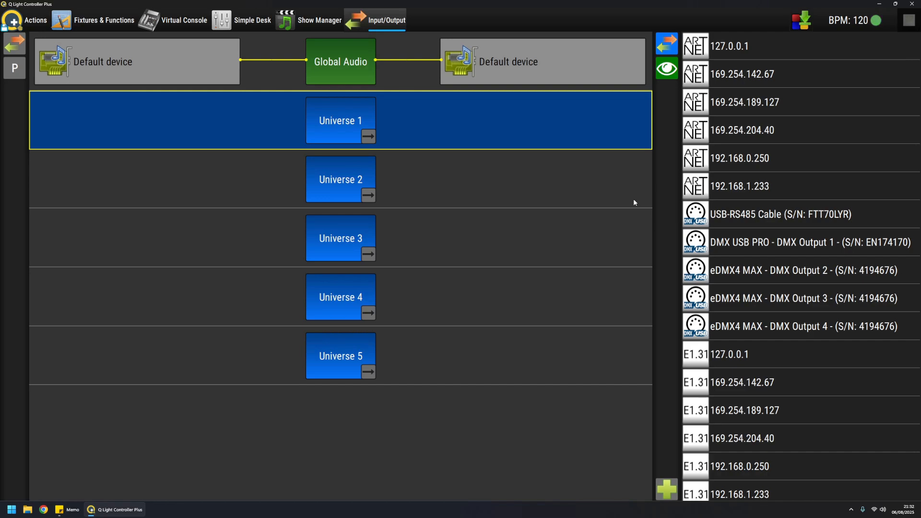
{"action": "mouse_move", "coordinate": [731, 216]}
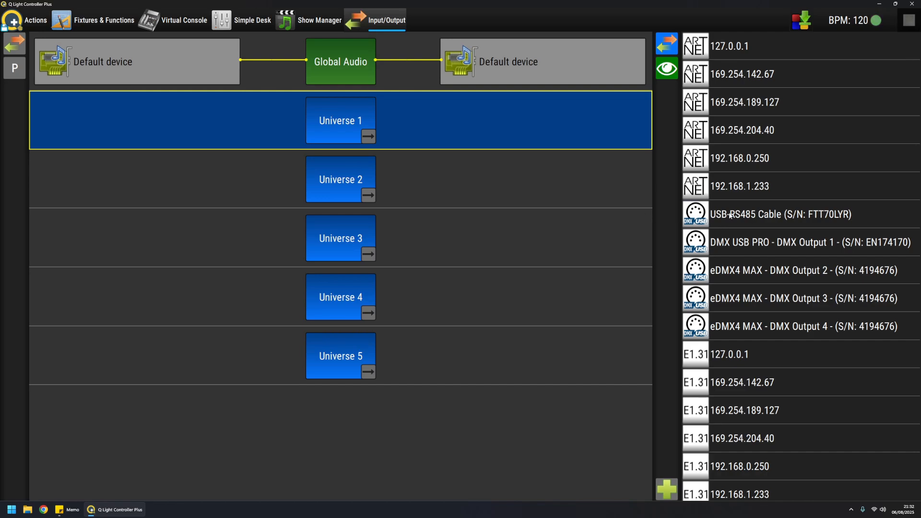
- Patch the USB-RS485 Cable as Universe 1's output device
{"action": "left_click", "coordinate": [782, 214]}
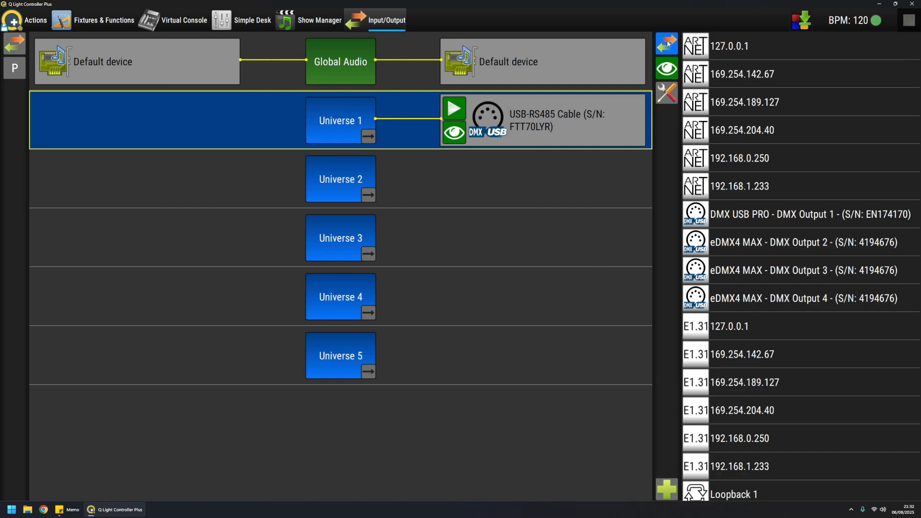
{"action": "mouse_move", "coordinate": [583, 267]}
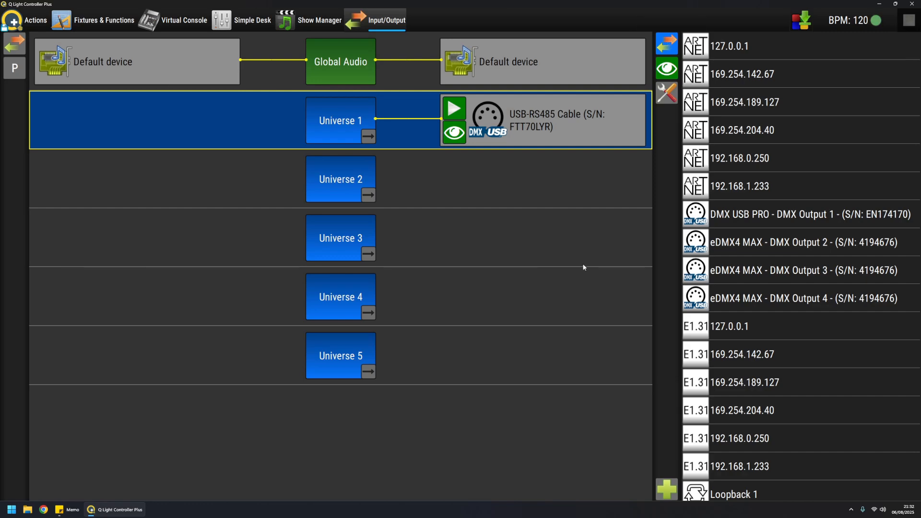
{"action": "mouse_move", "coordinate": [552, 204]}
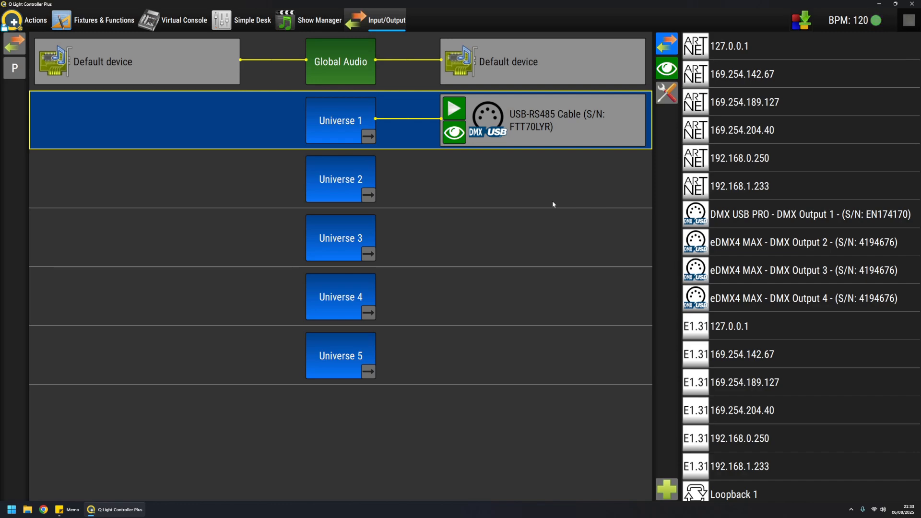
{"action": "mouse_move", "coordinate": [452, 190]}
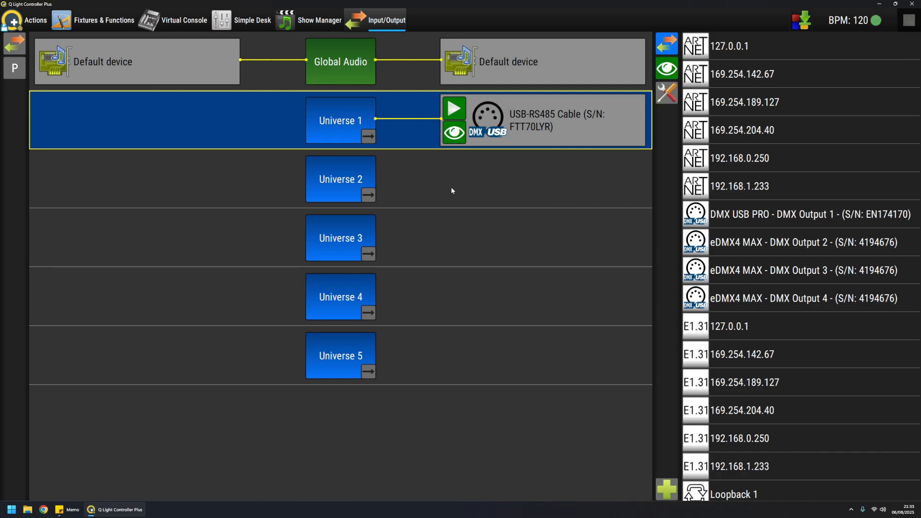
- Patch Art-Net 192.168.0.250 as Universe 2's output, then return to Universe 1
{"action": "left_click", "coordinate": [340, 179]}
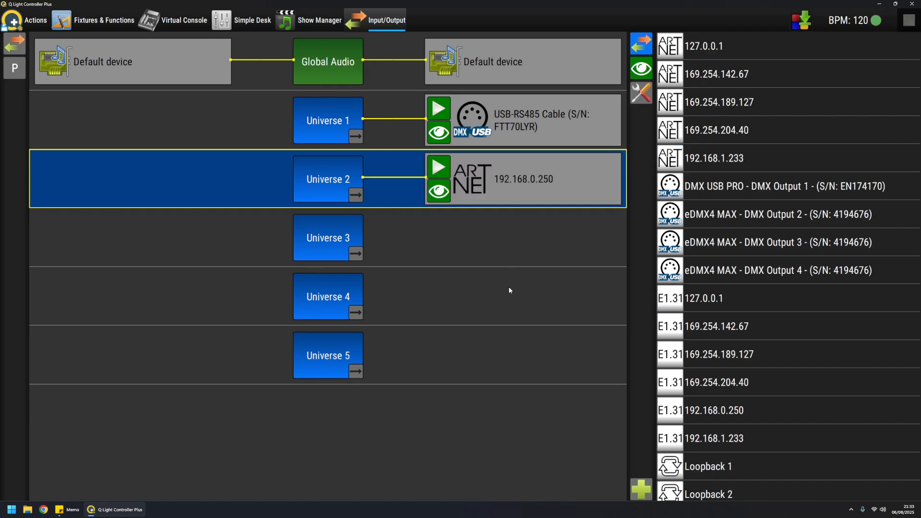
{"action": "left_click", "coordinate": [328, 120]}
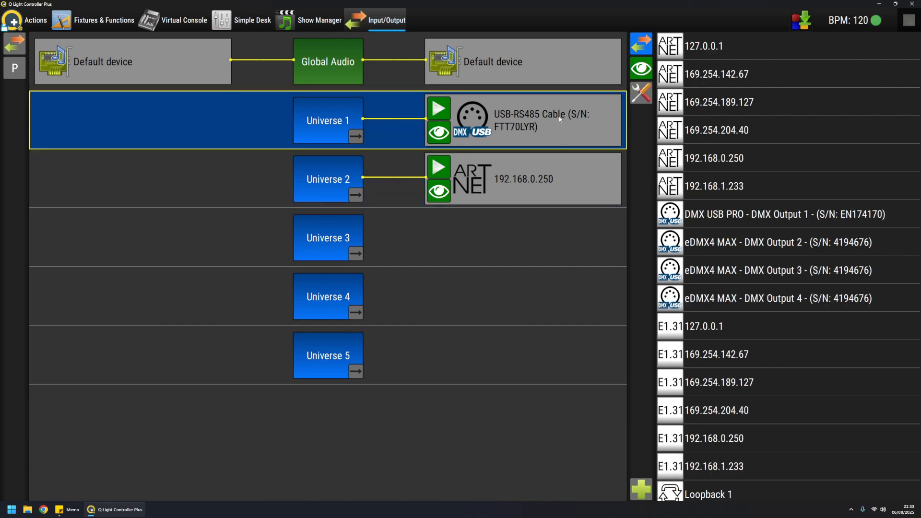
{"action": "mouse_move", "coordinate": [576, 134]}
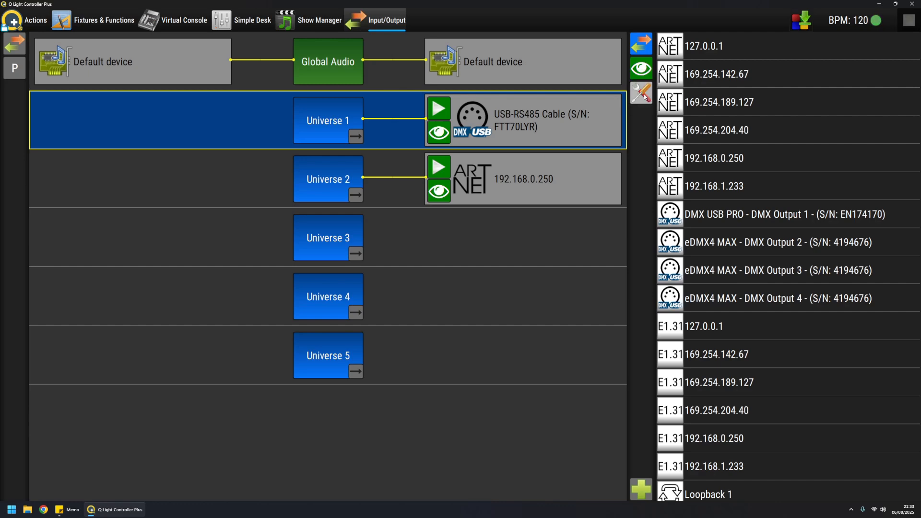
{"action": "mouse_move", "coordinate": [641, 93]}
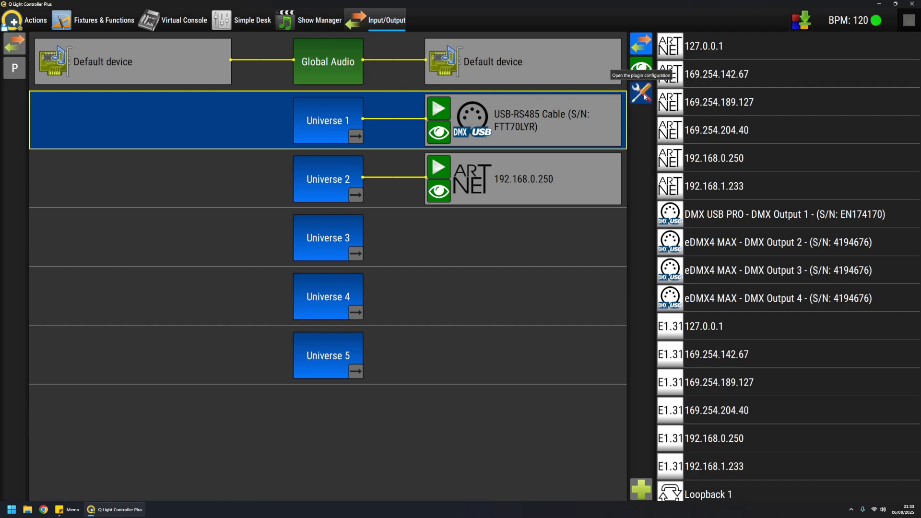
- Show the DMX USB plugin settings listing the three connected interfaces
{"action": "left_click", "coordinate": [641, 92]}
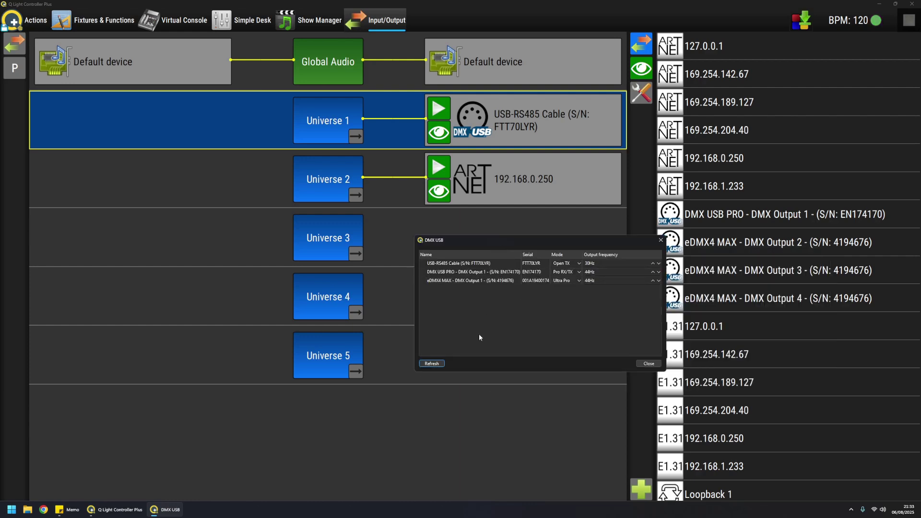
{"action": "mouse_move", "coordinate": [549, 254]}
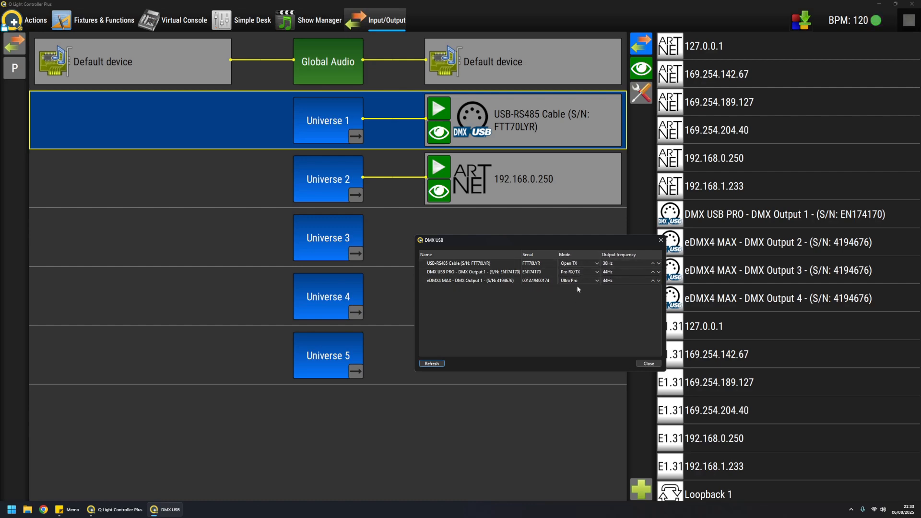
{"action": "mouse_move", "coordinate": [575, 330]}
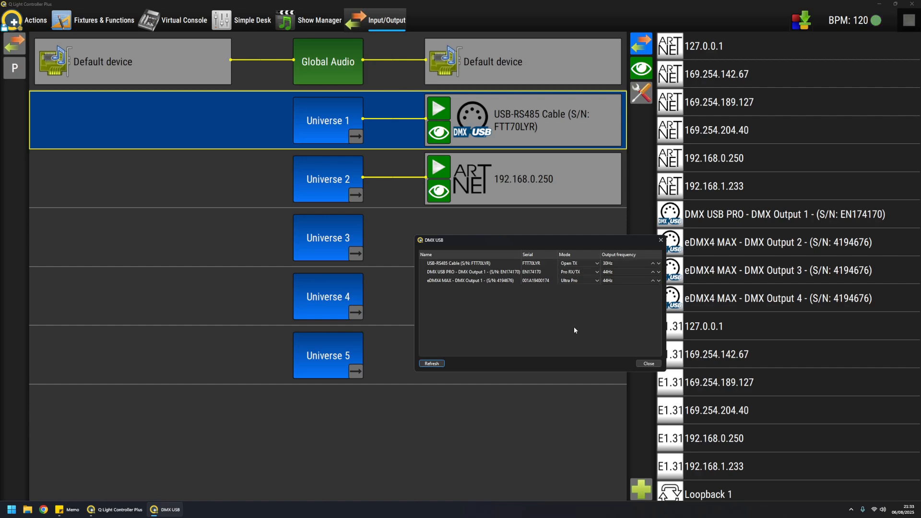
{"action": "mouse_move", "coordinate": [640, 306]}
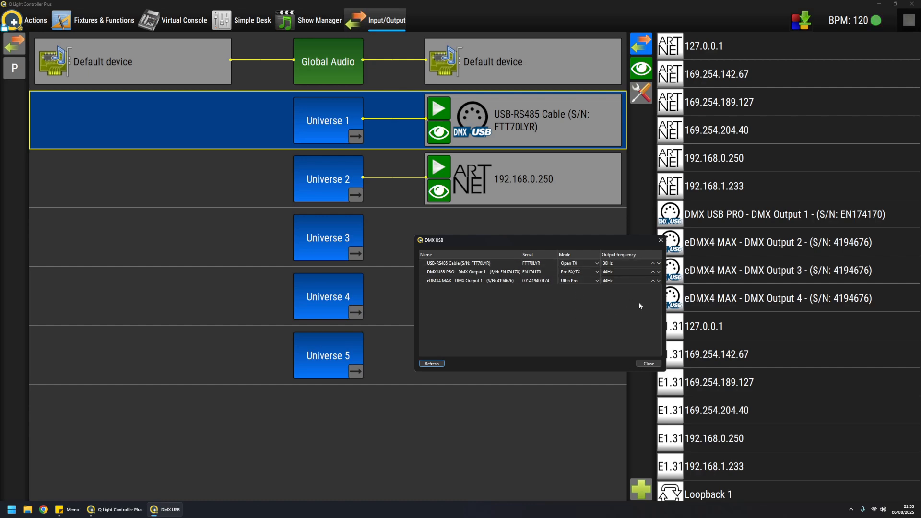
{"action": "mouse_move", "coordinate": [641, 298]}
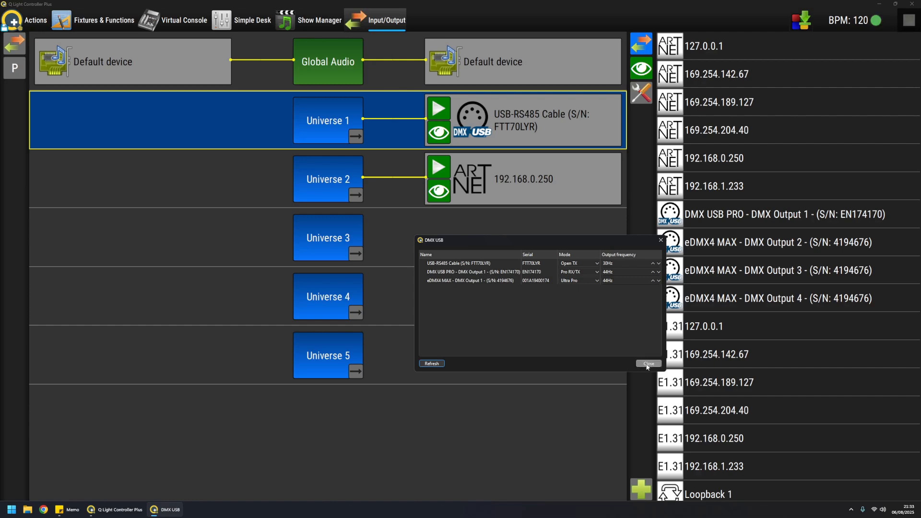
- Leave DMX USB settings, review the discovered Art-Net nodes and confirm Art-Net universe 10 for Universe 2
{"action": "left_click", "coordinate": [648, 363]}
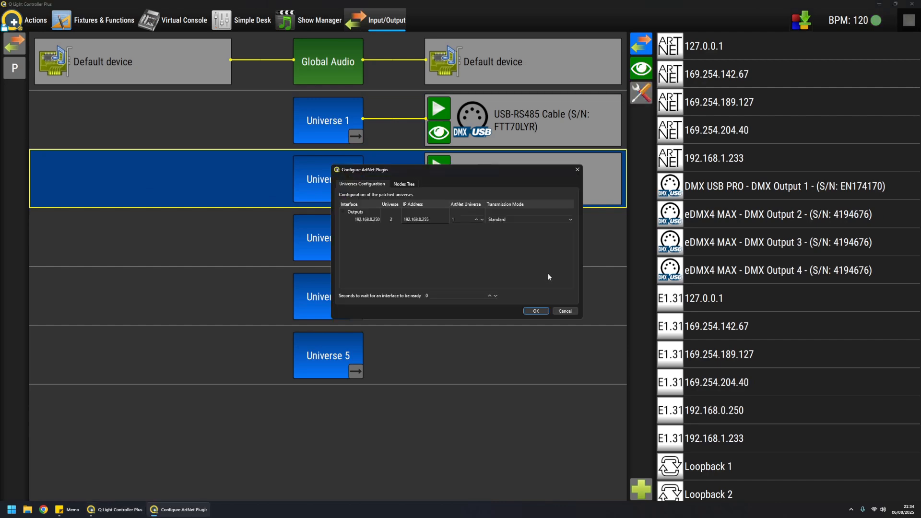
{"action": "mouse_move", "coordinate": [362, 262]}
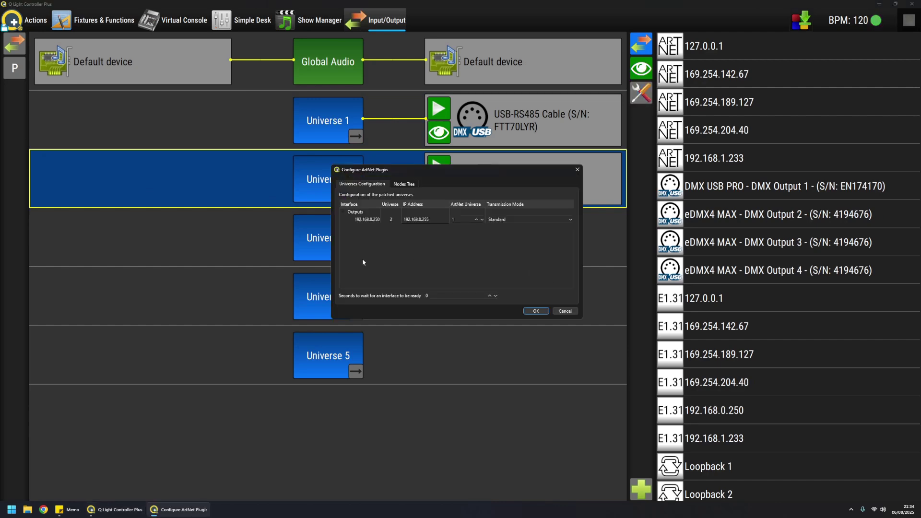
{"action": "mouse_move", "coordinate": [411, 228]}
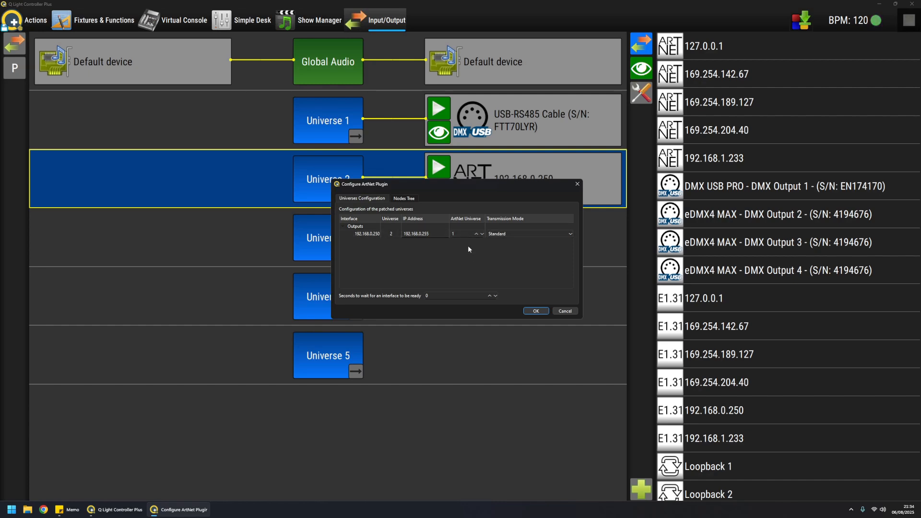
{"action": "mouse_move", "coordinate": [448, 261]}
{"action": "type", "text": "0"}
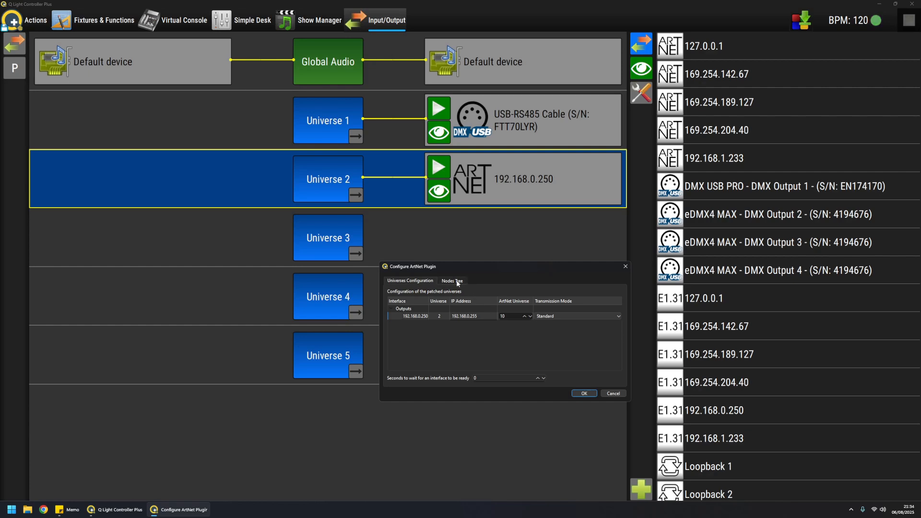
{"action": "left_click", "coordinate": [452, 280]}
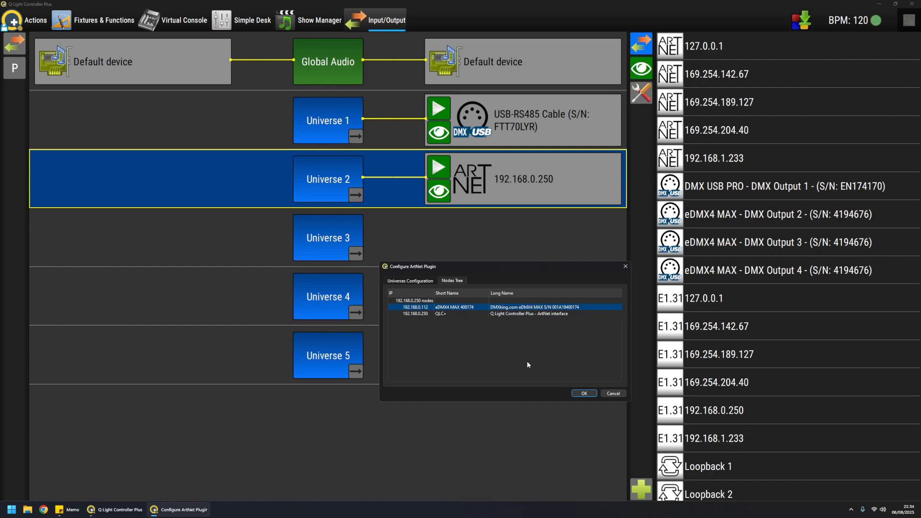
{"action": "mouse_move", "coordinate": [772, 211]}
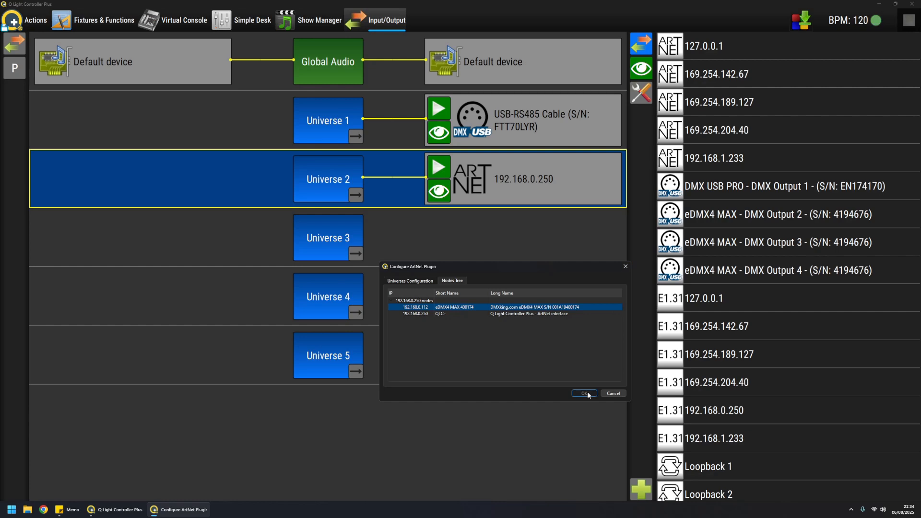
{"action": "left_click", "coordinate": [583, 394]}
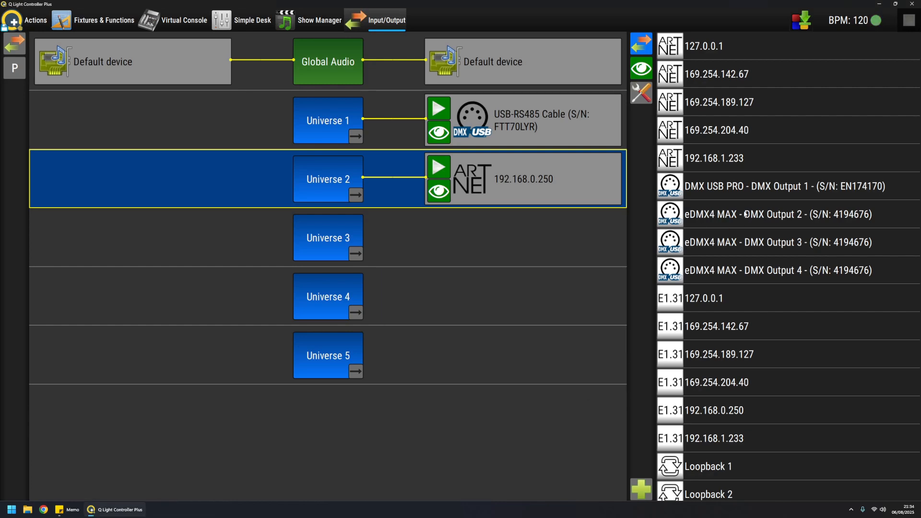
{"action": "mouse_move", "coordinate": [802, 219]}
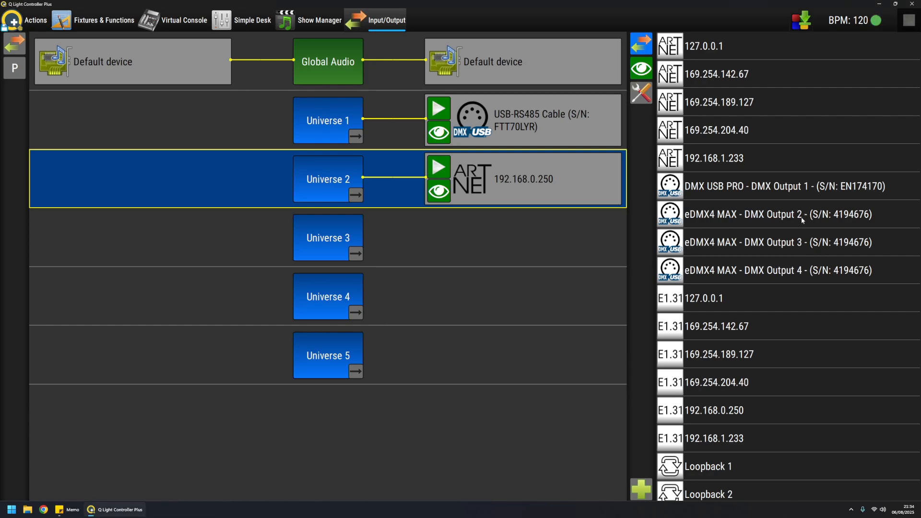
{"action": "mouse_move", "coordinate": [751, 264]}
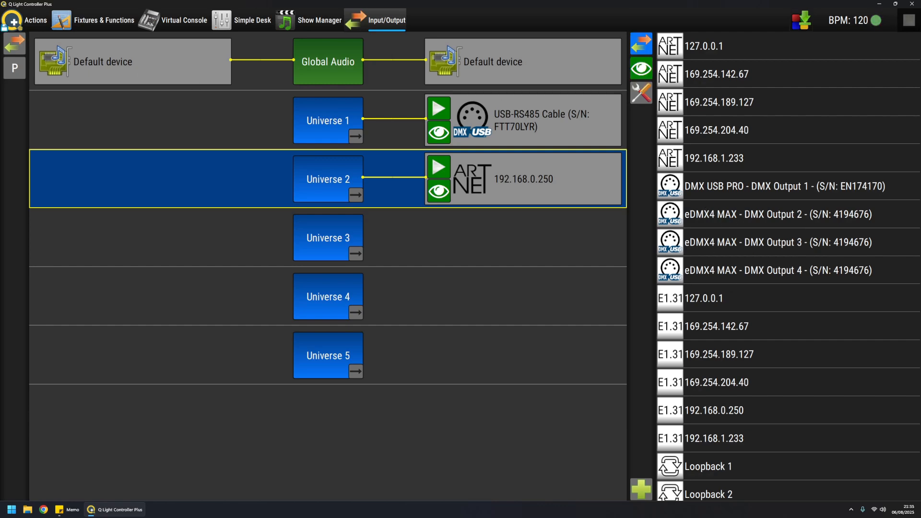
{"action": "left_click", "coordinate": [14, 42]}
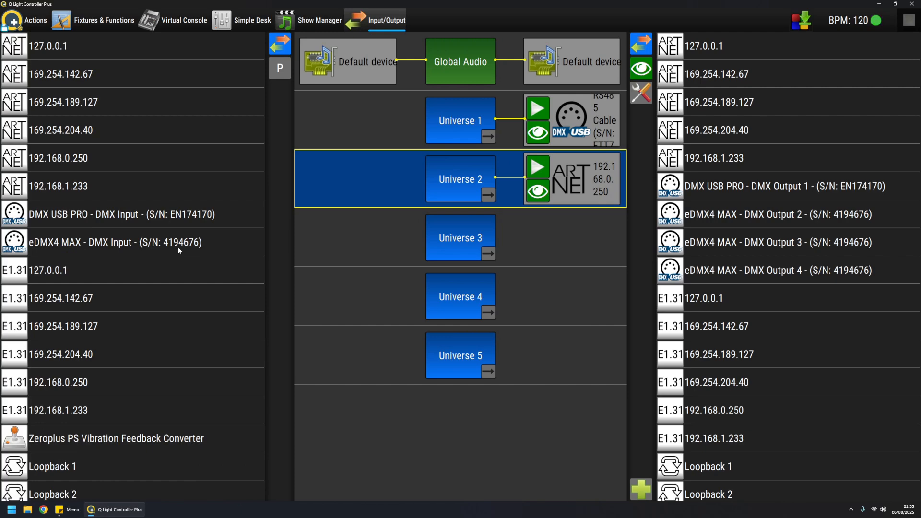
{"action": "mouse_move", "coordinate": [114, 248]}
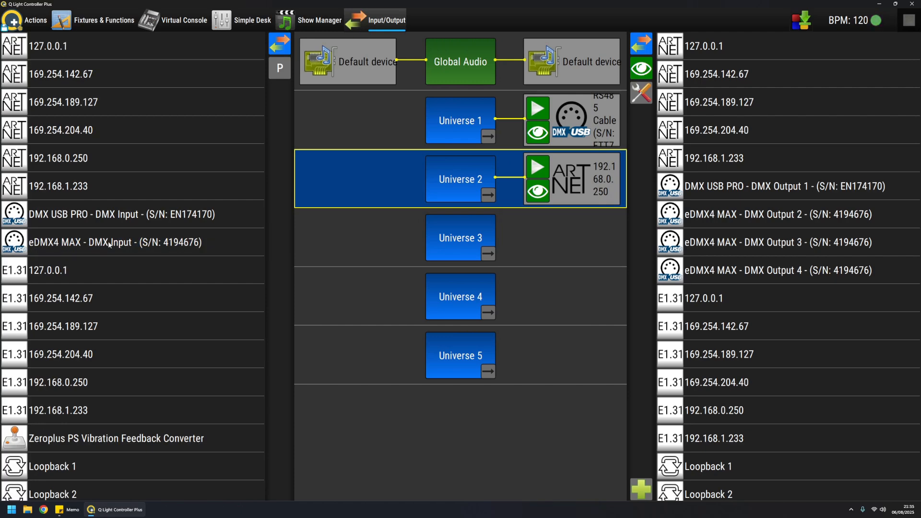
{"action": "mouse_move", "coordinate": [124, 246]}
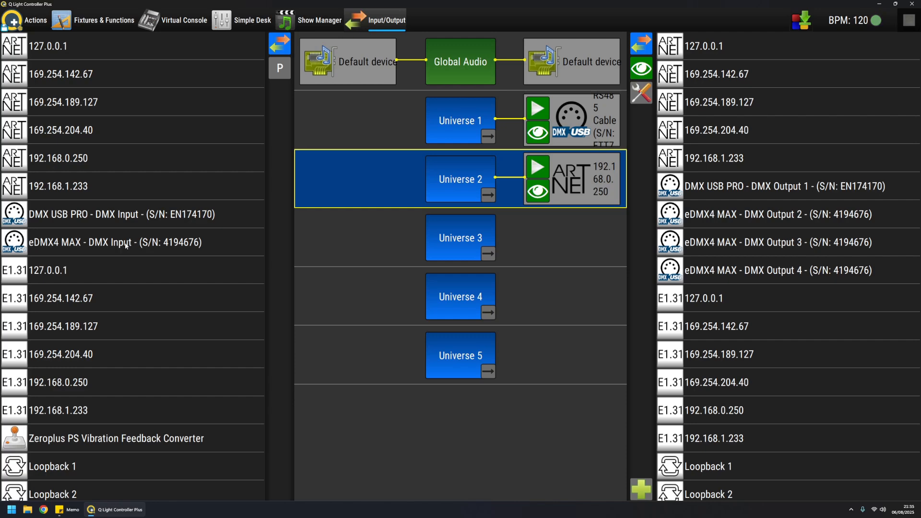
{"action": "mouse_move", "coordinate": [641, 44]}
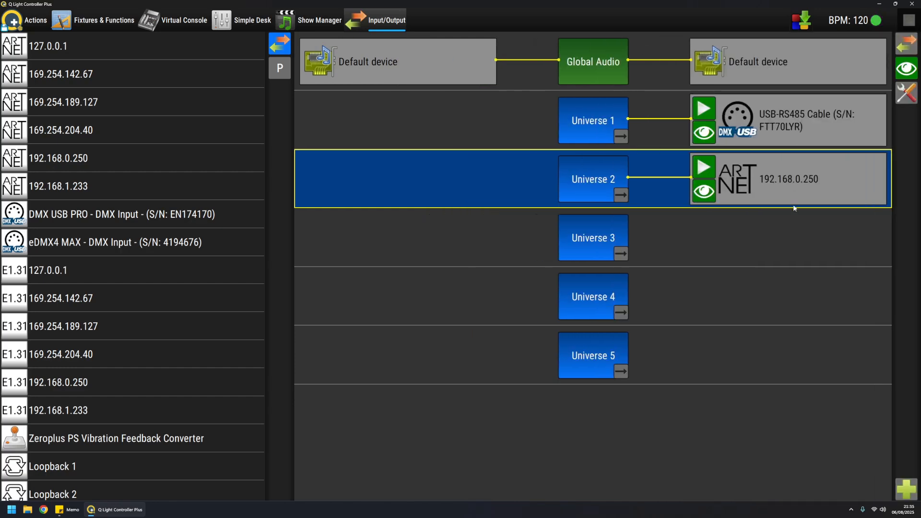
{"action": "mouse_move", "coordinate": [463, 131]}
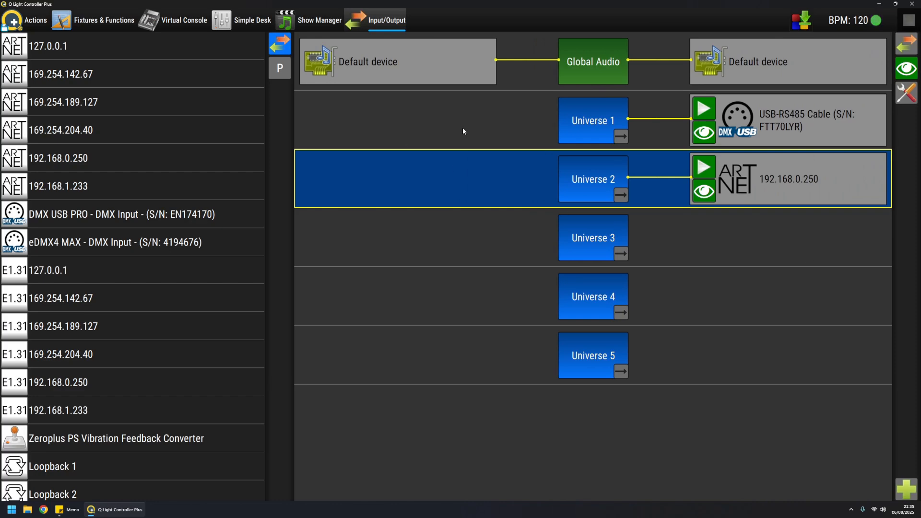
{"action": "mouse_move", "coordinate": [461, 136]}
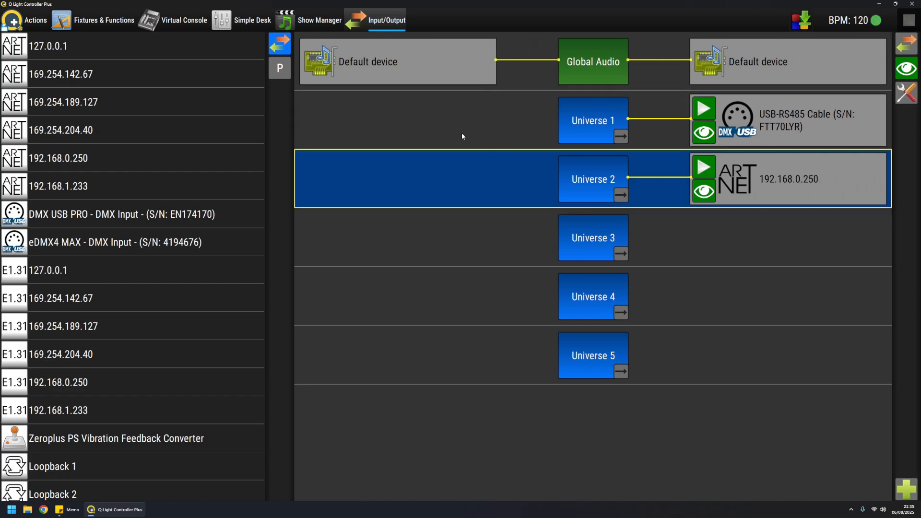
{"action": "scroll", "scroll_direction": "down", "scroll_amount": 3}
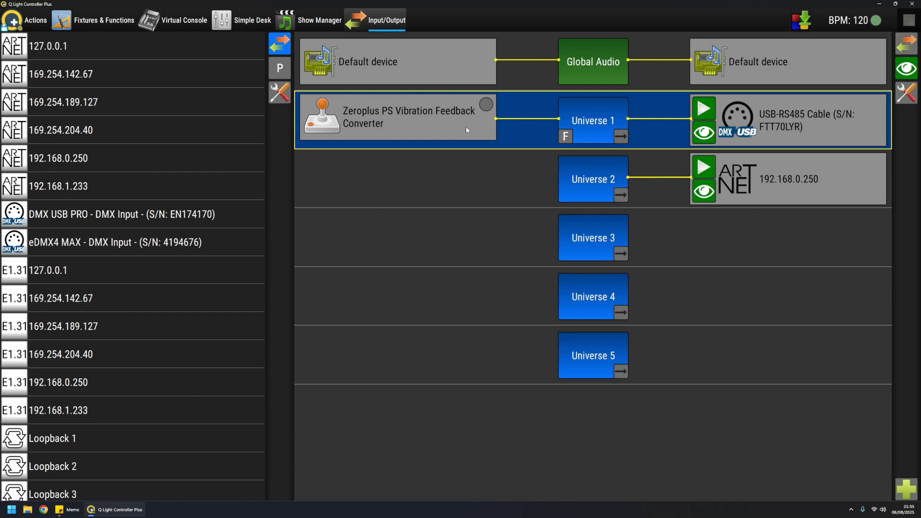
{"action": "mouse_move", "coordinate": [451, 149]}
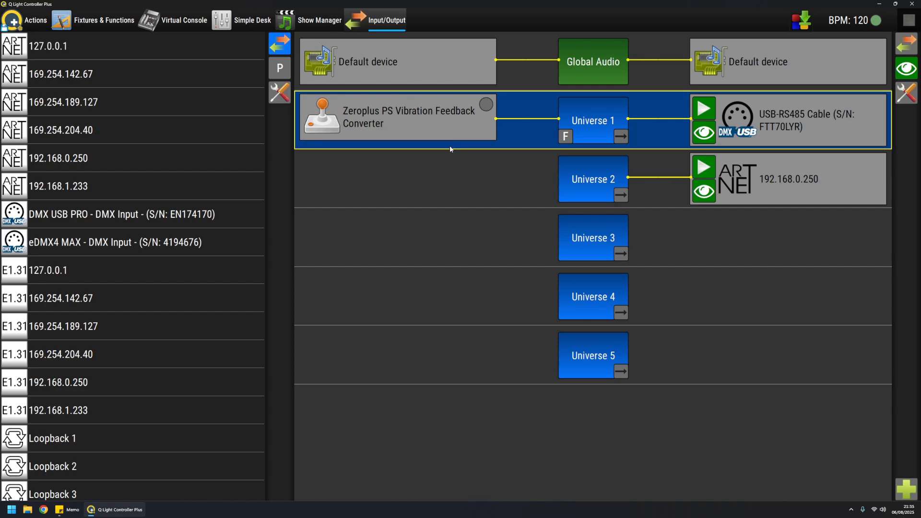
{"action": "left_click", "coordinate": [486, 104]}
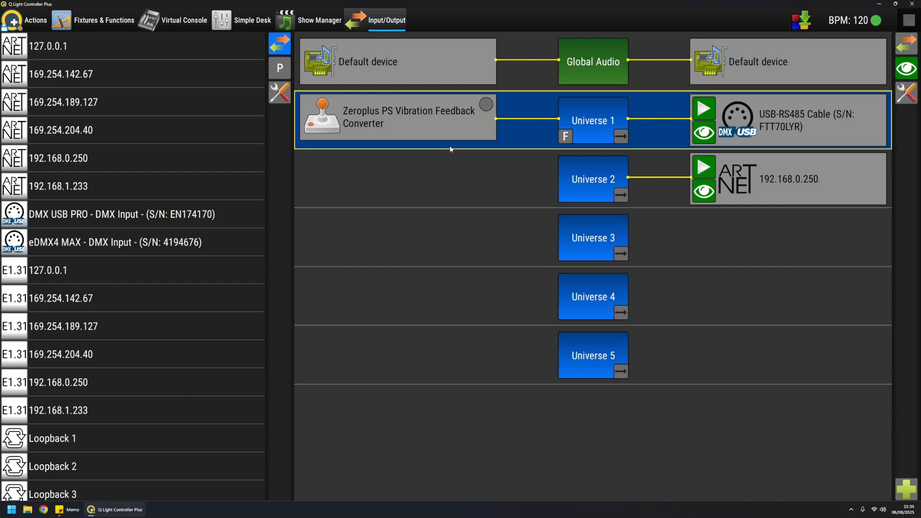
{"action": "left_click", "coordinate": [485, 104]}
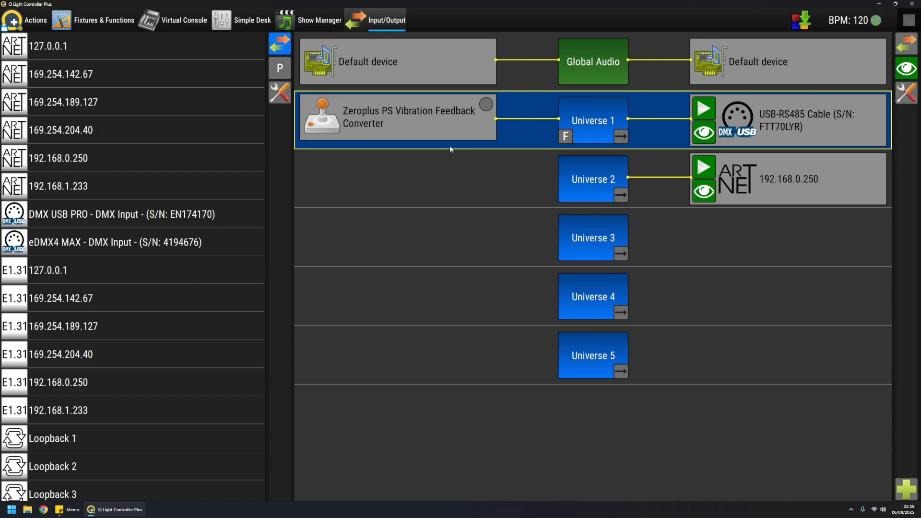
{"action": "mouse_move", "coordinate": [467, 205]}
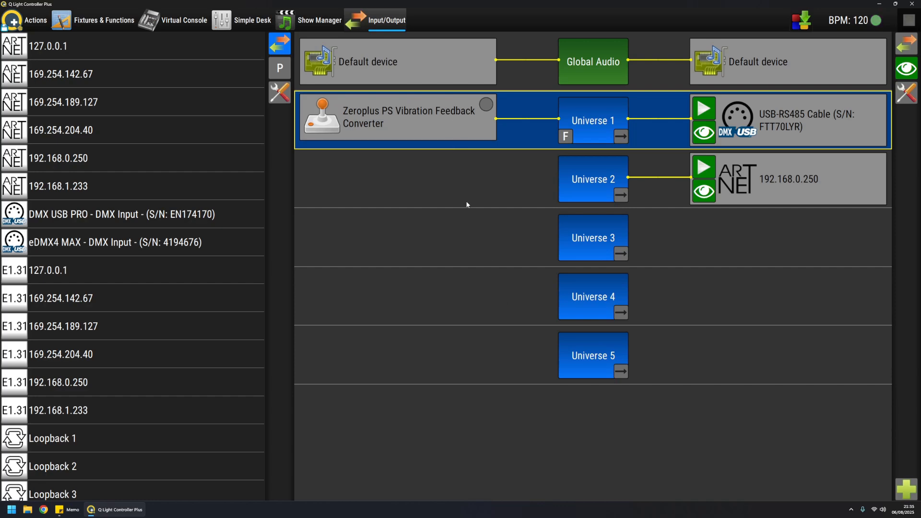
{"action": "mouse_move", "coordinate": [660, 219]}
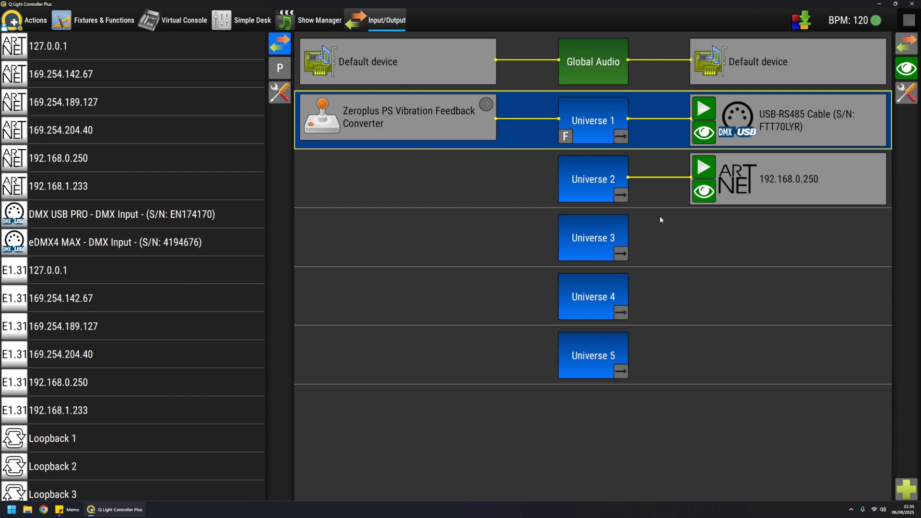
{"action": "mouse_move", "coordinate": [699, 342]}
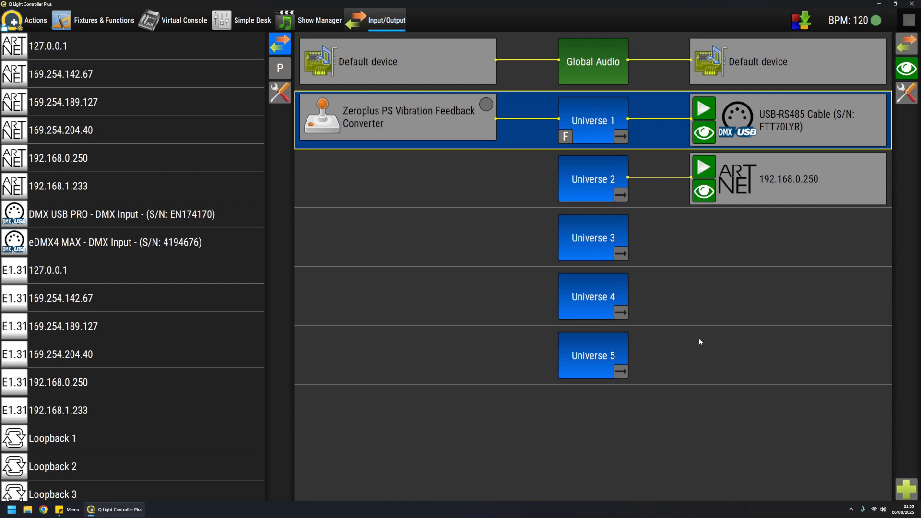
{"action": "mouse_move", "coordinate": [393, 122]}
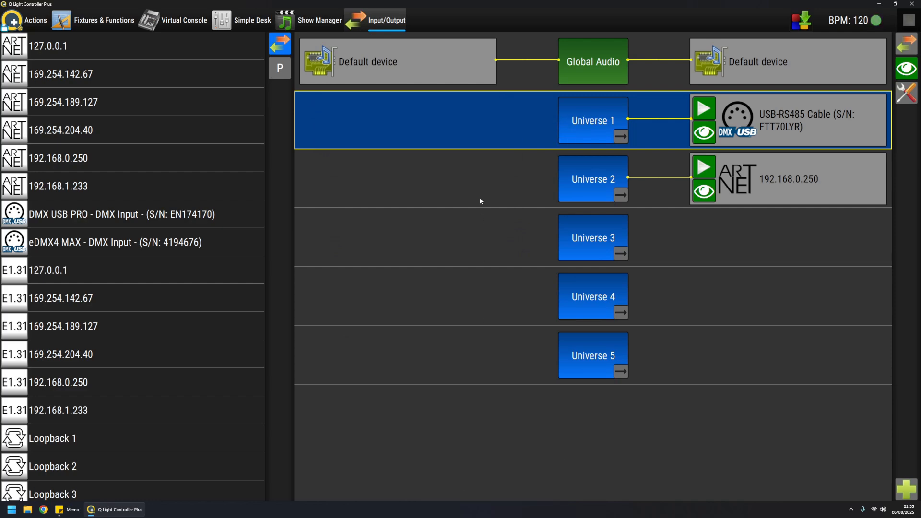
{"action": "mouse_move", "coordinate": [749, 171]}
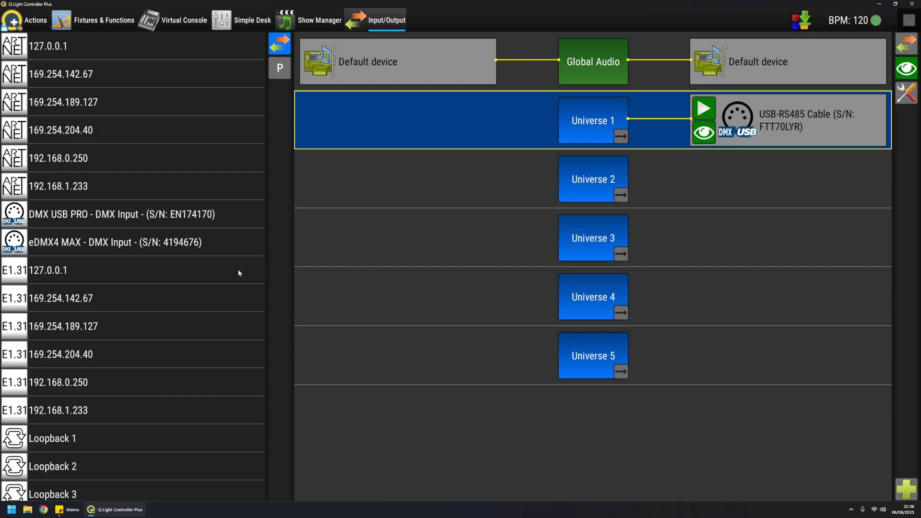
- Scroll the device list to reach the APC mini mk2 for Universe 2's input
{"action": "scroll", "scroll_direction": "down", "scroll_amount": 3}
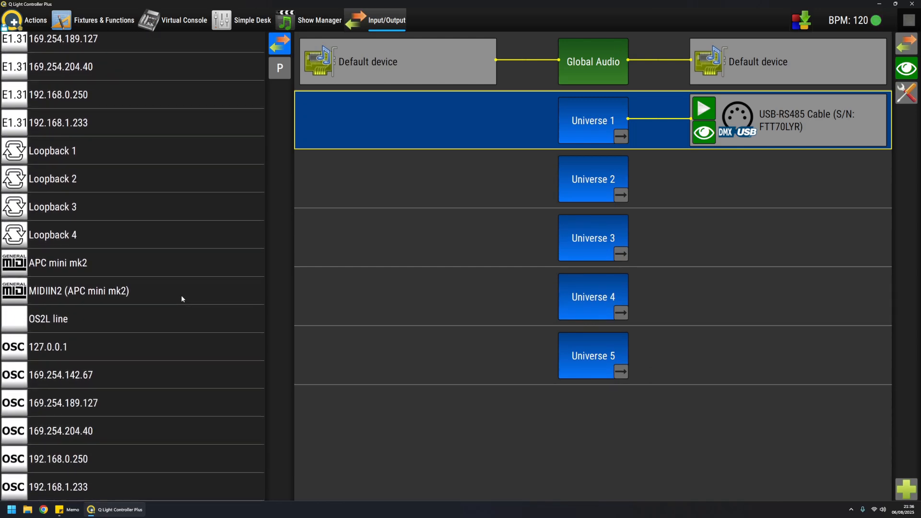
{"action": "mouse_move", "coordinate": [61, 264]}
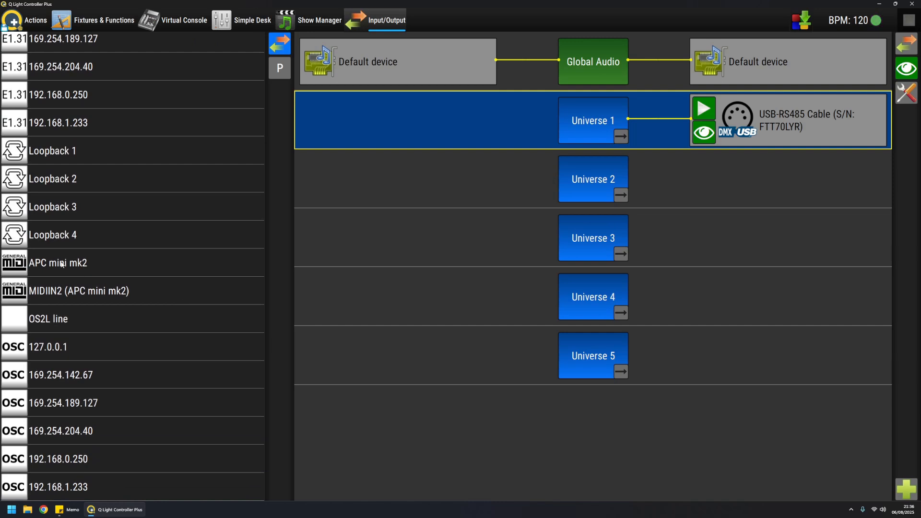
{"action": "mouse_move", "coordinate": [53, 264]}
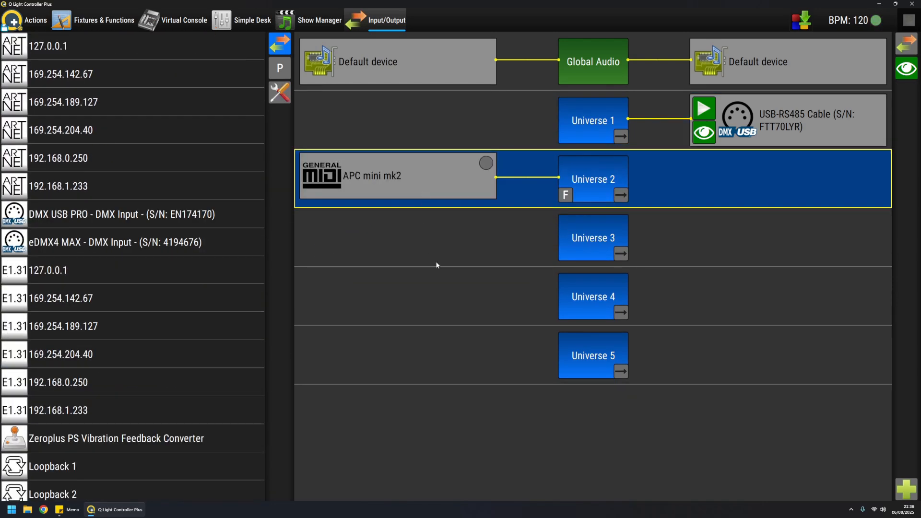
{"action": "mouse_move", "coordinate": [428, 195]}
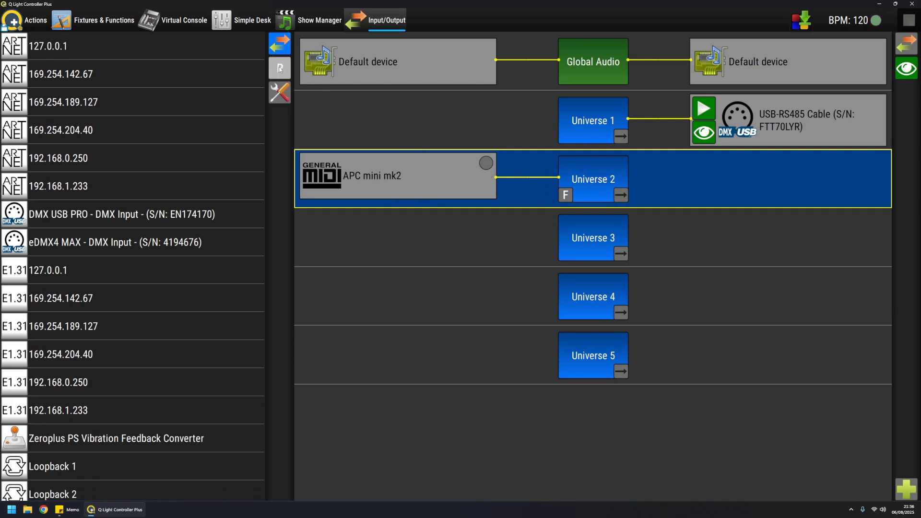
{"action": "mouse_move", "coordinate": [279, 69]}
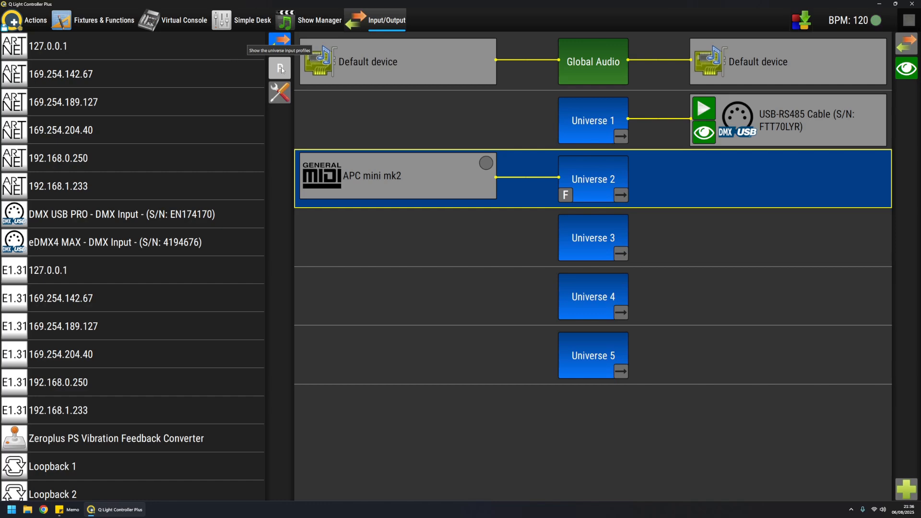
- Assign the Akai APC Mini mk2 input profile to Universe 2's APC mini mk2 input
{"action": "left_click", "coordinate": [279, 67]}
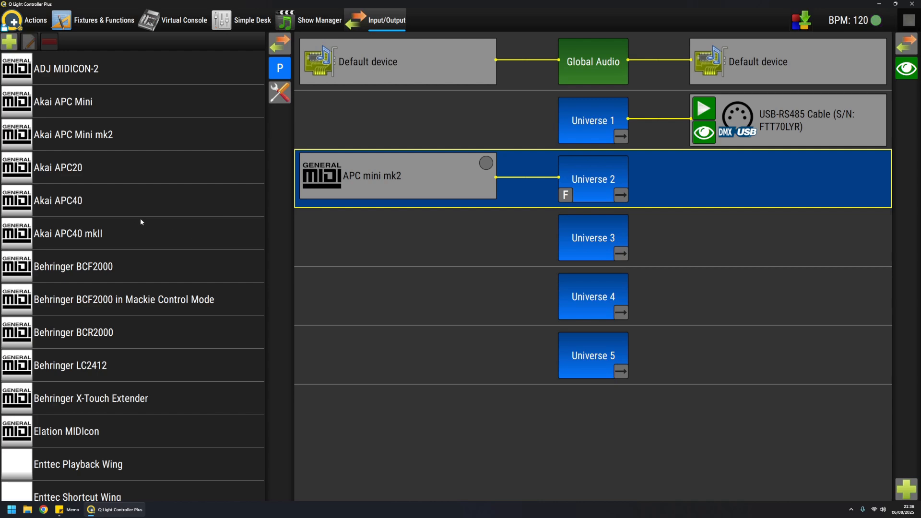
{"action": "scroll", "scroll_direction": "down", "scroll_amount": 3}
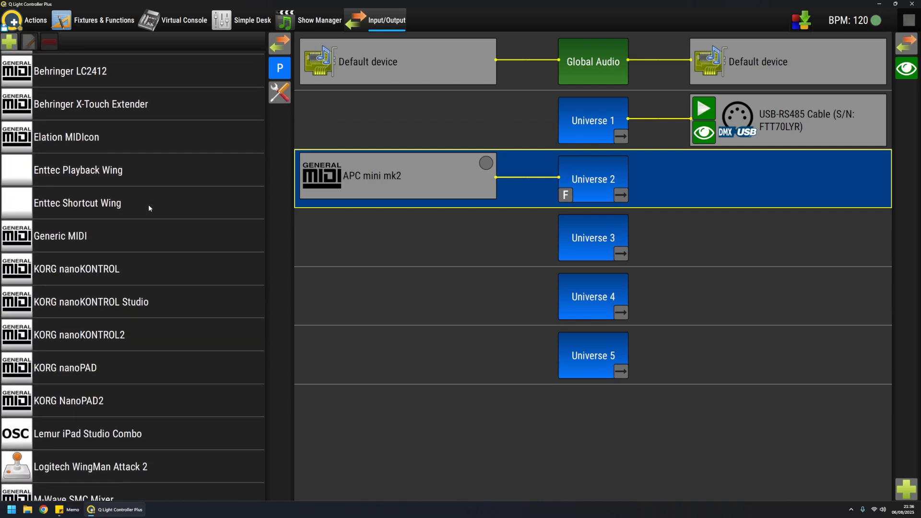
{"action": "scroll", "scroll_direction": "down", "scroll_amount": 3}
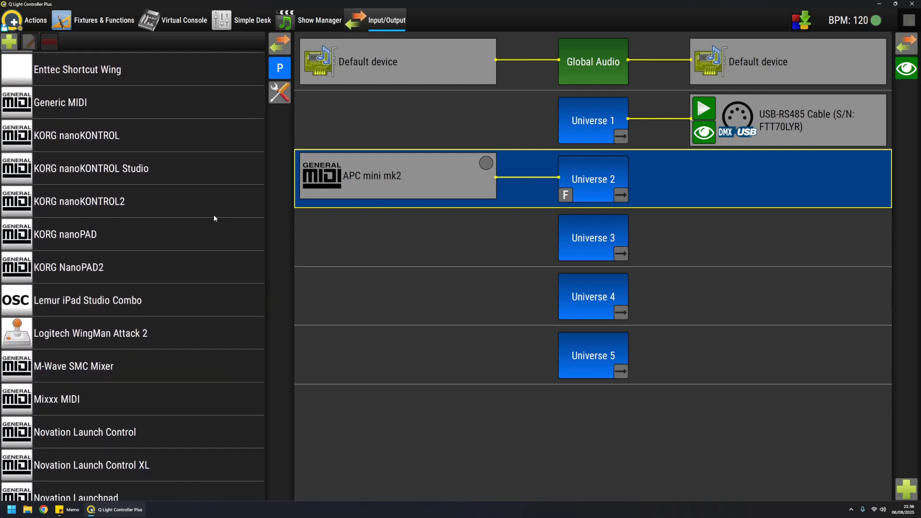
{"action": "scroll", "scroll_direction": "up", "scroll_amount": 3}
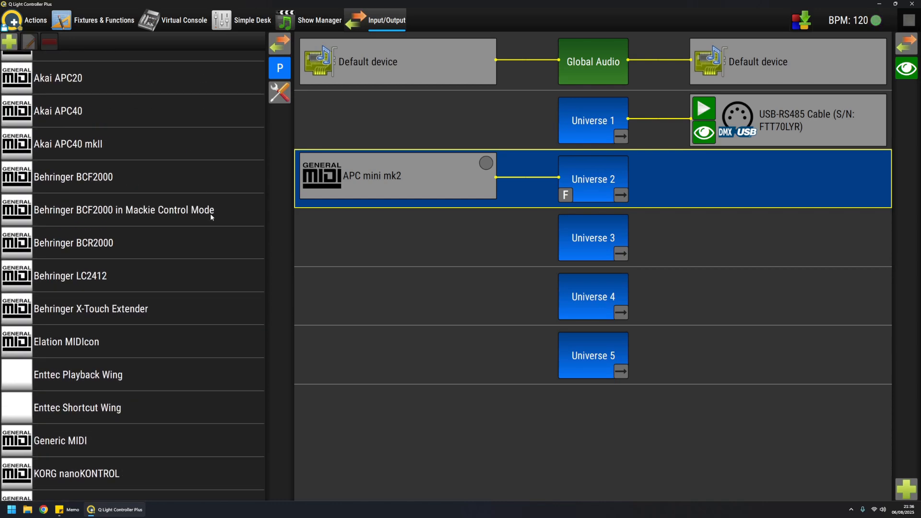
{"action": "scroll", "scroll_direction": "up", "scroll_amount": 3}
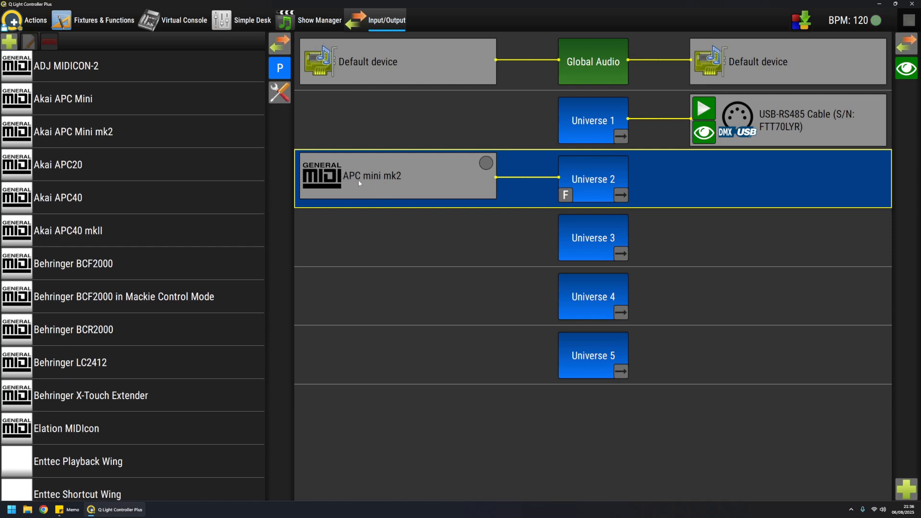
{"action": "mouse_move", "coordinate": [102, 234]}
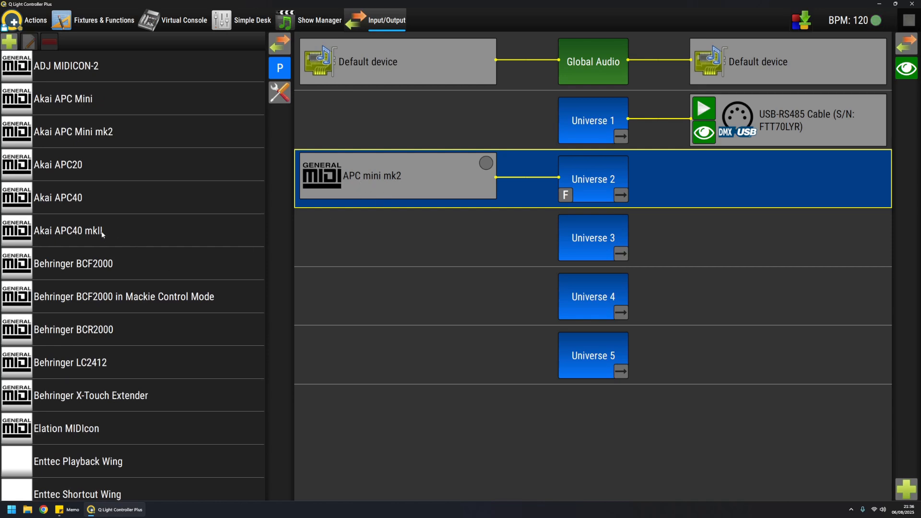
{"action": "mouse_move", "coordinate": [79, 134]}
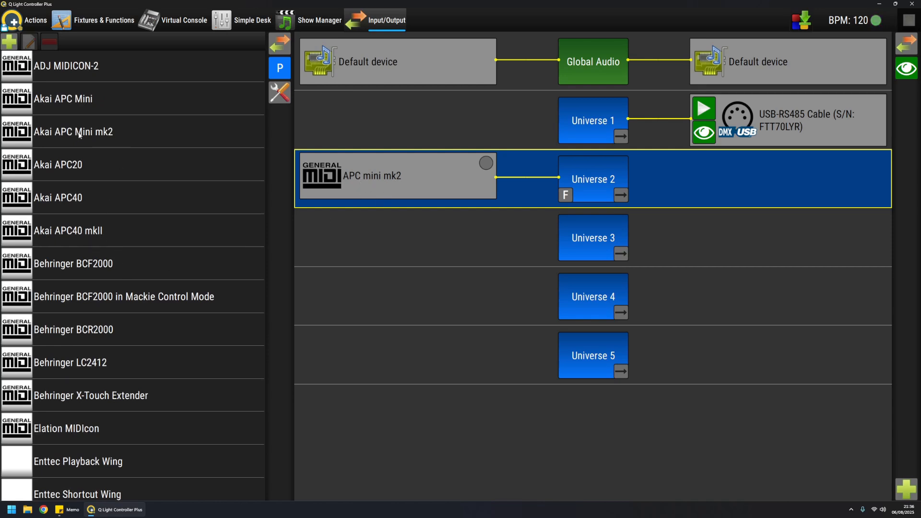
{"action": "left_click", "coordinate": [117, 133]}
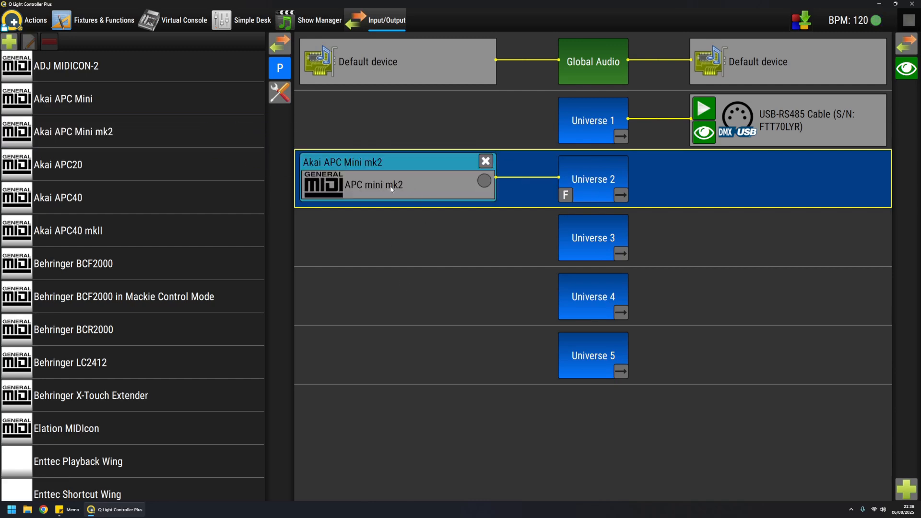
{"action": "mouse_move", "coordinate": [437, 186]}
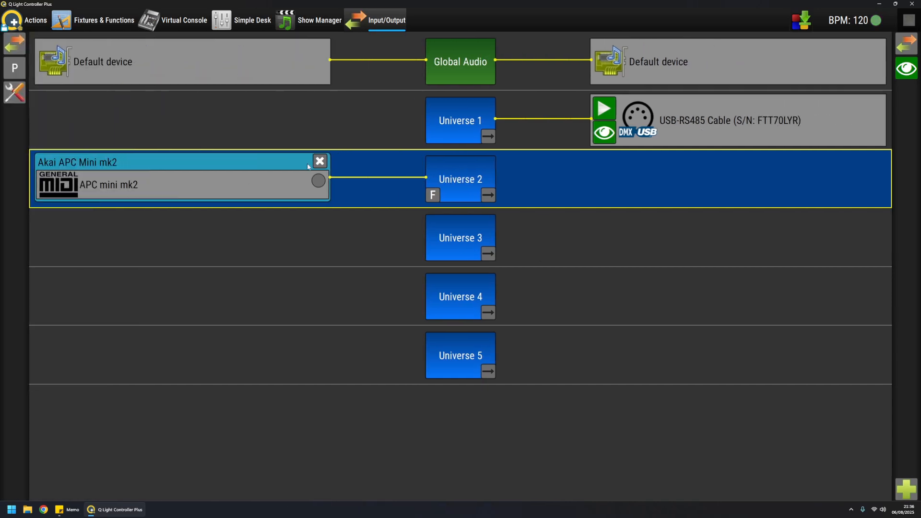
{"action": "mouse_move", "coordinate": [297, 191]}
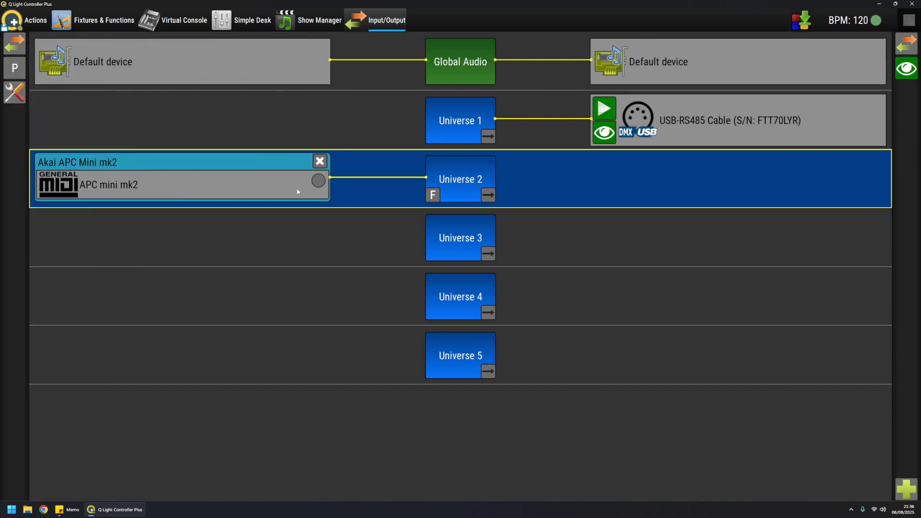
- Select the Universe 2 row to check its APC mini mk2 input is receiving signal
{"action": "left_click", "coordinate": [318, 181]}
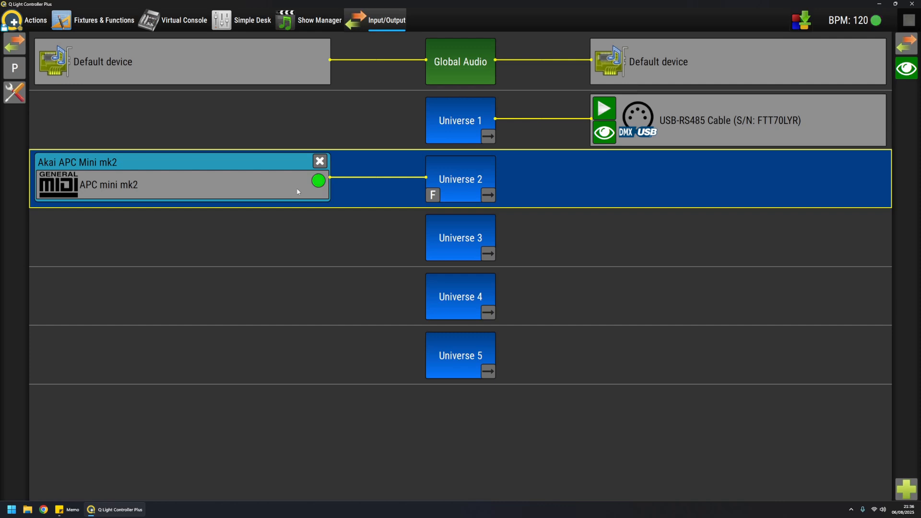
{"action": "left_click", "coordinate": [318, 181]}
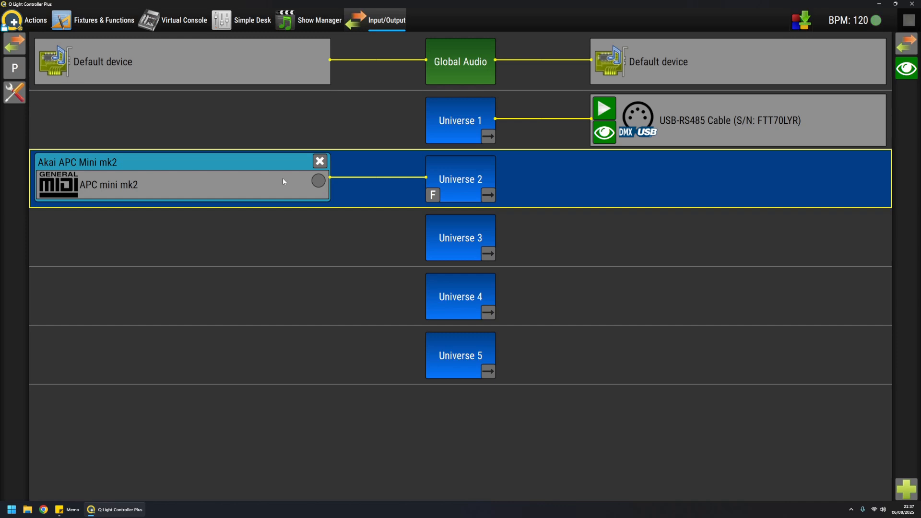
{"action": "mouse_move", "coordinate": [242, 172]}
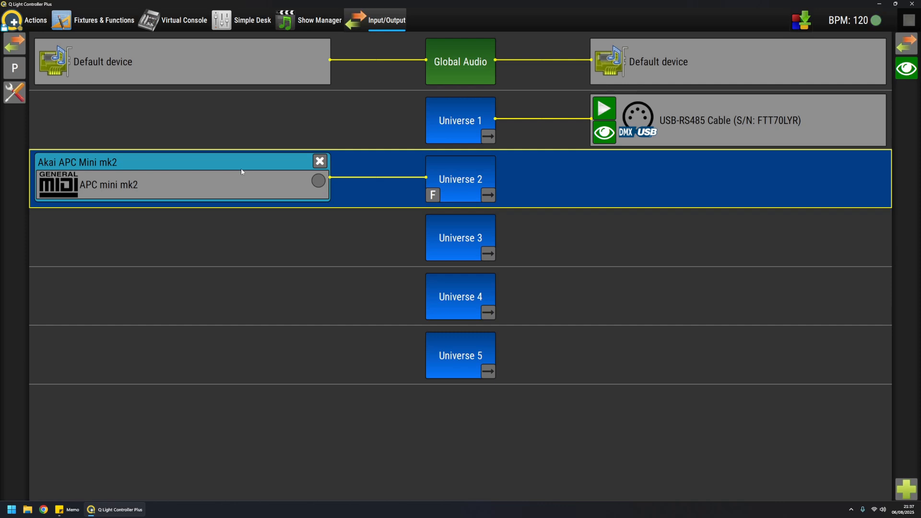
{"action": "mouse_move", "coordinate": [68, 167]}
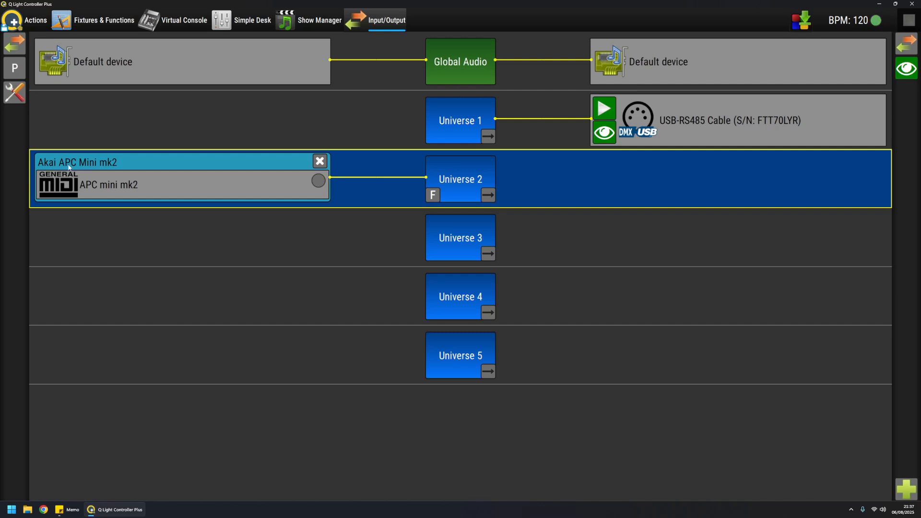
{"action": "mouse_move", "coordinate": [108, 179]}
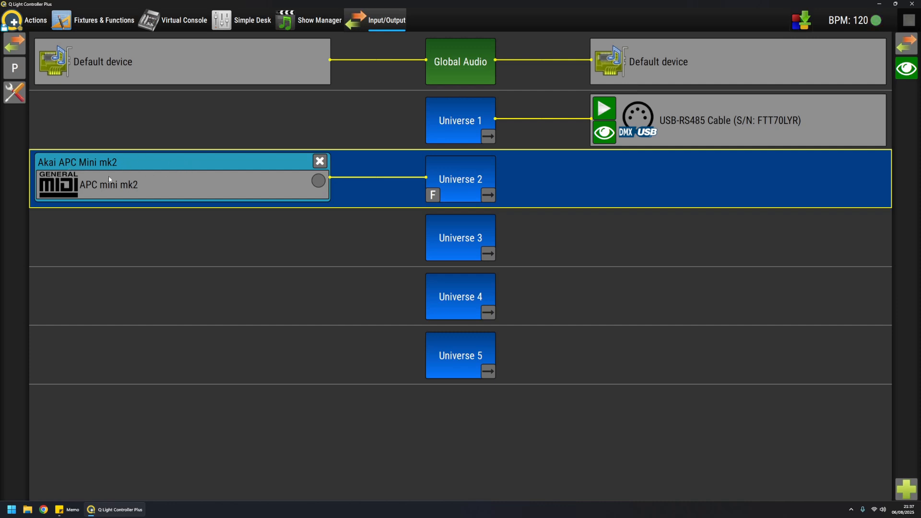
{"action": "mouse_move", "coordinate": [146, 163]}
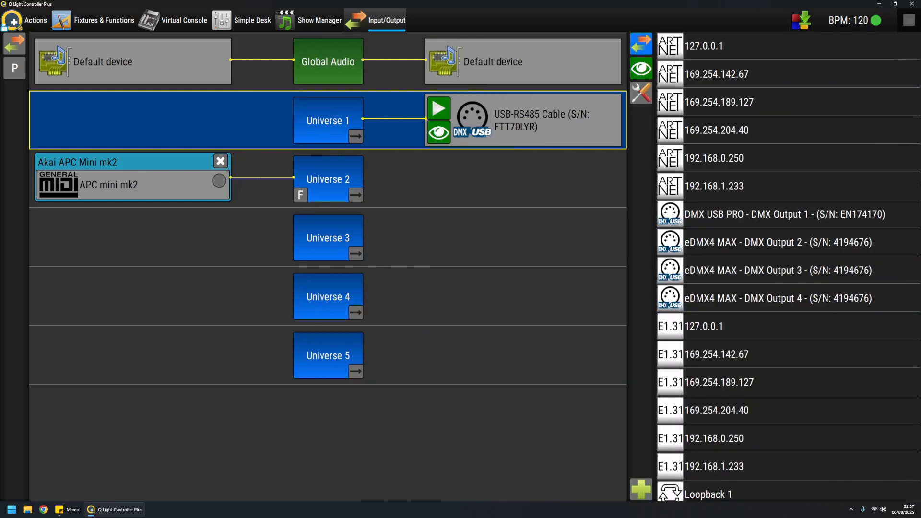
{"action": "mouse_move", "coordinate": [740, 119]}
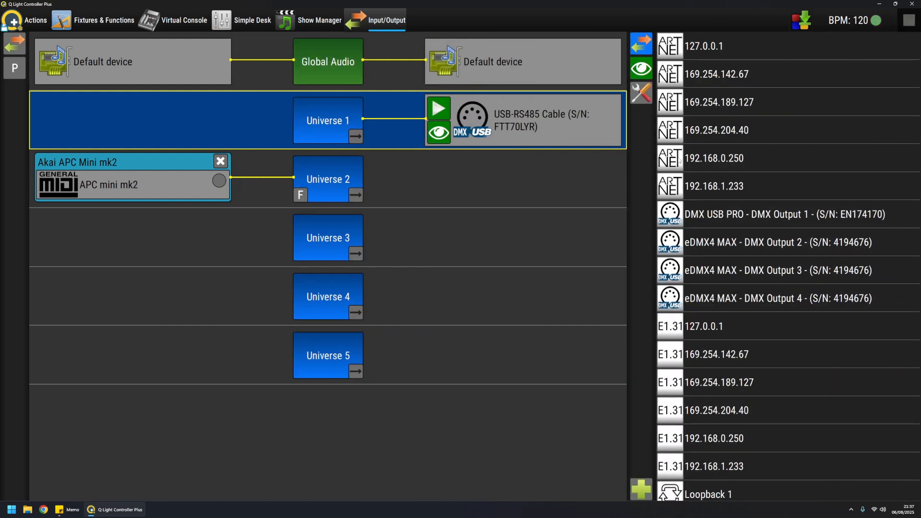
- Scroll the output device list to reach E1.31 192.168.0.250 for Universe 1
{"action": "scroll", "scroll_direction": "down", "scroll_amount": 3}
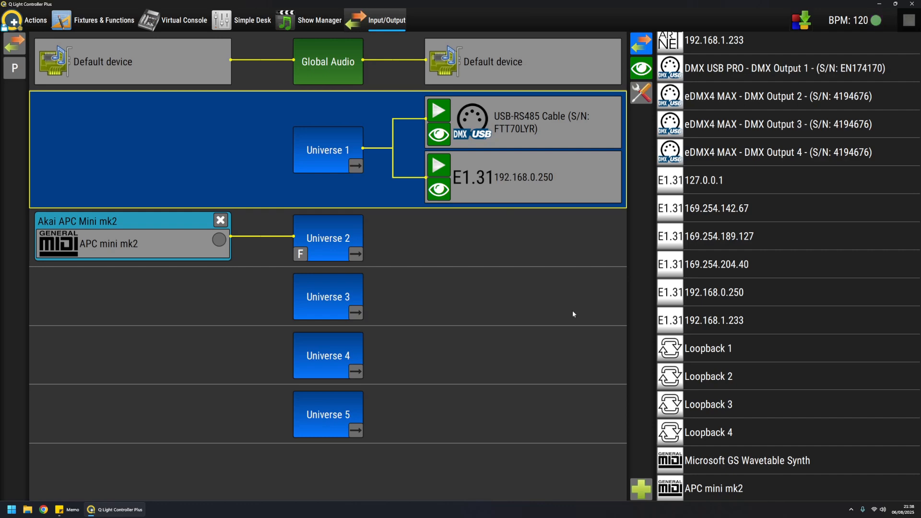
{"action": "mouse_move", "coordinate": [485, 299]}
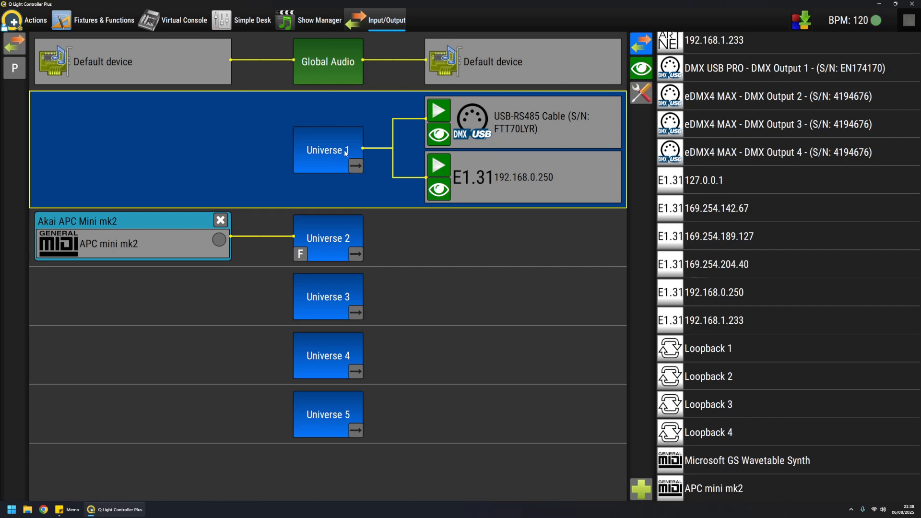
{"action": "mouse_move", "coordinate": [551, 129]}
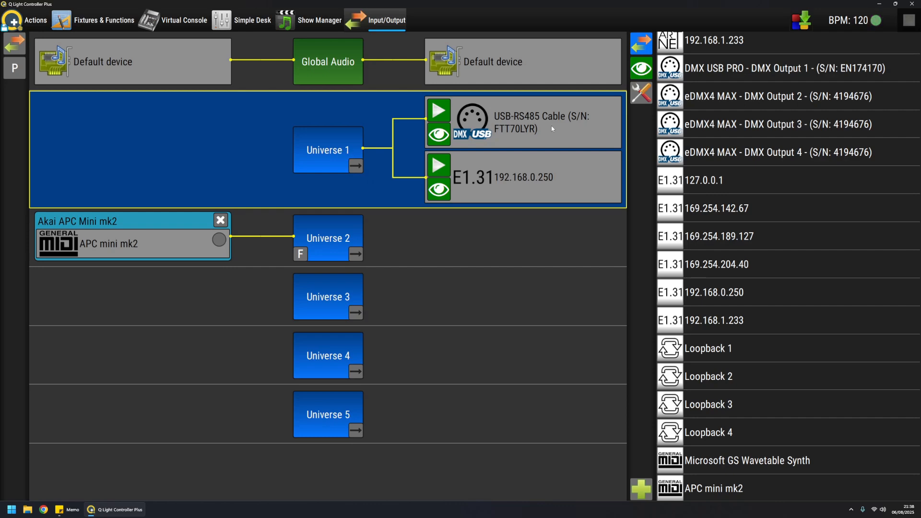
{"action": "mouse_move", "coordinate": [579, 129]}
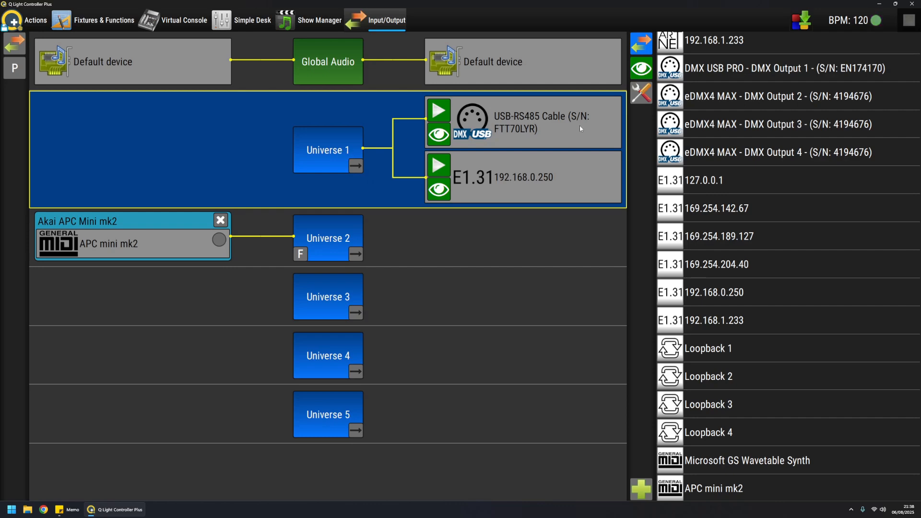
{"action": "mouse_move", "coordinate": [557, 186]}
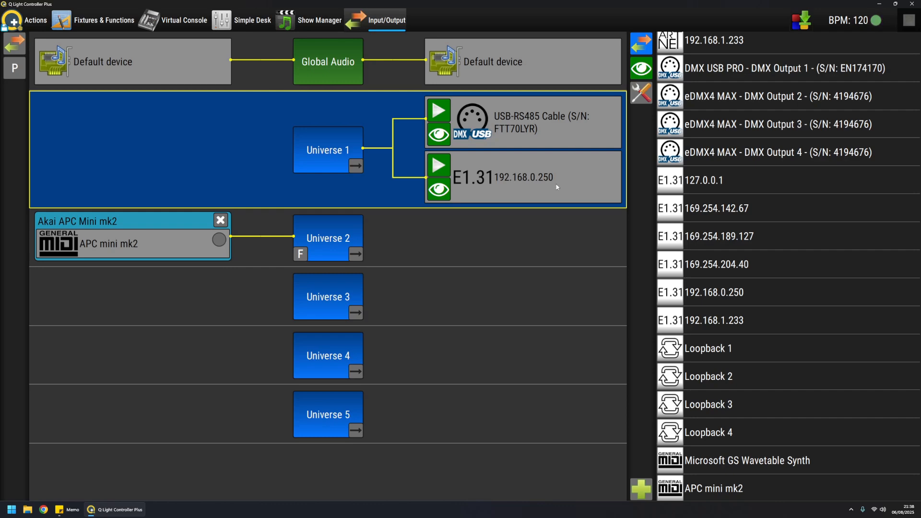
{"action": "mouse_move", "coordinate": [467, 187]}
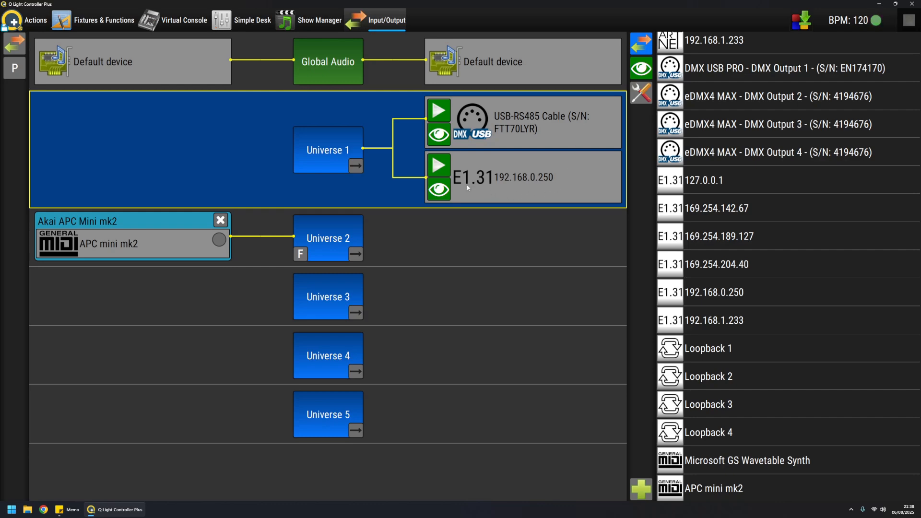
{"action": "mouse_move", "coordinate": [568, 188]}
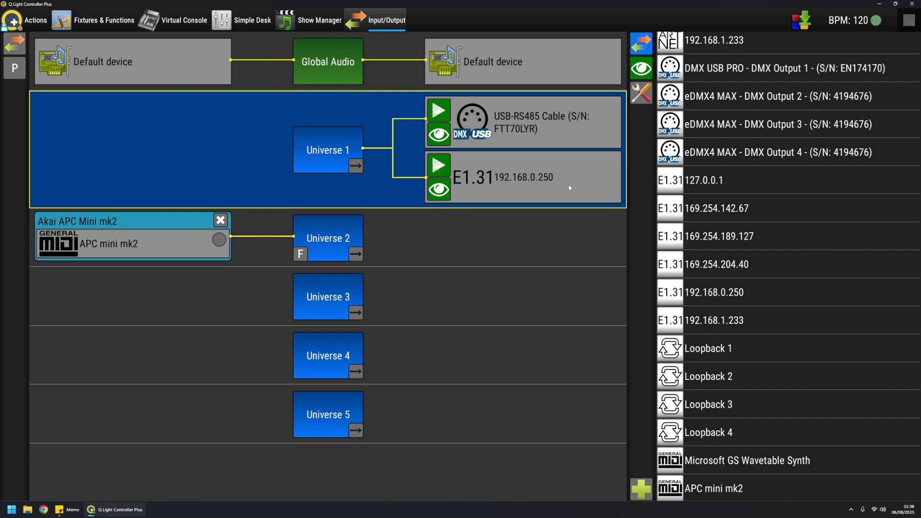
{"action": "mouse_move", "coordinate": [526, 186]}
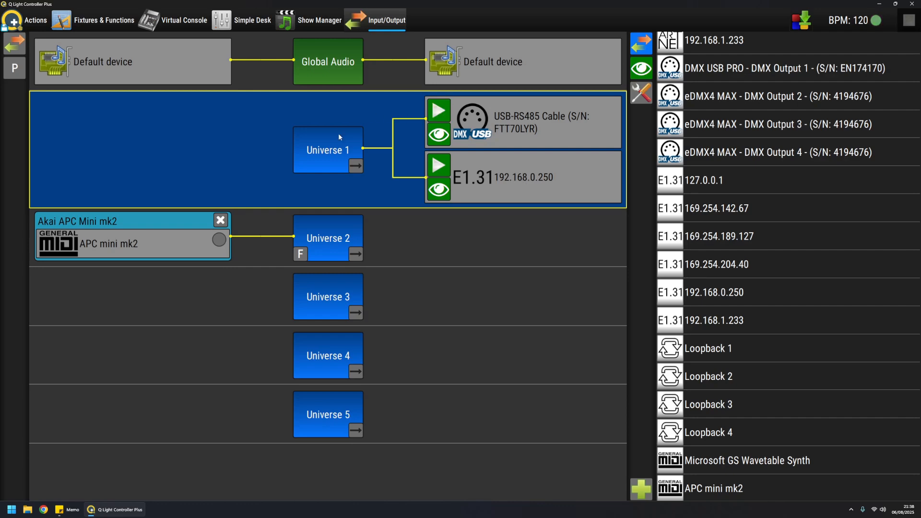
{"action": "mouse_move", "coordinate": [361, 198]}
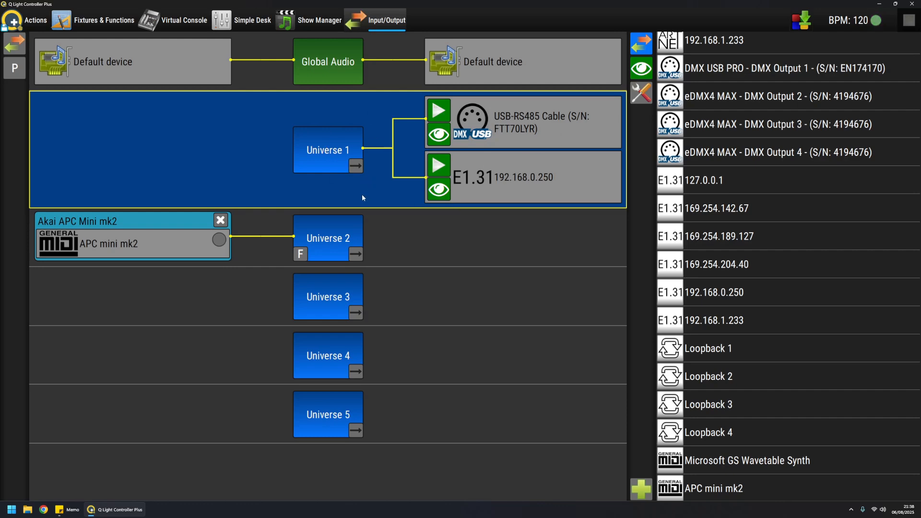
{"action": "mouse_move", "coordinate": [322, 154]}
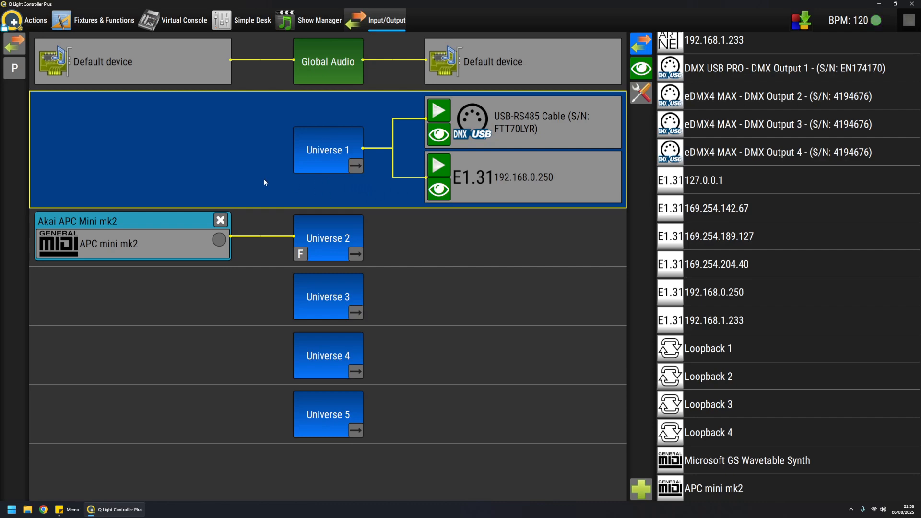
{"action": "mouse_move", "coordinate": [205, 269]}
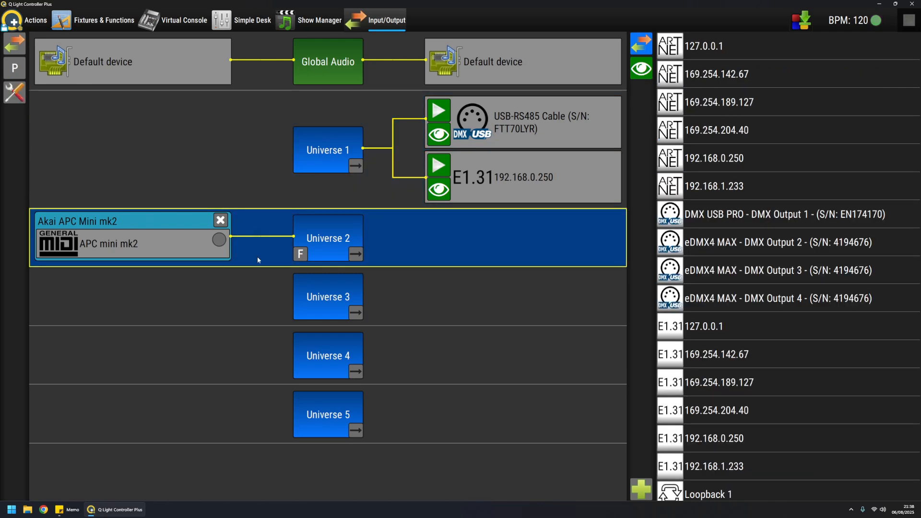
{"action": "mouse_move", "coordinate": [181, 241]}
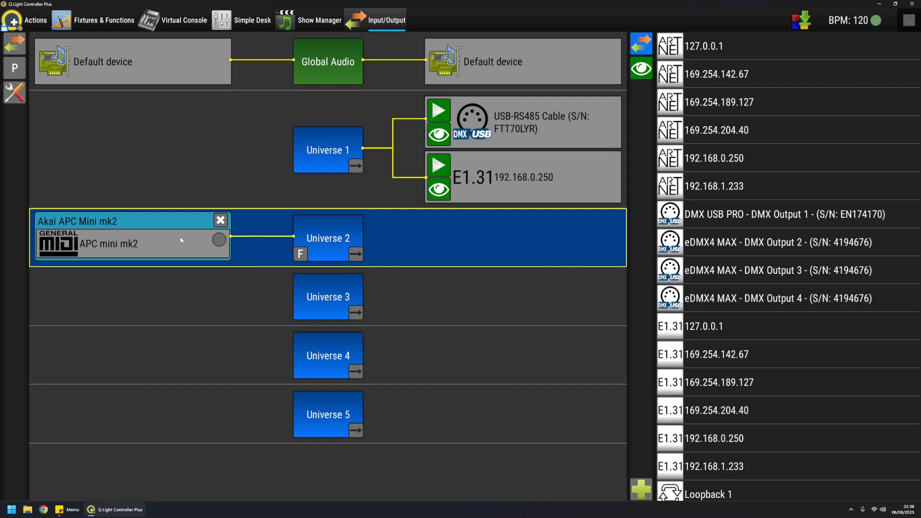
- Drag the APC mini mk2 input from Universe 2 onto Universe 3, checking Universe 1's connections
{"action": "left_click", "coordinate": [220, 221]}
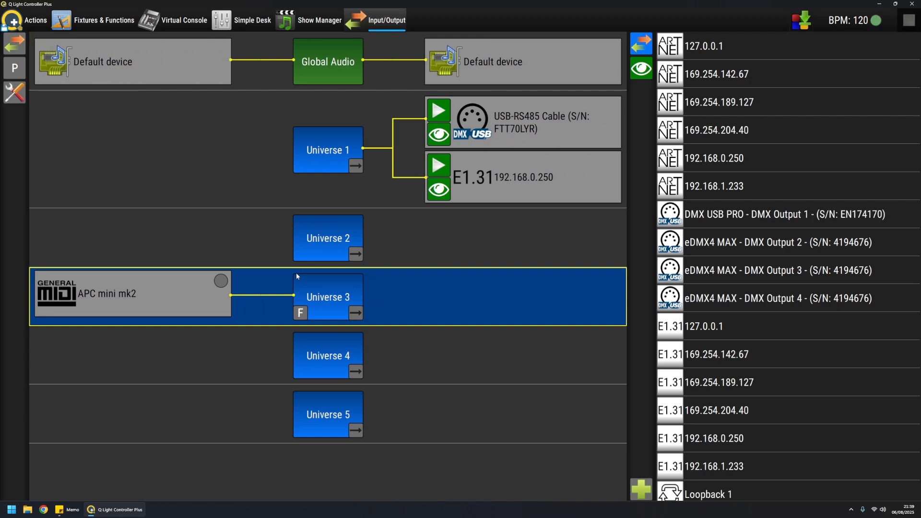
{"action": "mouse_move", "coordinate": [186, 296]}
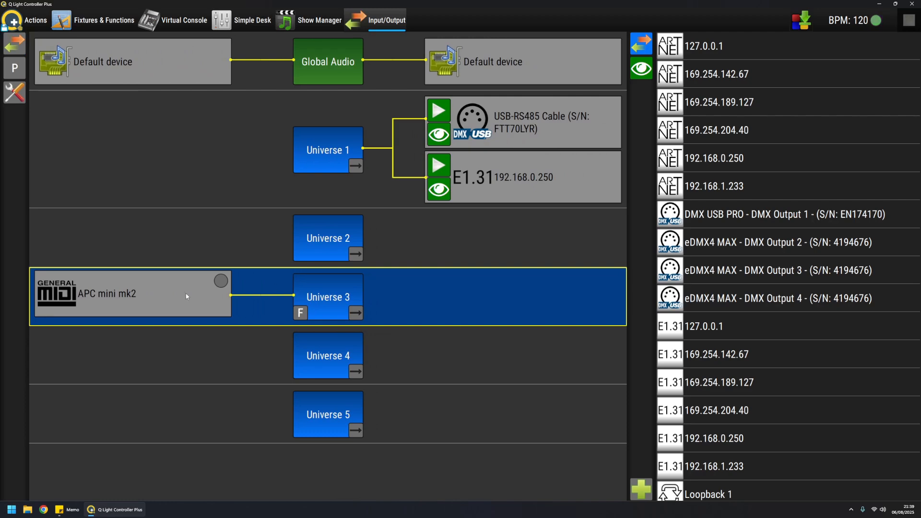
{"action": "mouse_move", "coordinate": [260, 310]}
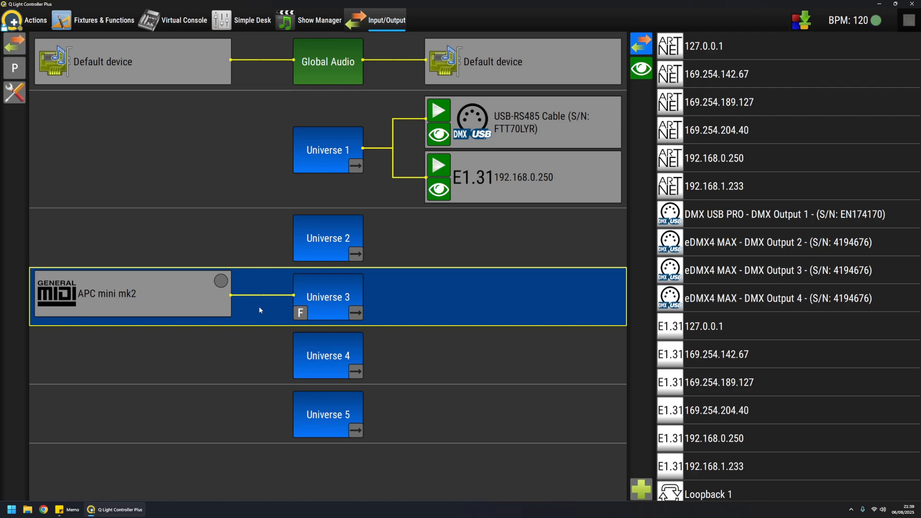
{"action": "left_click", "coordinate": [327, 150]}
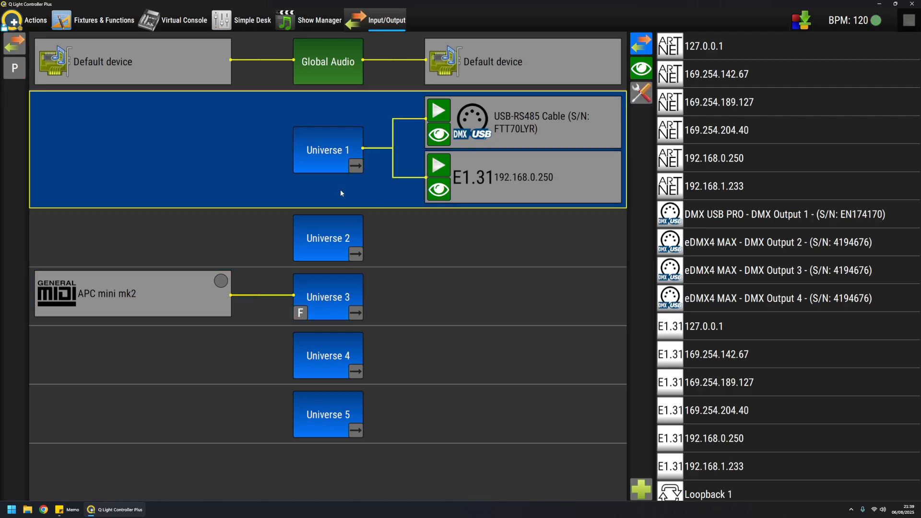
{"action": "mouse_move", "coordinate": [258, 313]}
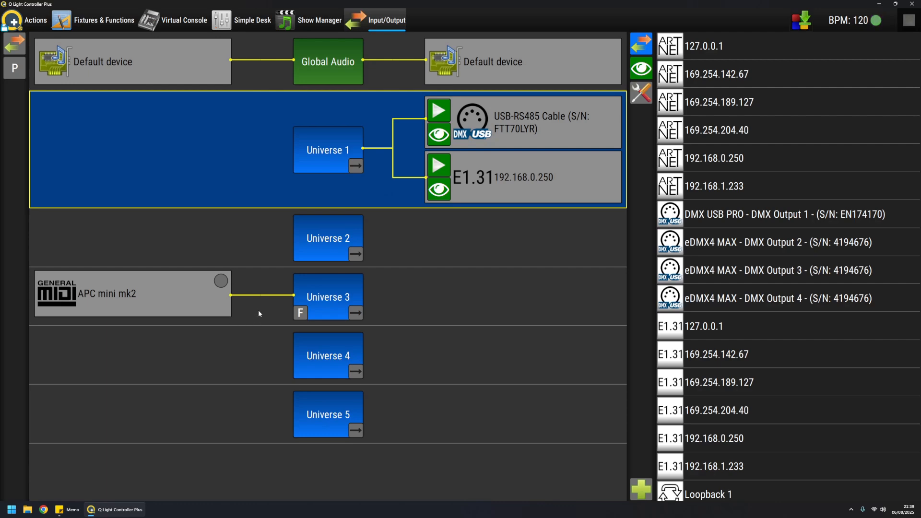
{"action": "left_click", "coordinate": [328, 297]}
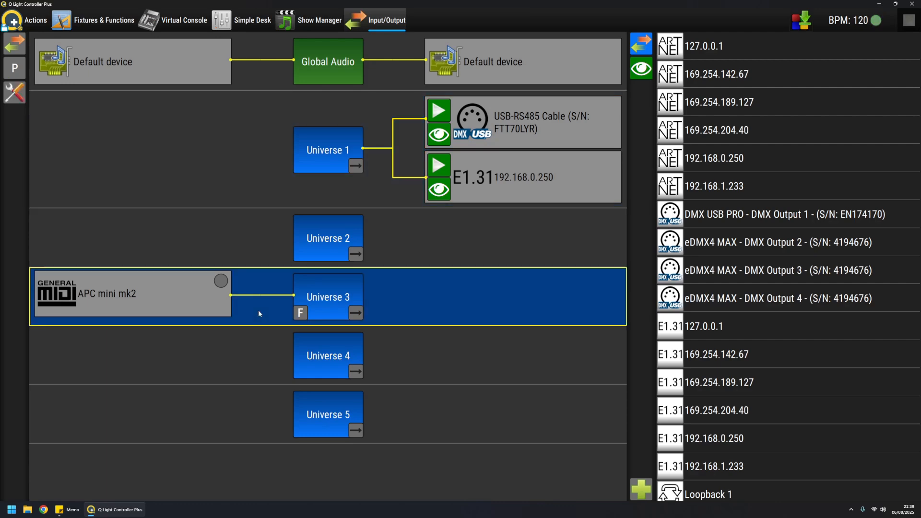
{"action": "mouse_move", "coordinate": [288, 451]}
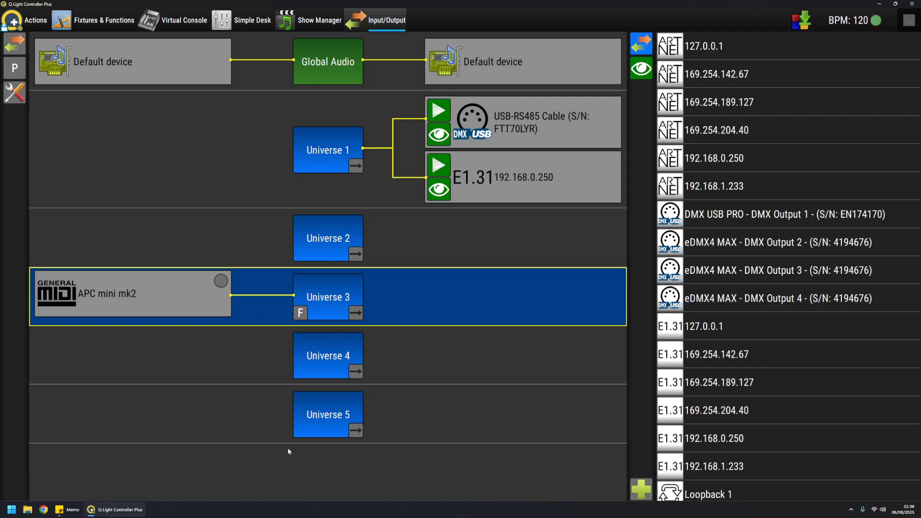
{"action": "mouse_move", "coordinate": [264, 332]}
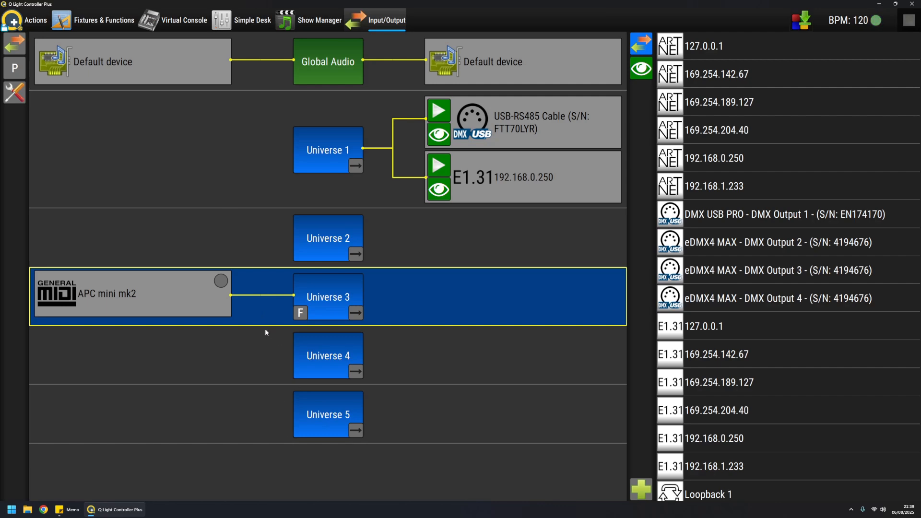
{"action": "mouse_move", "coordinate": [235, 311]}
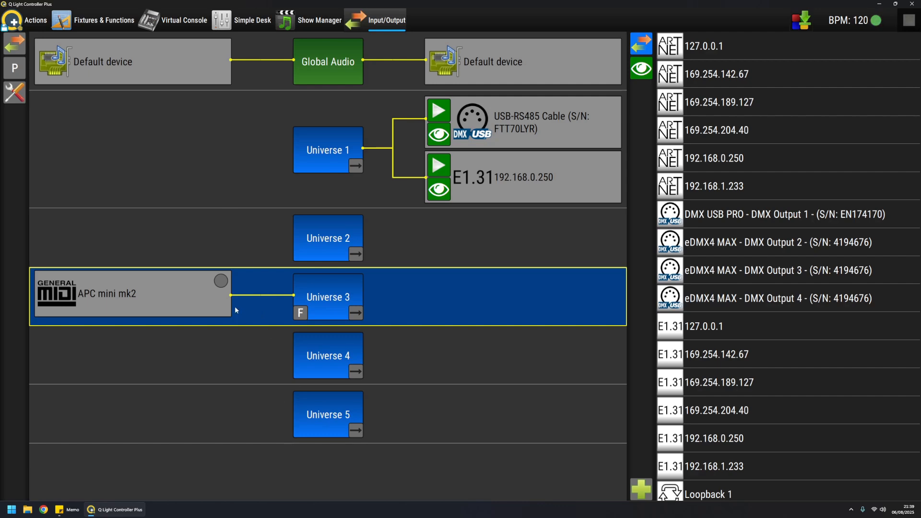
{"action": "mouse_move", "coordinate": [253, 308]}
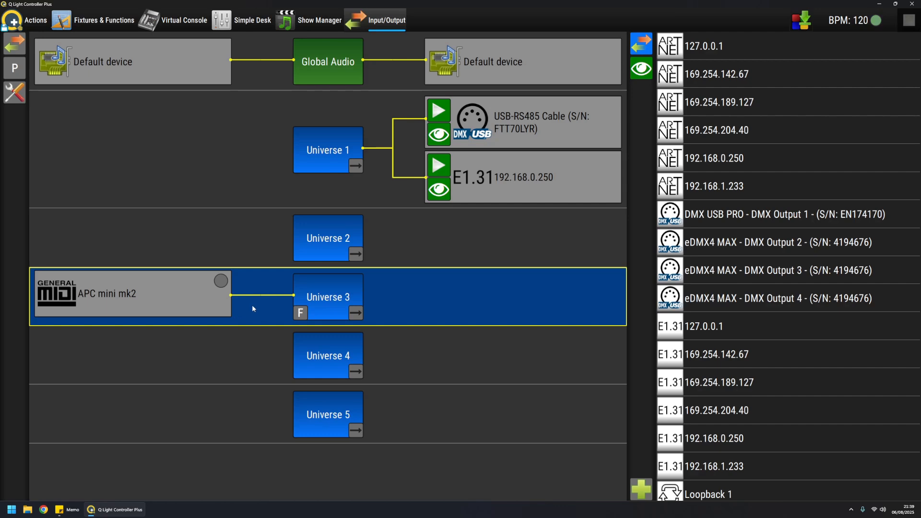
{"action": "mouse_move", "coordinate": [390, 311]}
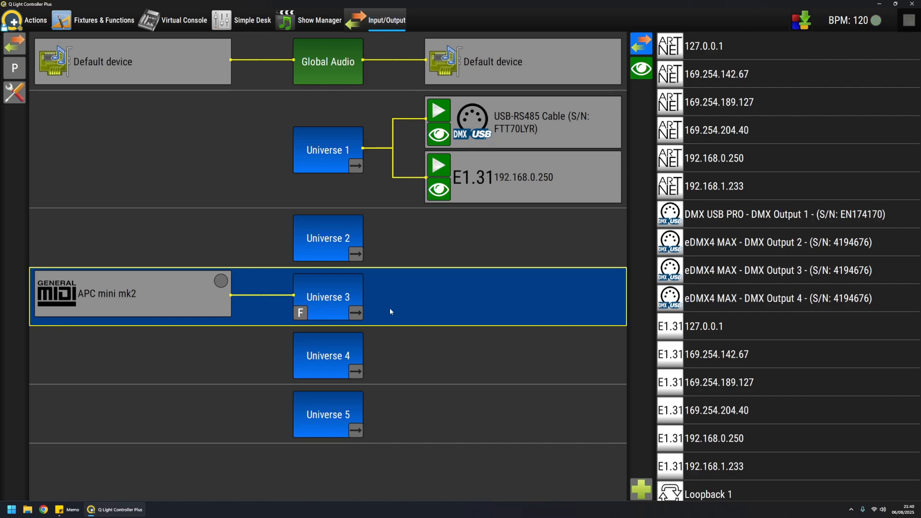
{"action": "scroll", "scroll_direction": "down", "scroll_amount": 3}
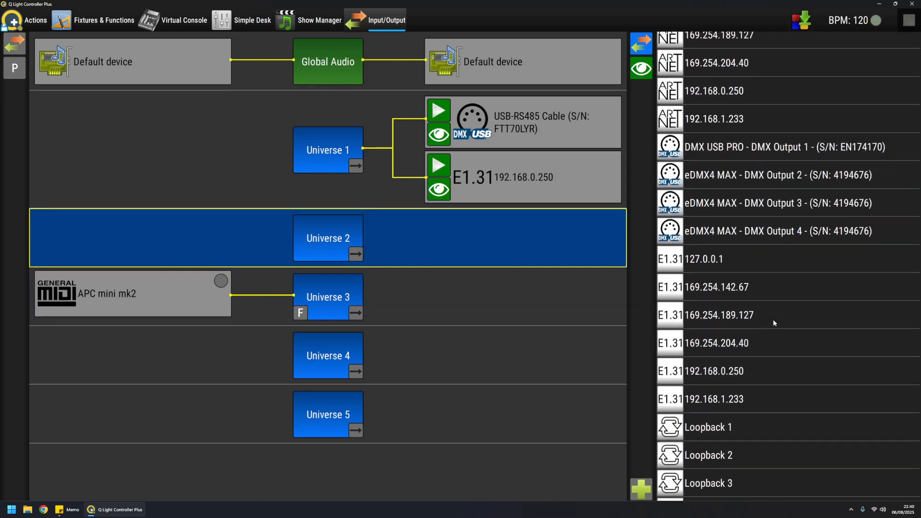
{"action": "scroll", "scroll_direction": "down", "scroll_amount": 3}
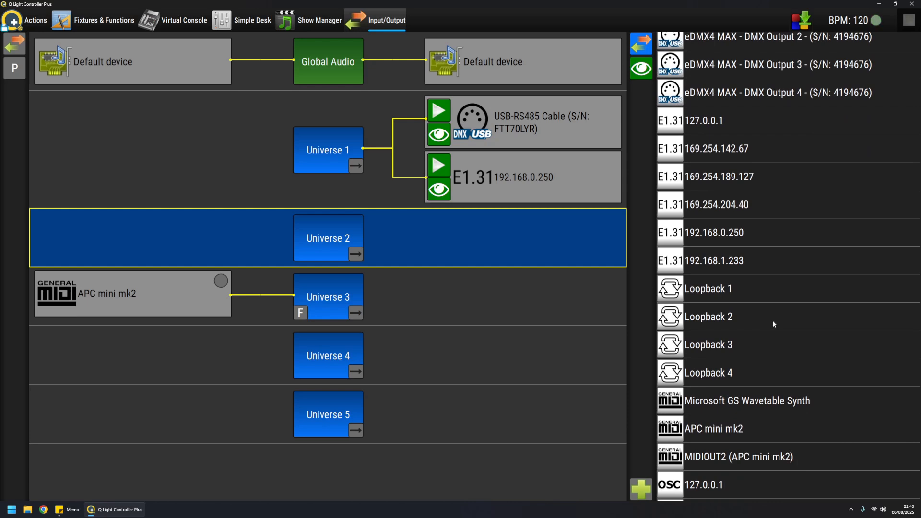
{"action": "mouse_move", "coordinate": [684, 293]}
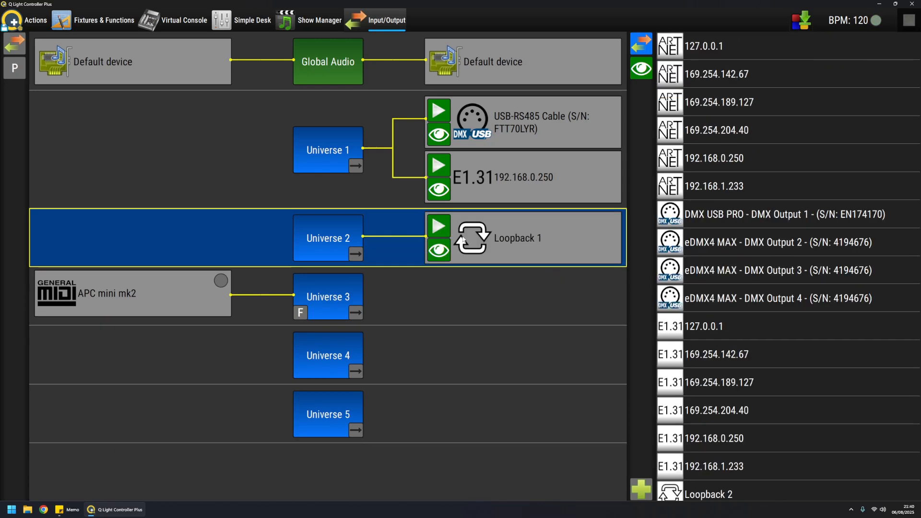
{"action": "mouse_move", "coordinate": [377, 249]}
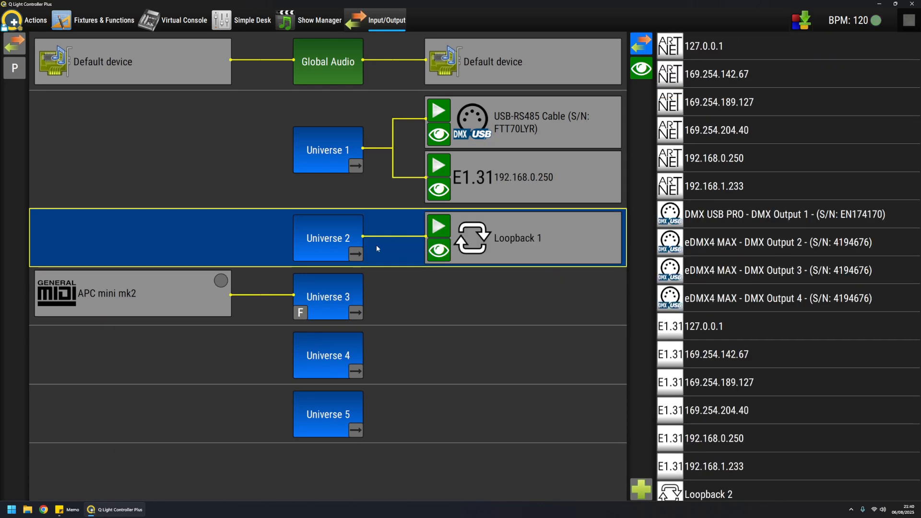
{"action": "left_click", "coordinate": [438, 227]}
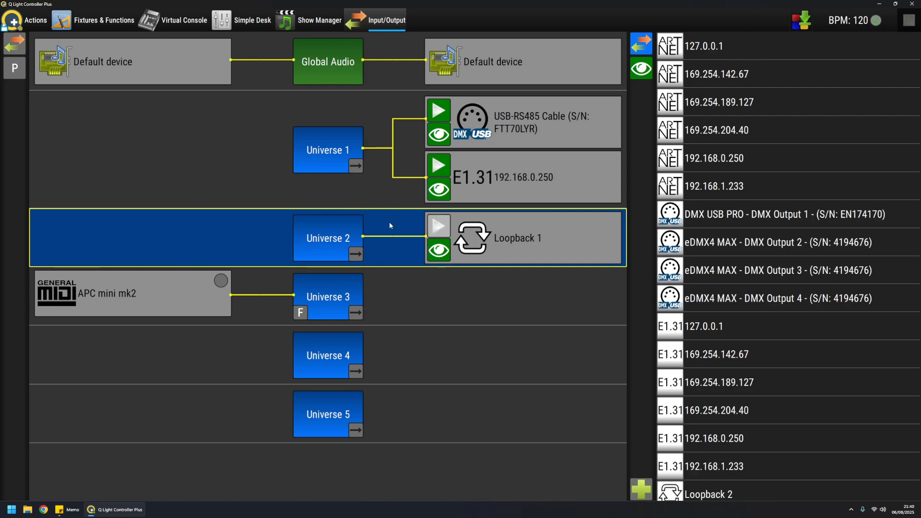
{"action": "left_click", "coordinate": [438, 226]}
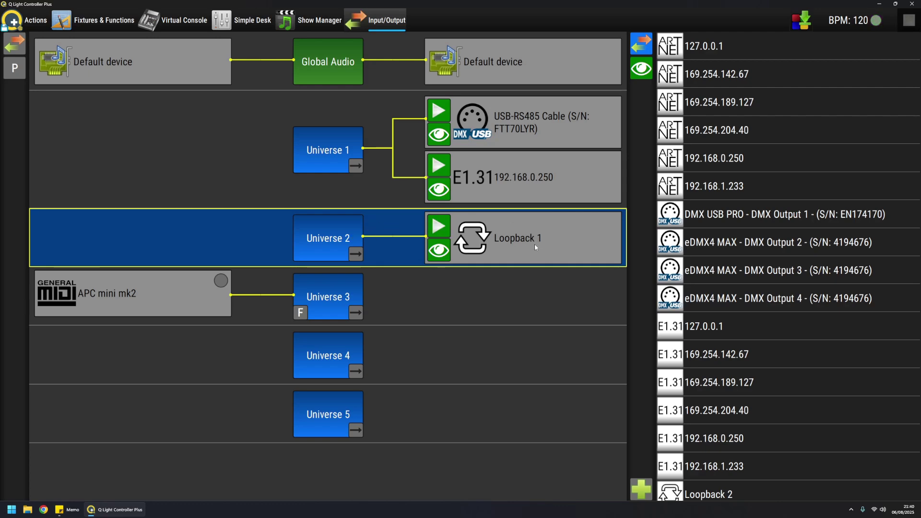
{"action": "mouse_move", "coordinate": [540, 262]}
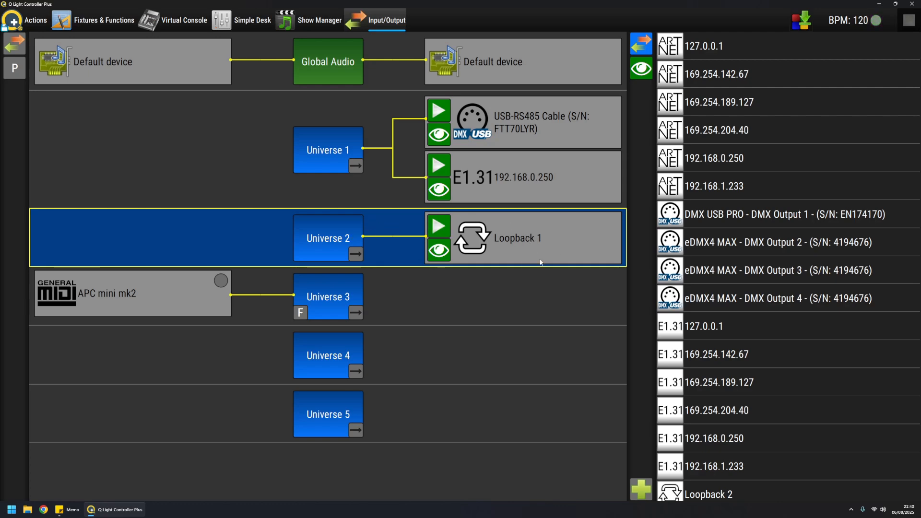
{"action": "mouse_move", "coordinate": [263, 371]}
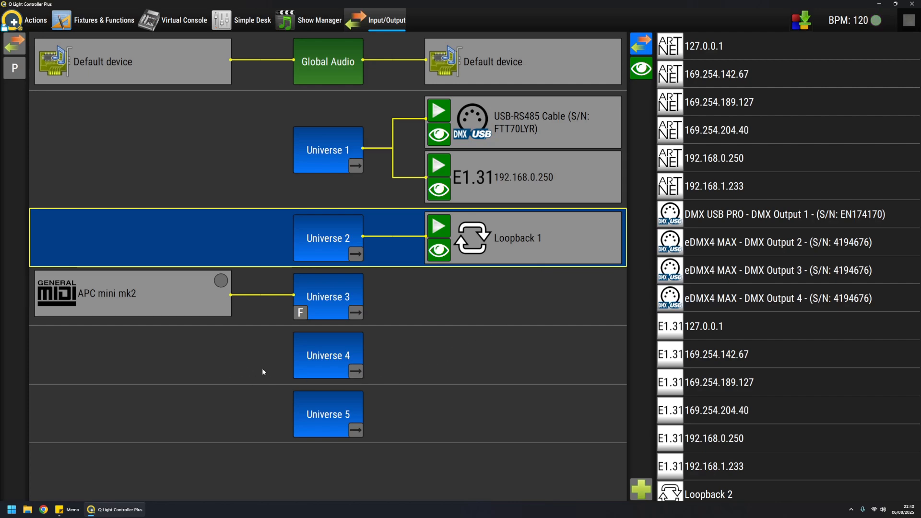
{"action": "mouse_move", "coordinate": [536, 246]}
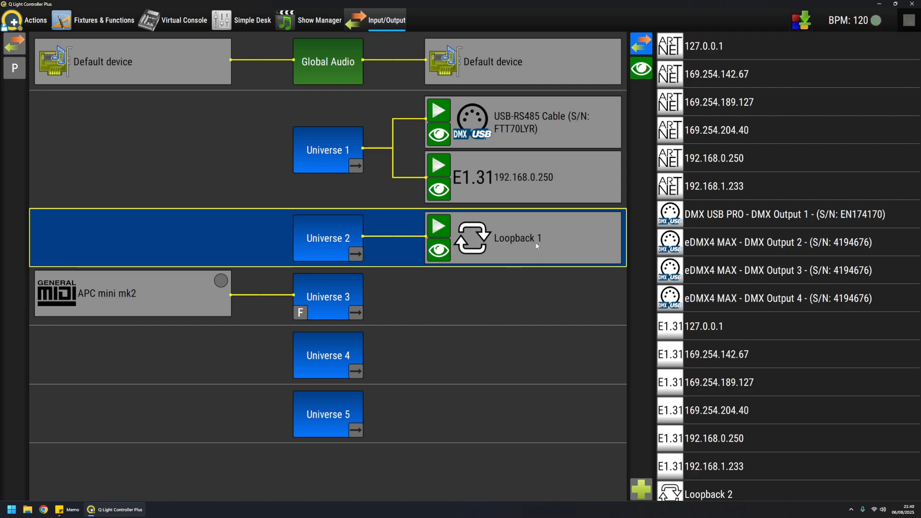
- Select Universe 4 and assign Loopback 1 from the input device list as its input
{"action": "left_click", "coordinate": [328, 356]}
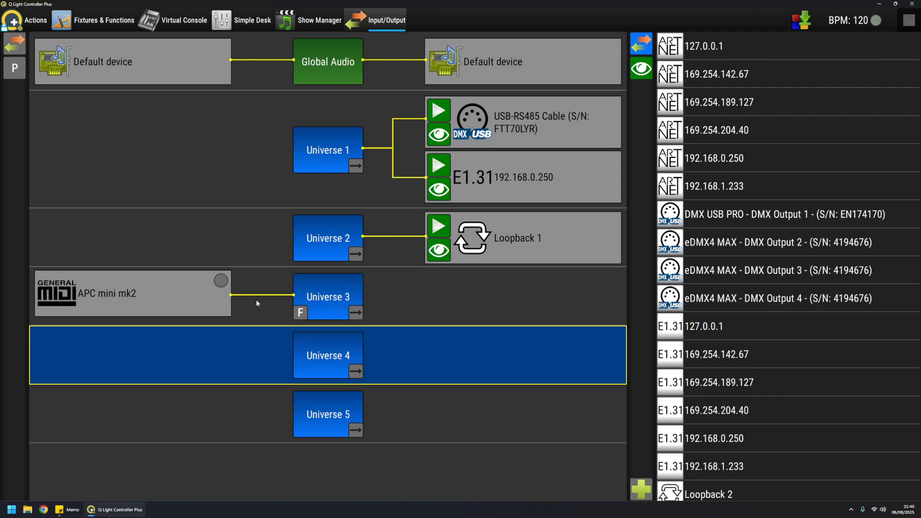
{"action": "left_click", "coordinate": [14, 42]}
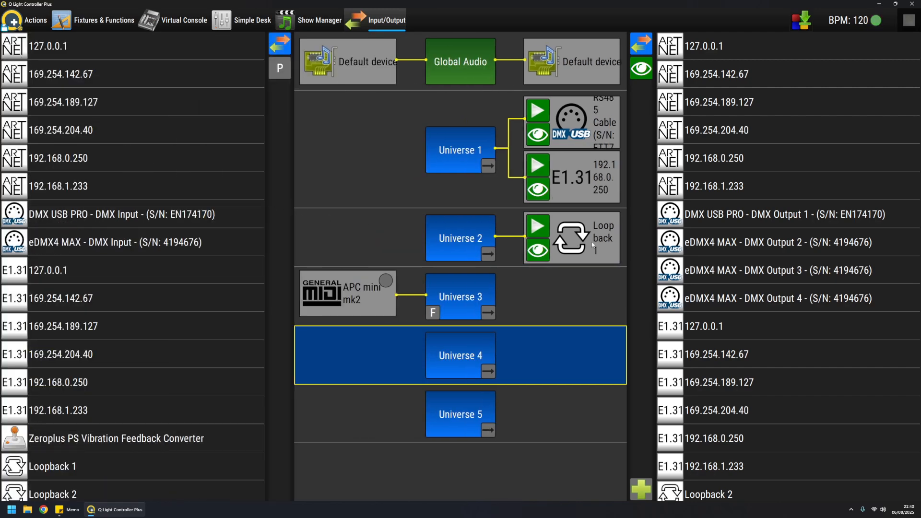
{"action": "scroll", "scroll_direction": "down", "scroll_amount": 3}
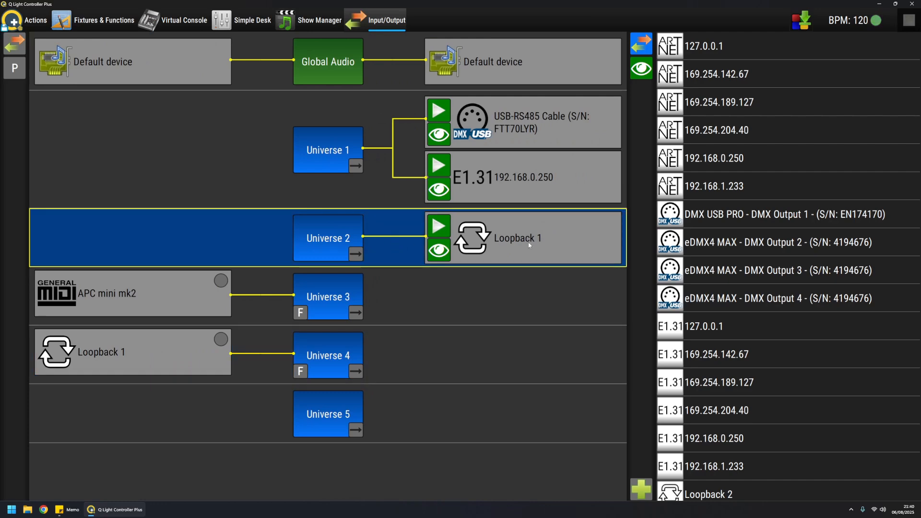
{"action": "left_click", "coordinate": [117, 352]}
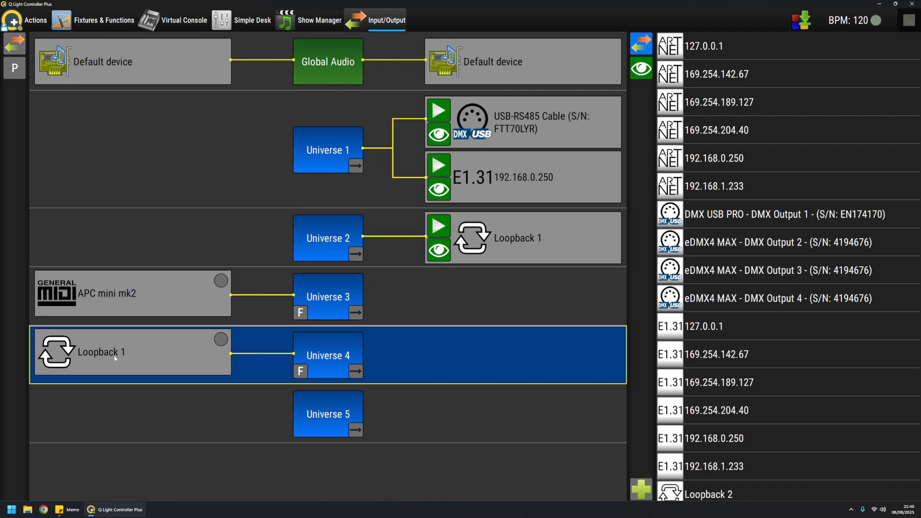
{"action": "mouse_move", "coordinate": [159, 396]}
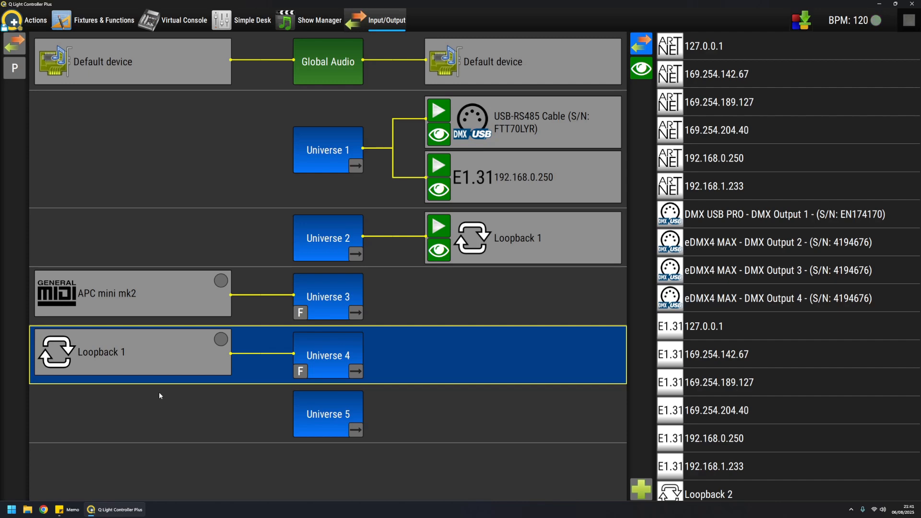
{"action": "mouse_move", "coordinate": [222, 431]}
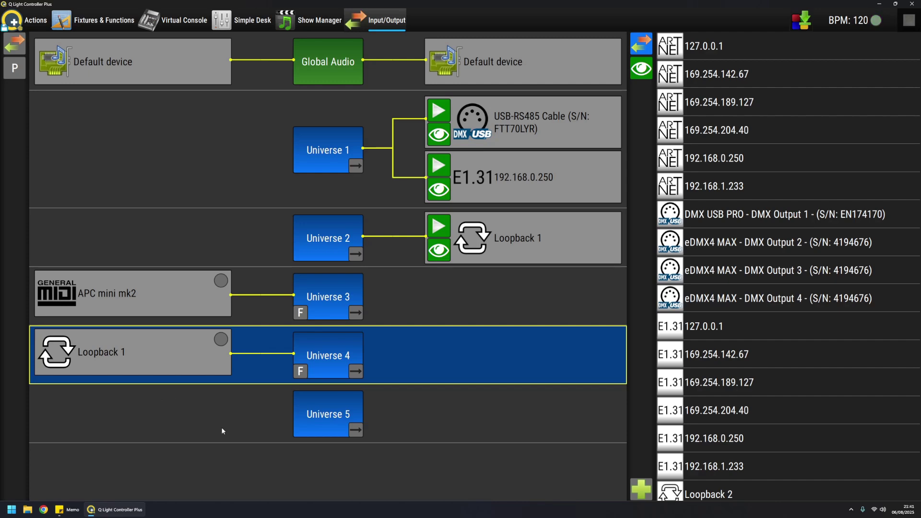
{"action": "mouse_move", "coordinate": [419, 356]}
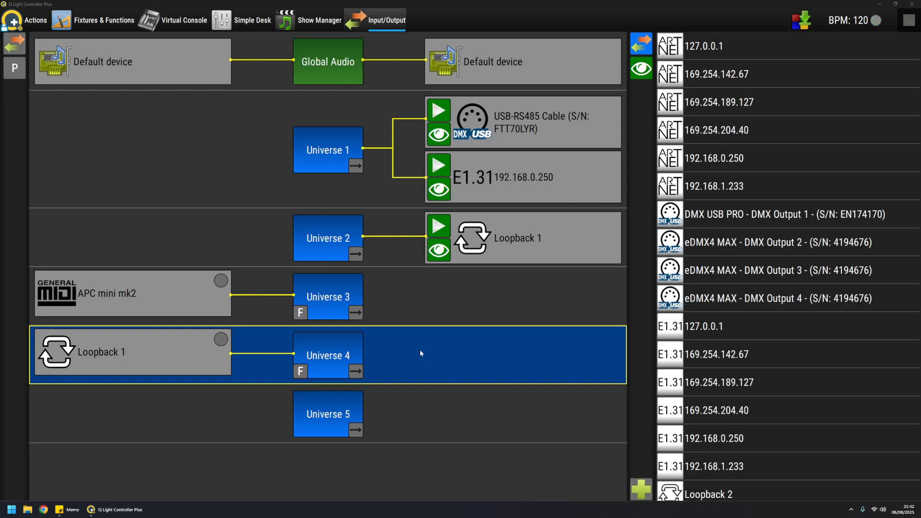
- Pause the USB-RS485 and E1.31 outputs of Universe 1 and the Loopback 1 output of Universe 2
{"action": "left_click", "coordinate": [641, 68]}
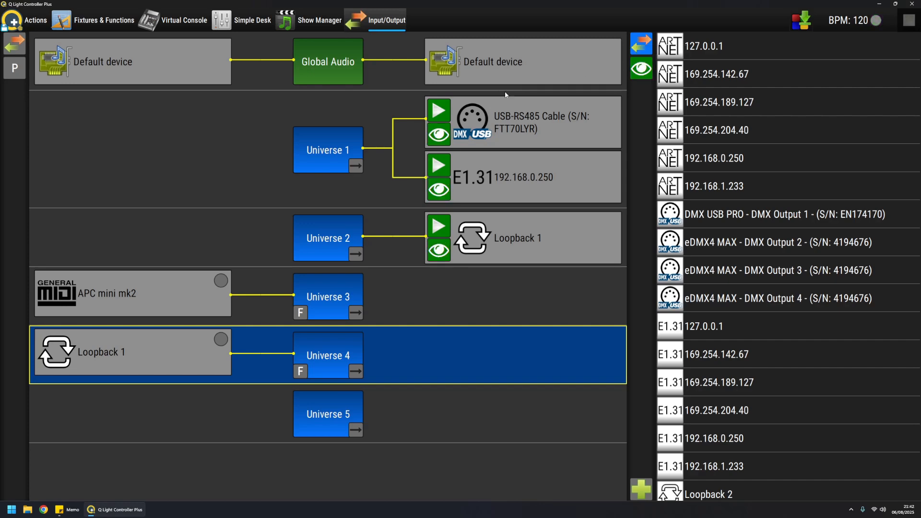
{"action": "mouse_move", "coordinate": [545, 125]}
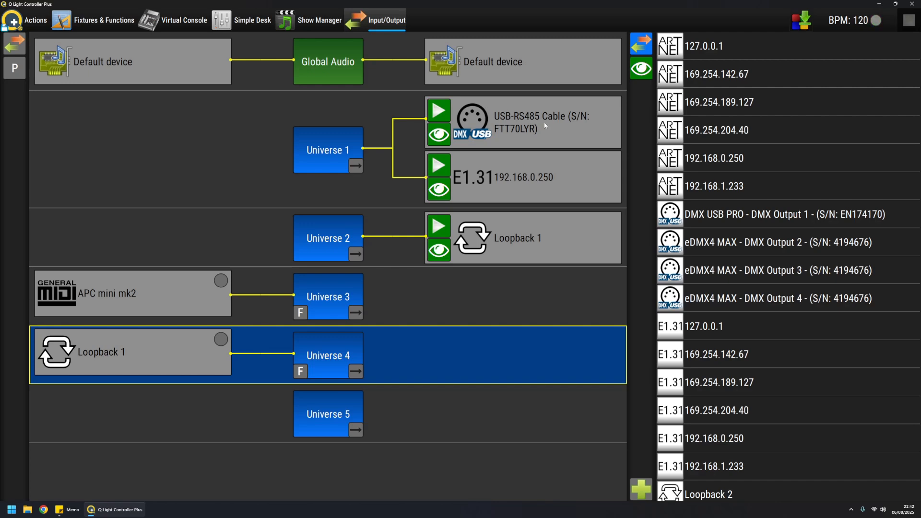
{"action": "left_click", "coordinate": [438, 110]}
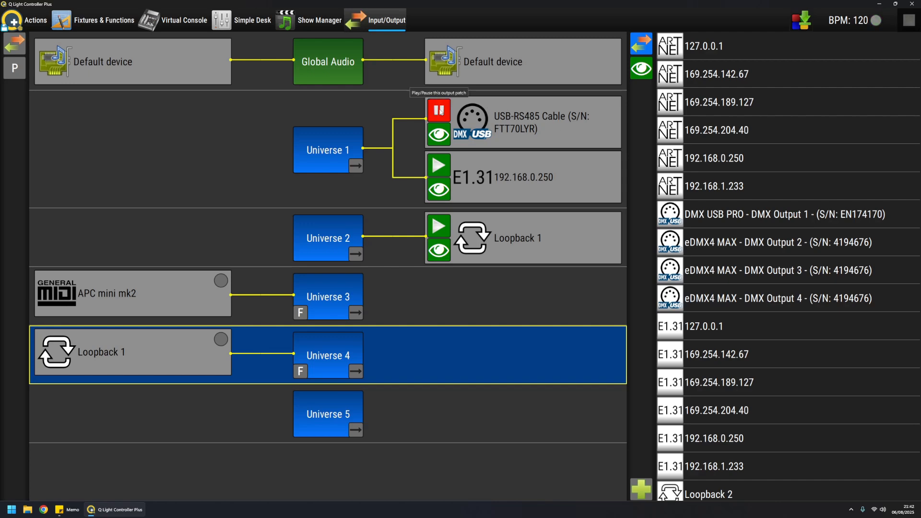
{"action": "left_click", "coordinate": [439, 165]}
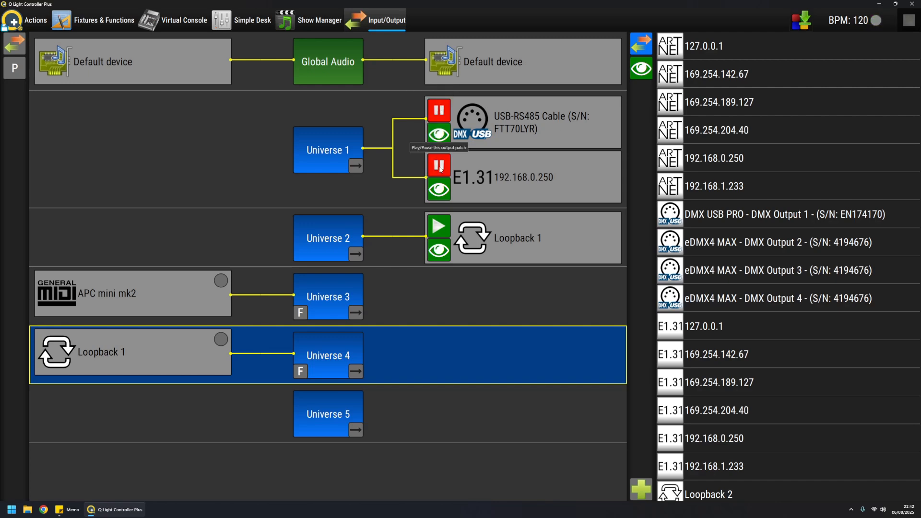
{"action": "left_click", "coordinate": [438, 227]}
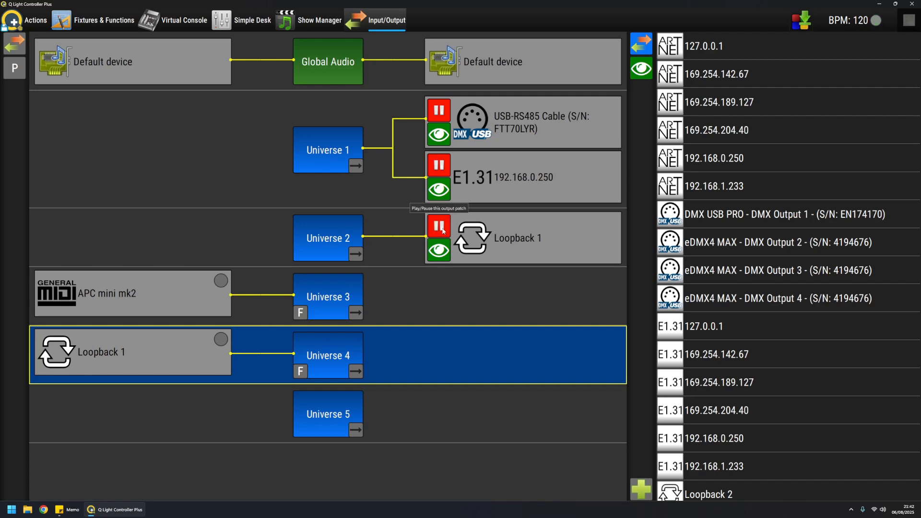
{"action": "mouse_move", "coordinate": [583, 121]}
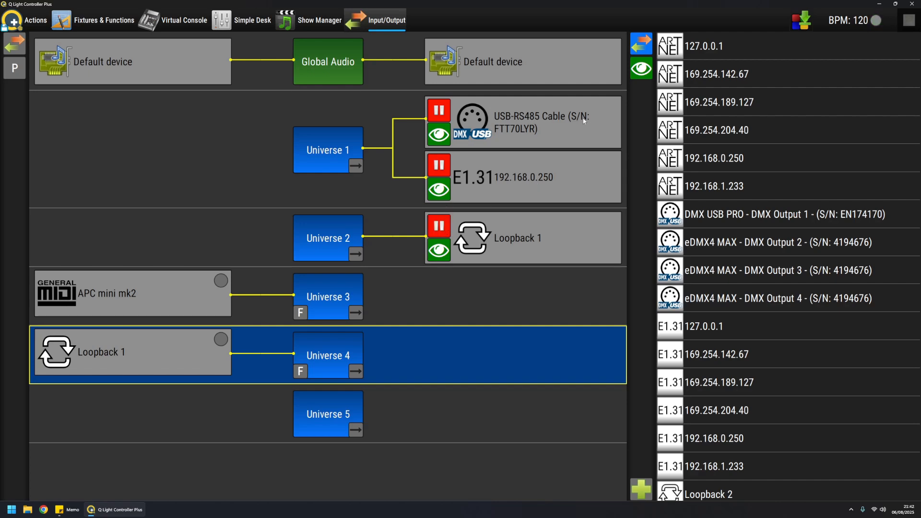
{"action": "mouse_move", "coordinate": [464, 118]}
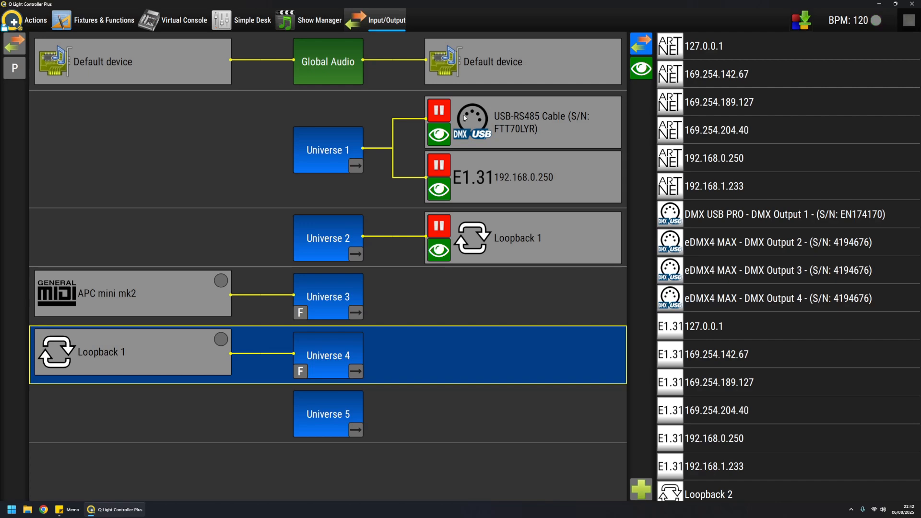
{"action": "mouse_move", "coordinate": [458, 122]}
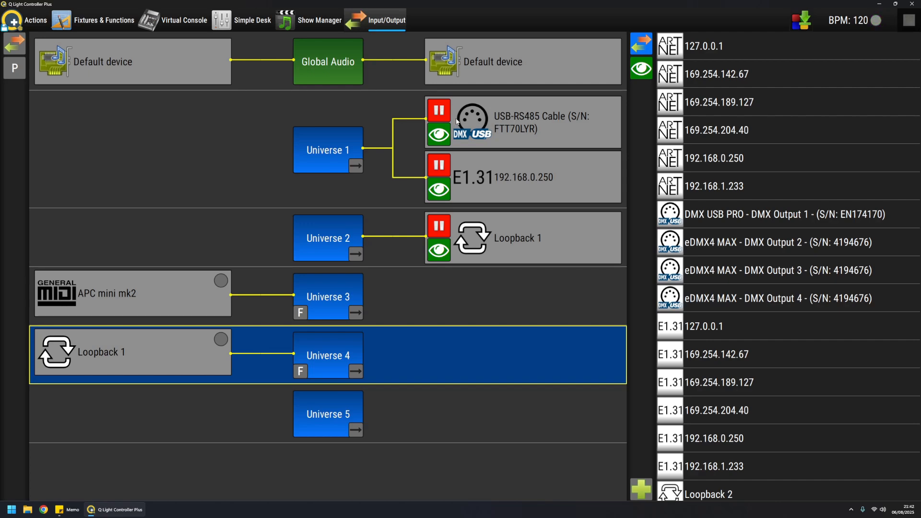
{"action": "mouse_move", "coordinate": [478, 114]}
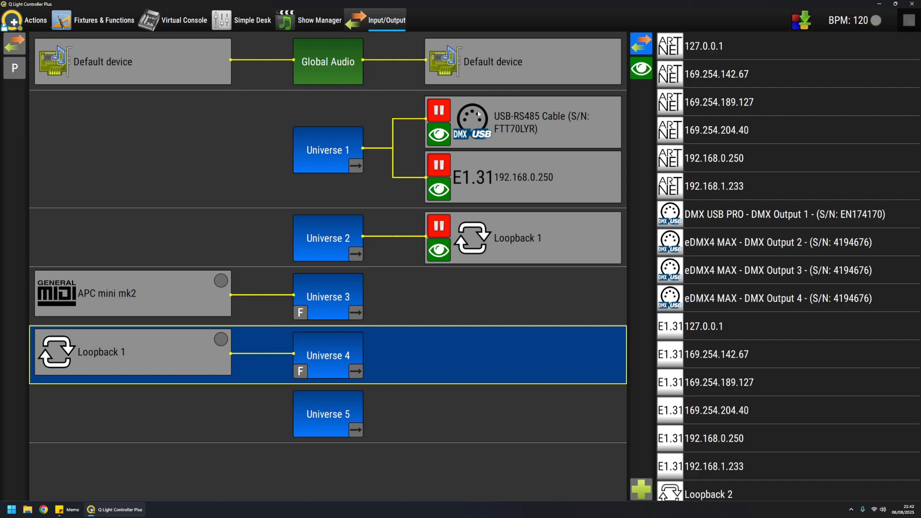
{"action": "mouse_move", "coordinate": [510, 255]}
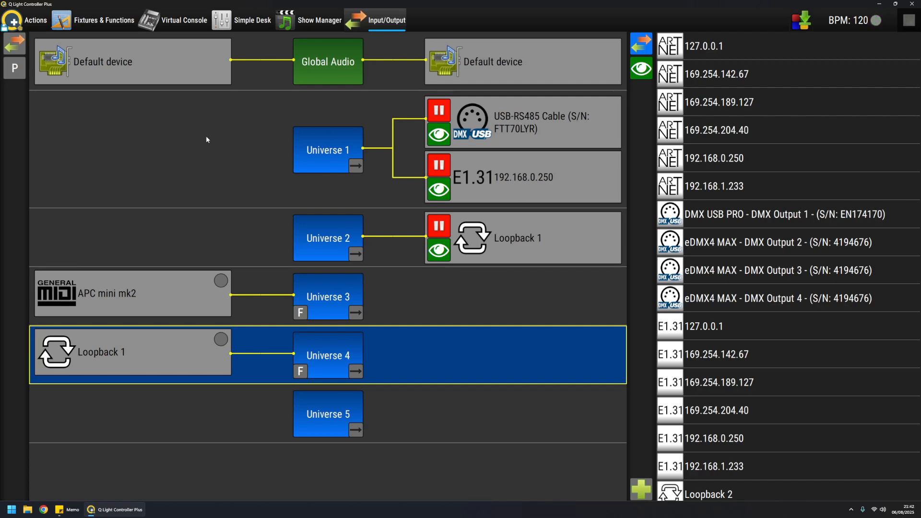
{"action": "mouse_move", "coordinate": [348, 150]}
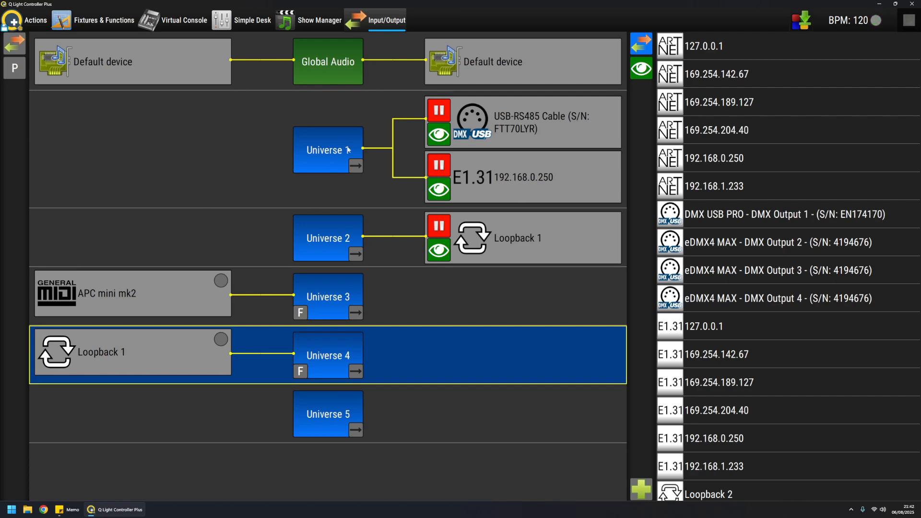
{"action": "mouse_move", "coordinate": [443, 123]}
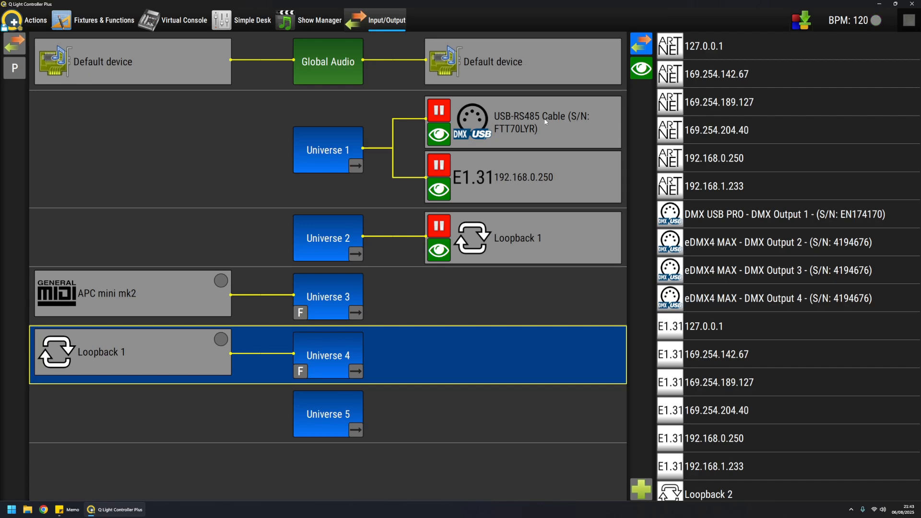
- Resume the paused USB-RS485, E1.31 and Loopback 1 output patches
{"action": "left_click", "coordinate": [438, 110]}
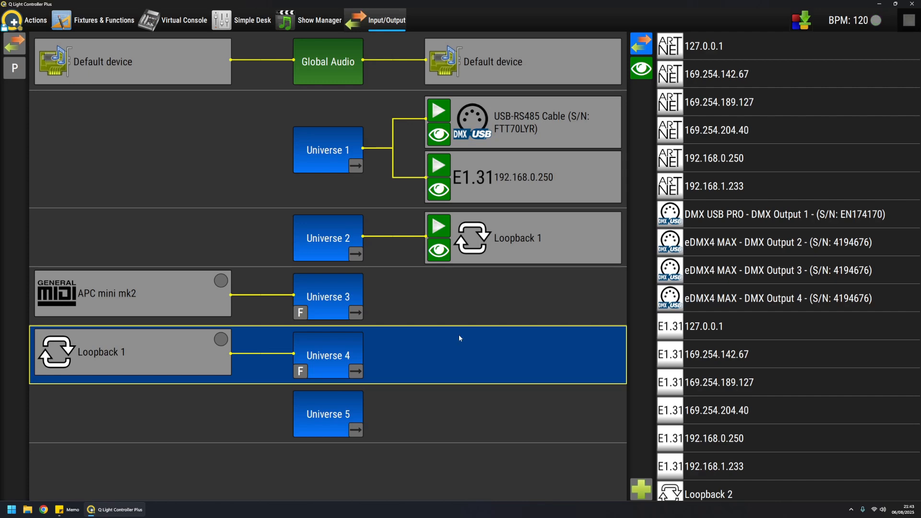
{"action": "mouse_move", "coordinate": [476, 307]}
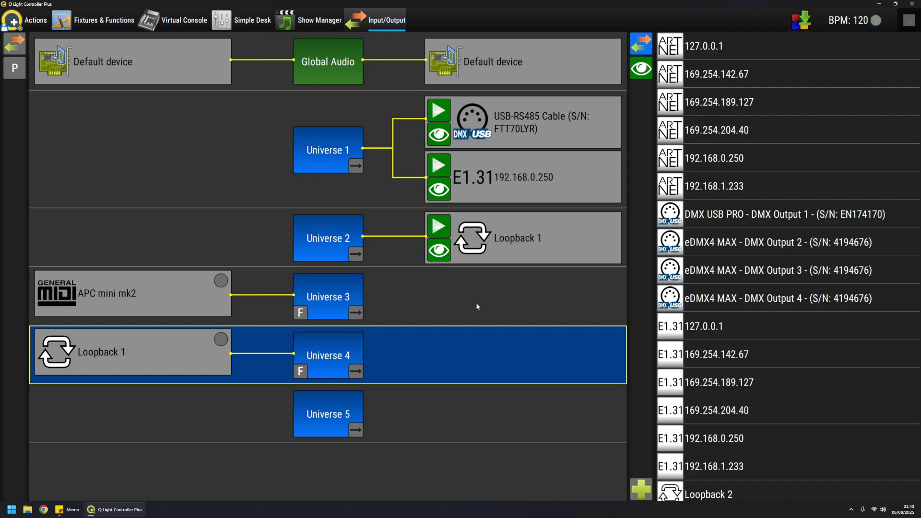